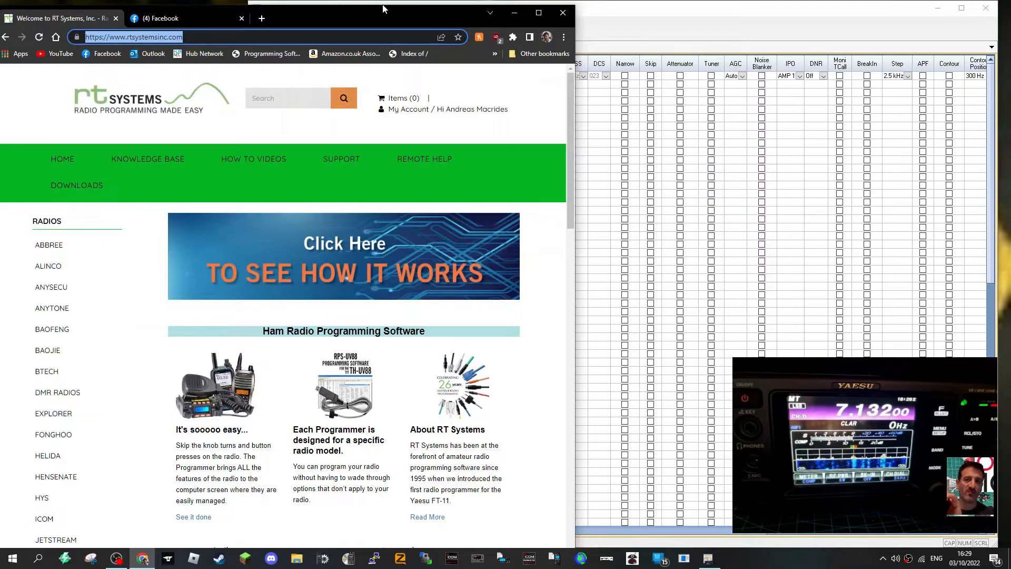
- Search the RT Systems site for ft991 to find the ADMS-991A programming software
{"action": "scroll", "scroll_direction": "down", "scroll_amount": 3}
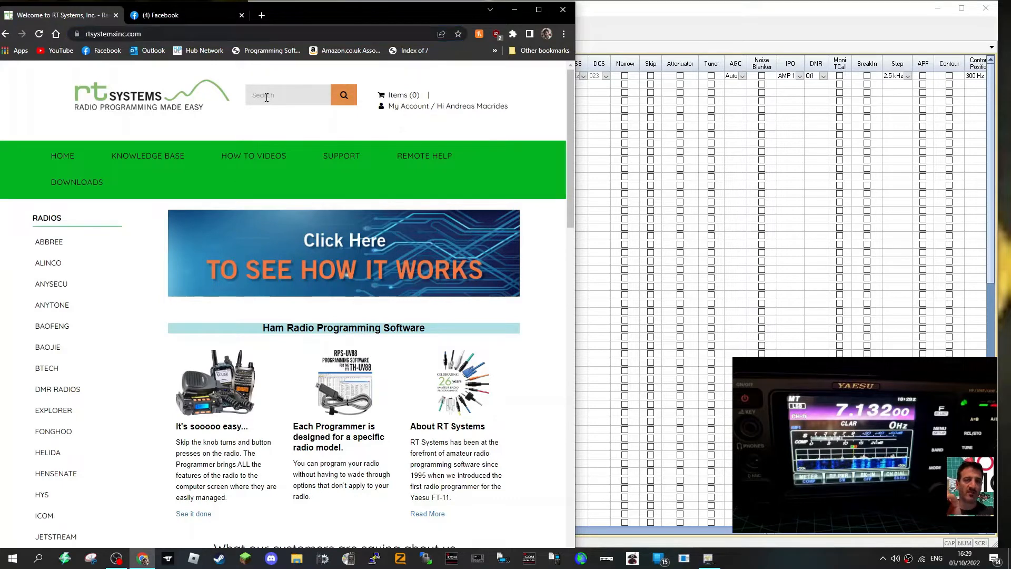
{"action": "type", "text": "ft991"}
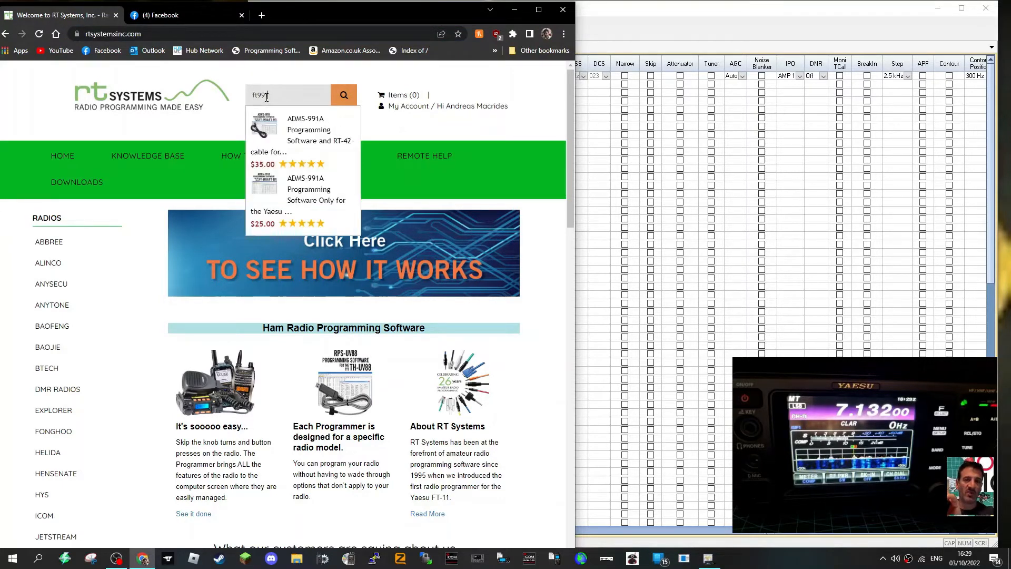
{"action": "mouse_move", "coordinate": [277, 229]}
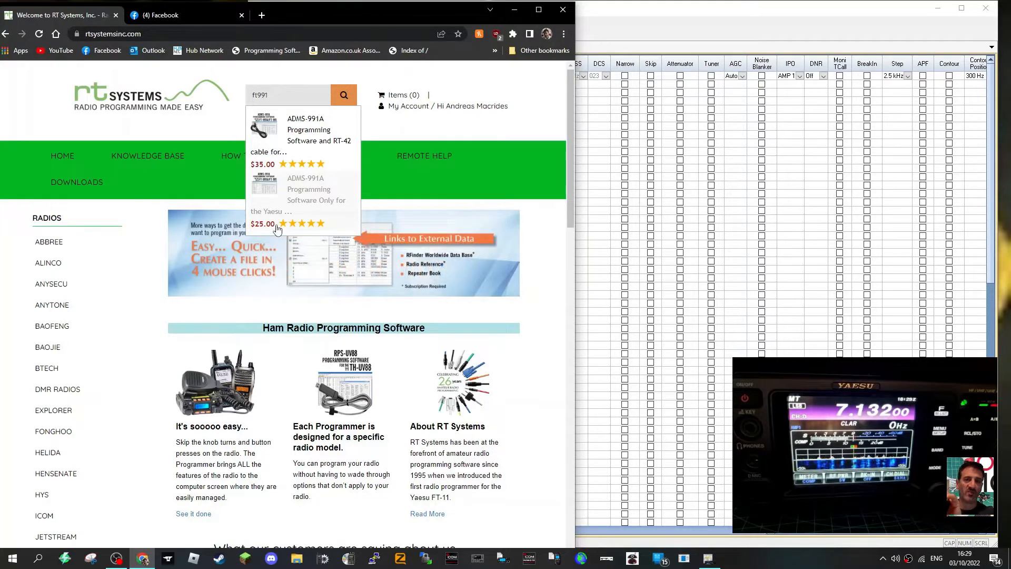
{"action": "mouse_move", "coordinate": [380, 127]}
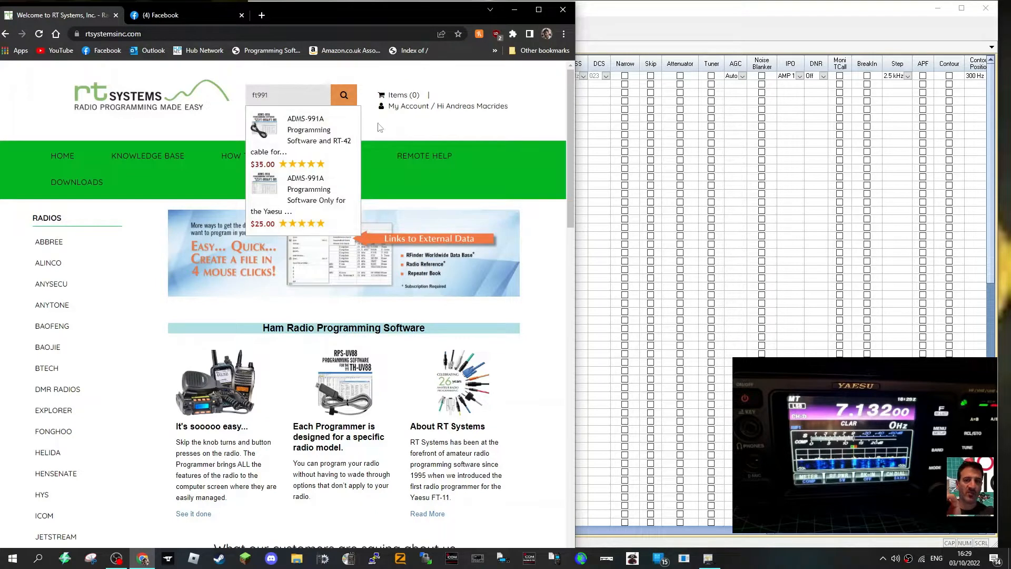
{"action": "mouse_move", "coordinate": [406, 173]}
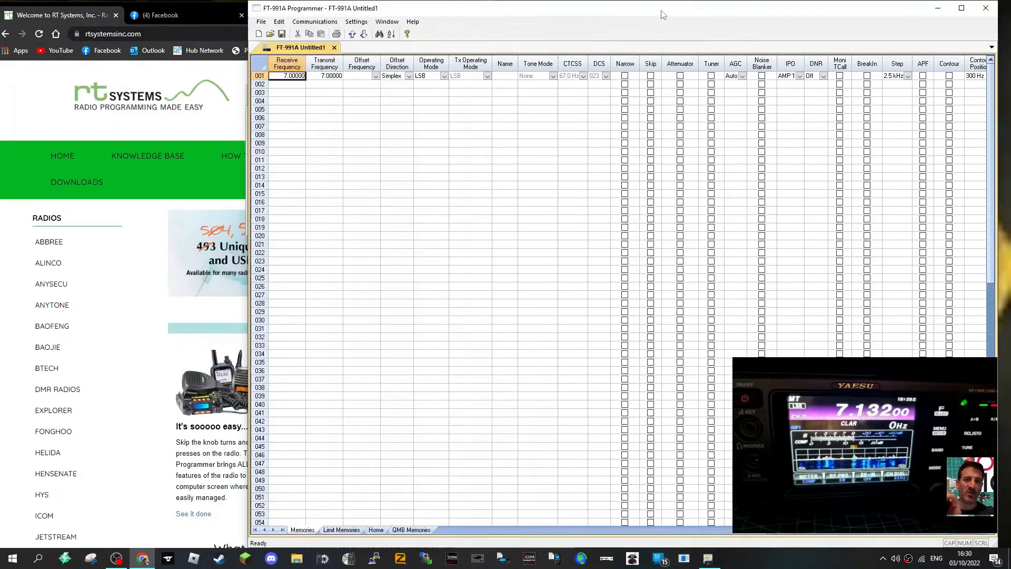
- Maximize the programmer, glance at the Window menu and show the Communications options
{"action": "left_click", "coordinate": [961, 7]}
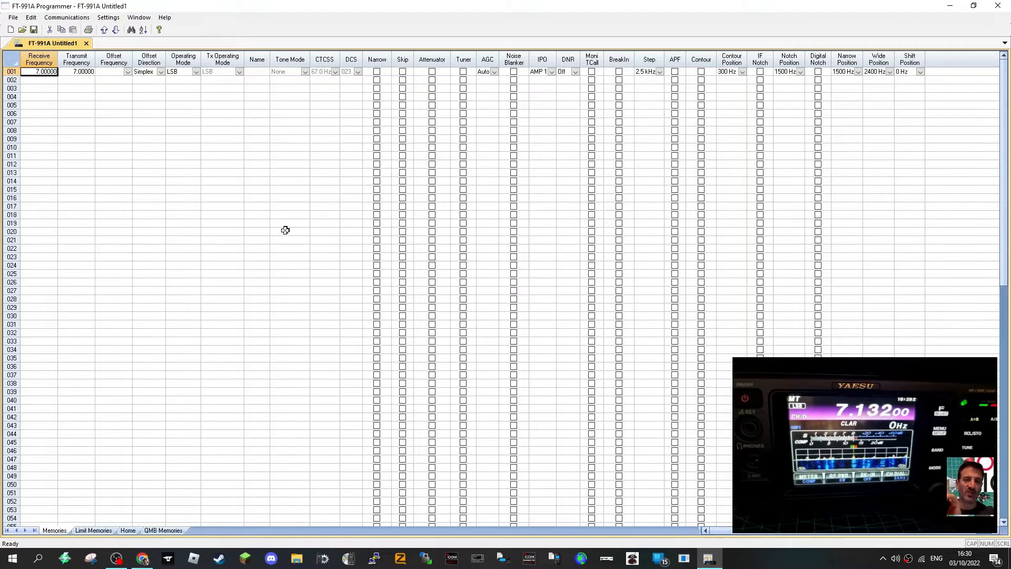
{"action": "left_click", "coordinate": [138, 18]}
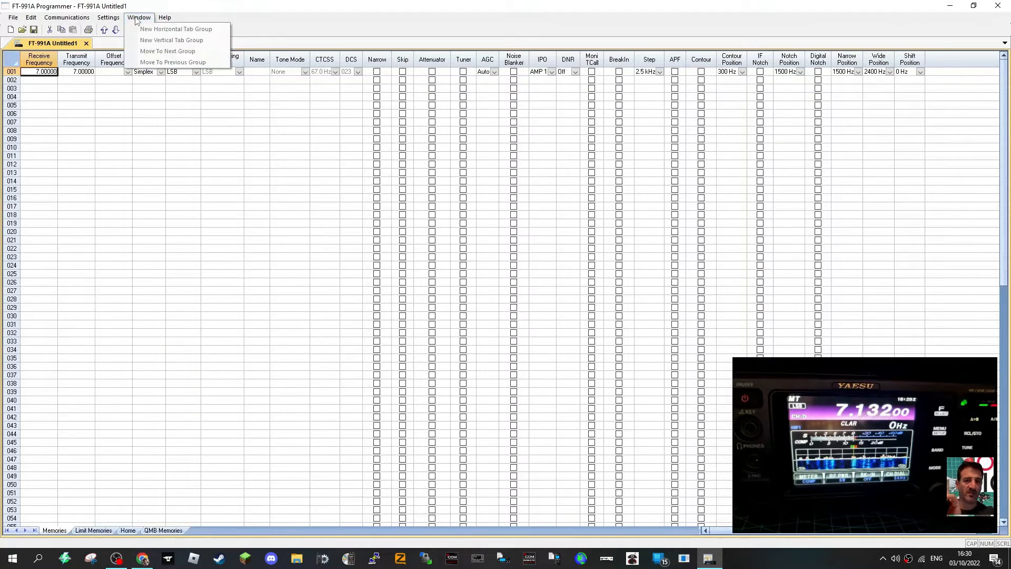
{"action": "left_click", "coordinate": [164, 18]}
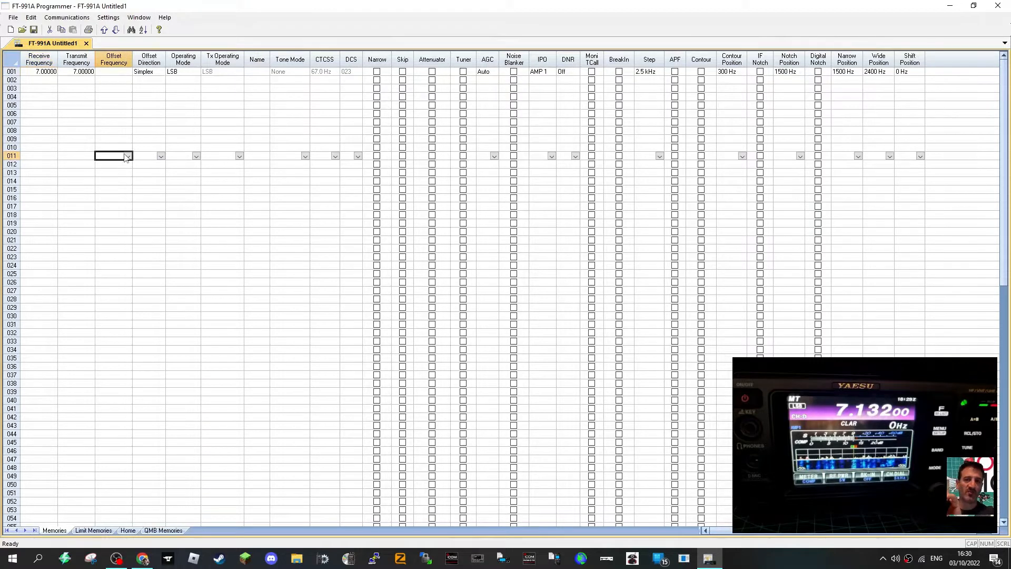
{"action": "mouse_move", "coordinate": [122, 13]}
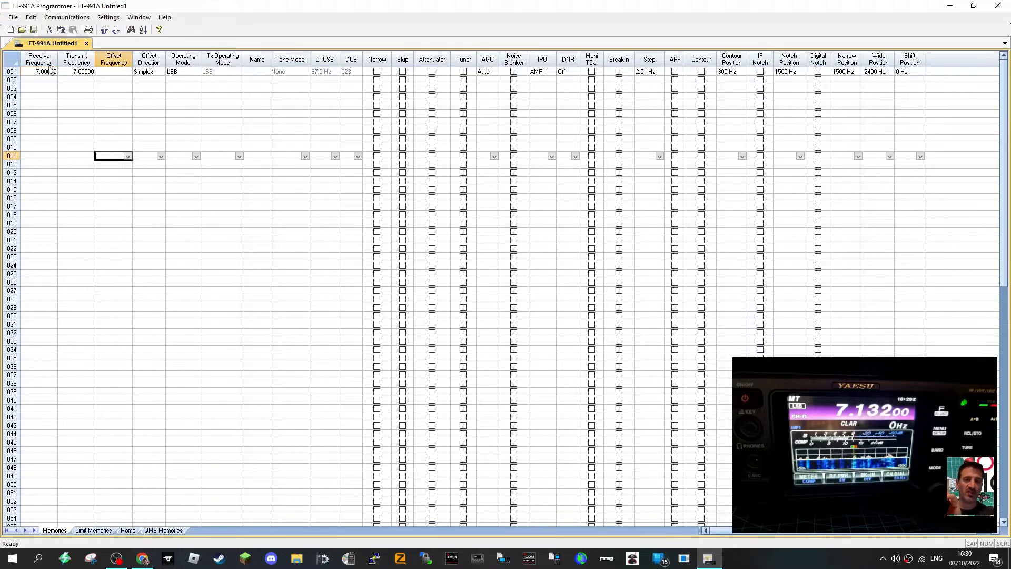
{"action": "left_click", "coordinate": [66, 18]}
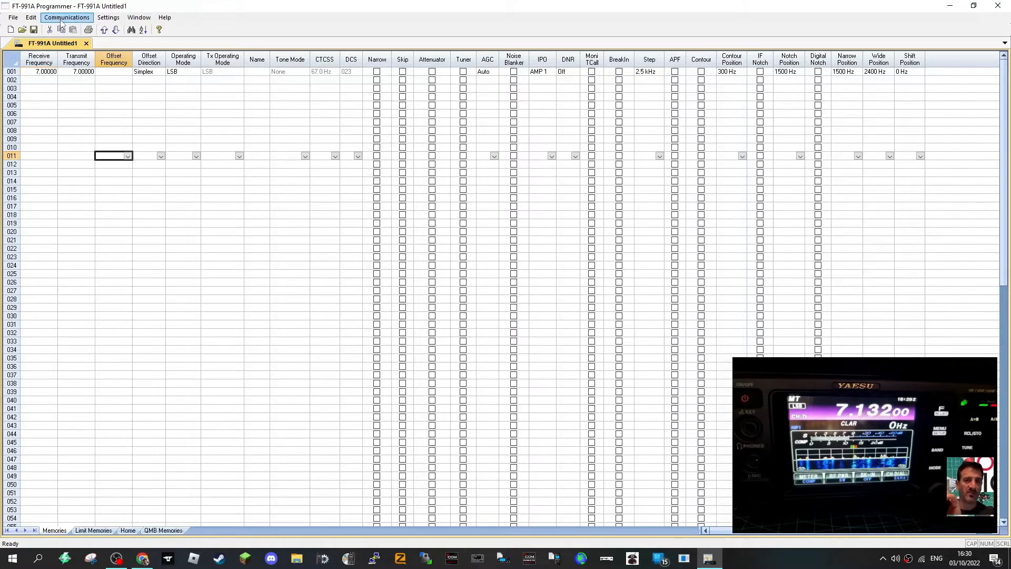
{"action": "left_click", "coordinate": [65, 17]}
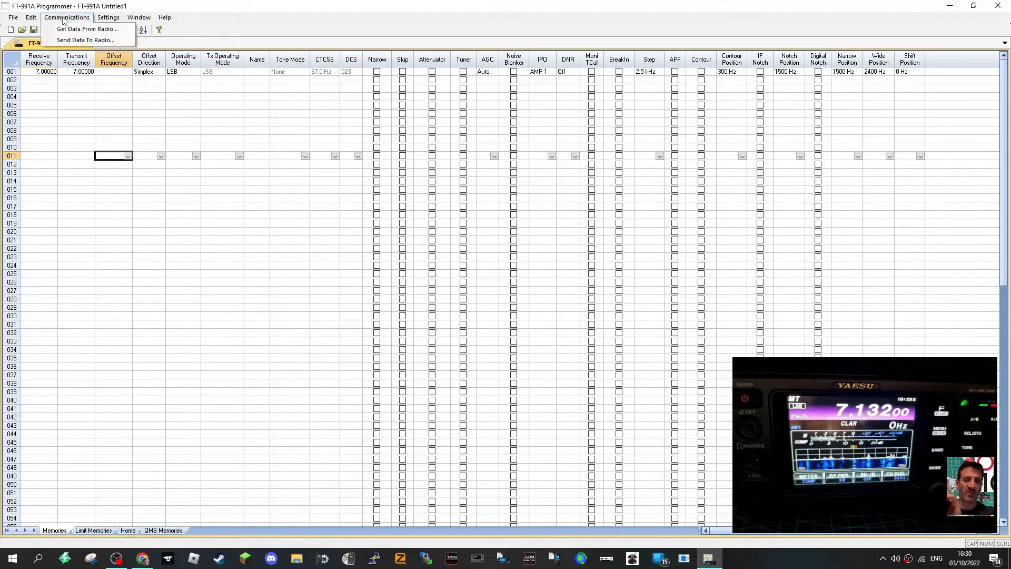
{"action": "mouse_move", "coordinate": [87, 29]}
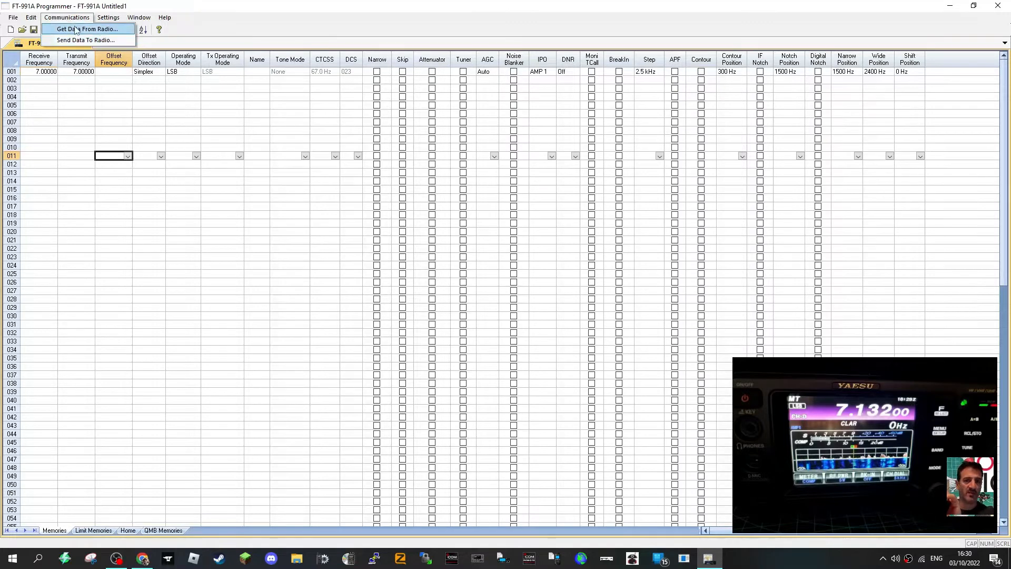
- Choose Get Data From Radio to open the transfer dialog at 4800 bps CAT baud rate
{"action": "left_click", "coordinate": [85, 30]}
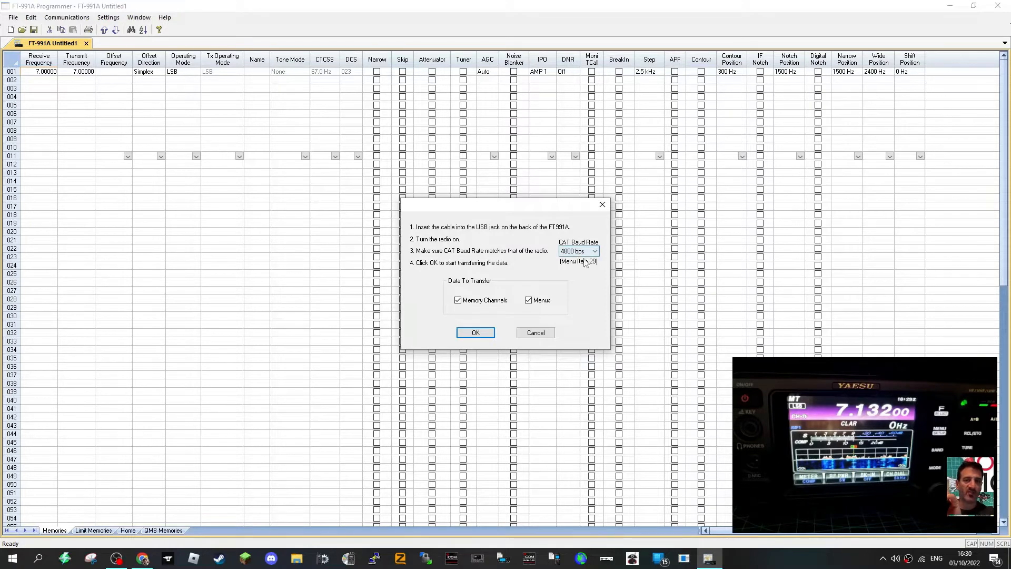
{"action": "mouse_move", "coordinate": [573, 260]}
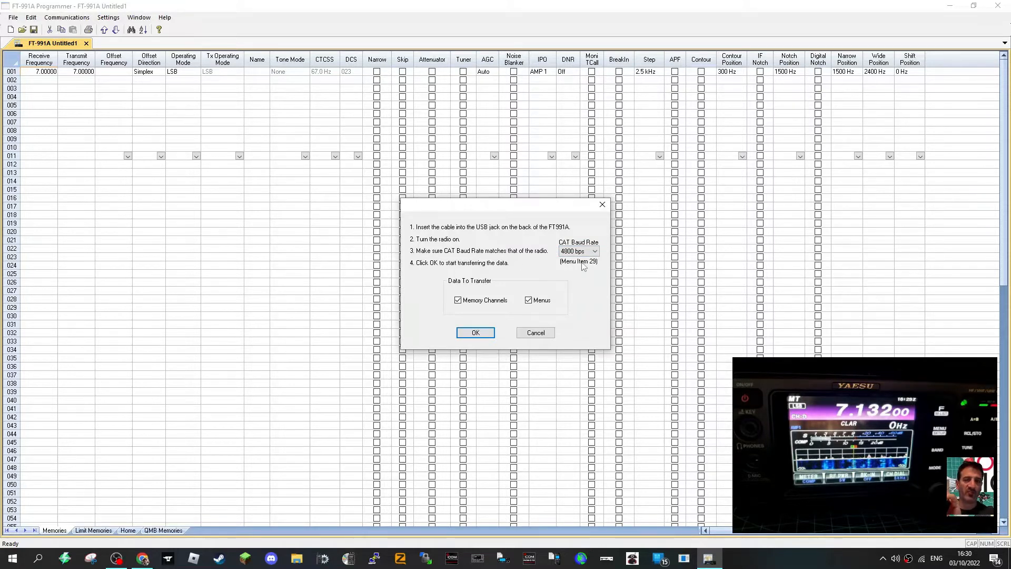
{"action": "mouse_move", "coordinate": [510, 312]}
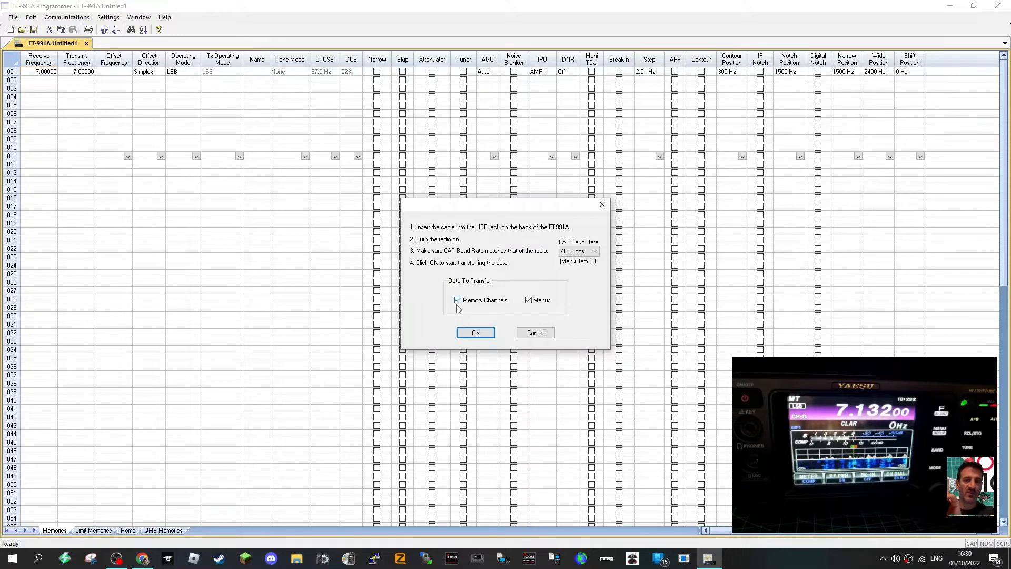
{"action": "mouse_move", "coordinate": [231, 289]}
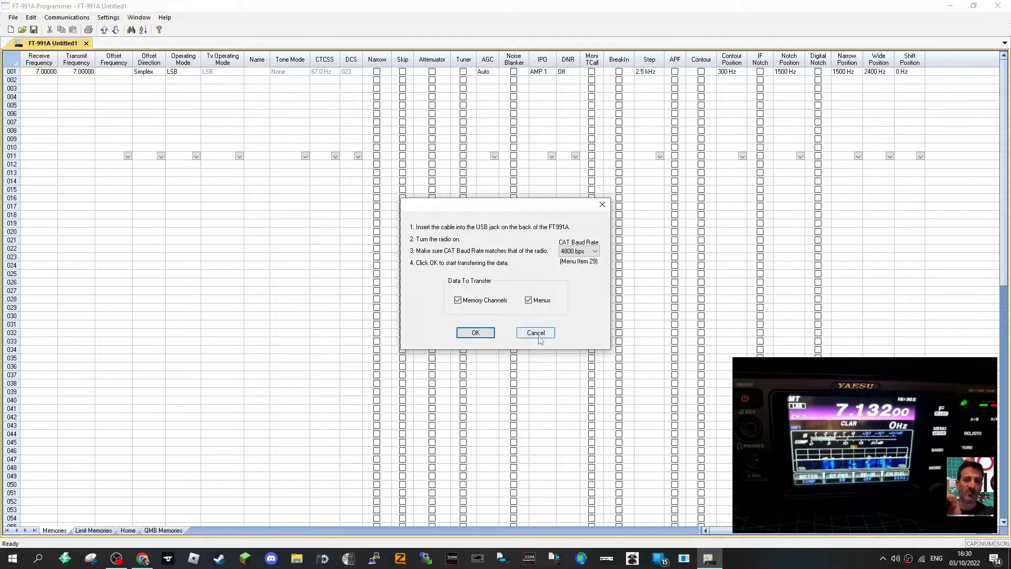
- Cancel the radio read, review the Rx/Tx, Operating Mode and Group Monitor menu pages, then close them
{"action": "left_click", "coordinate": [535, 332]}
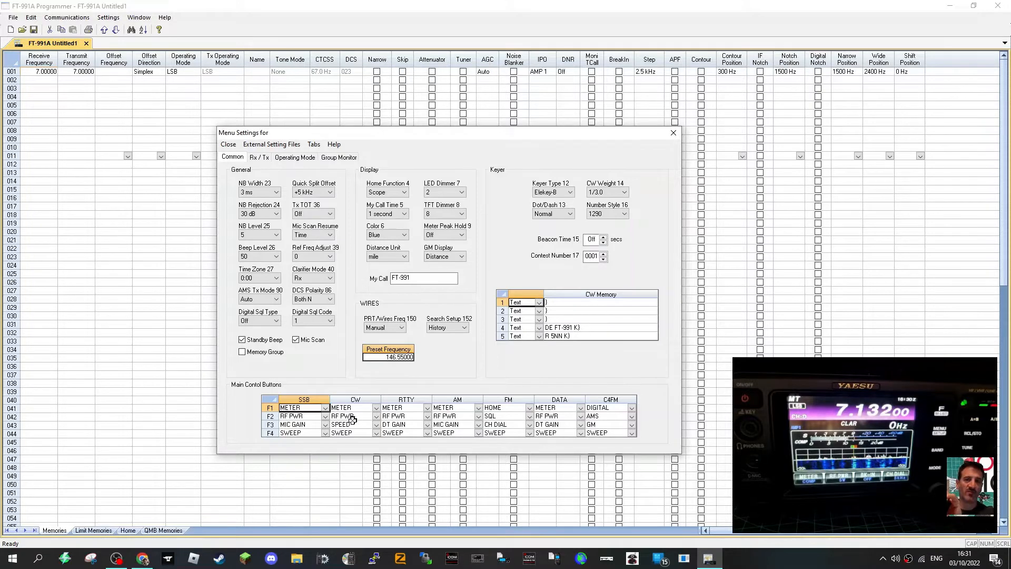
{"action": "mouse_move", "coordinate": [468, 420]}
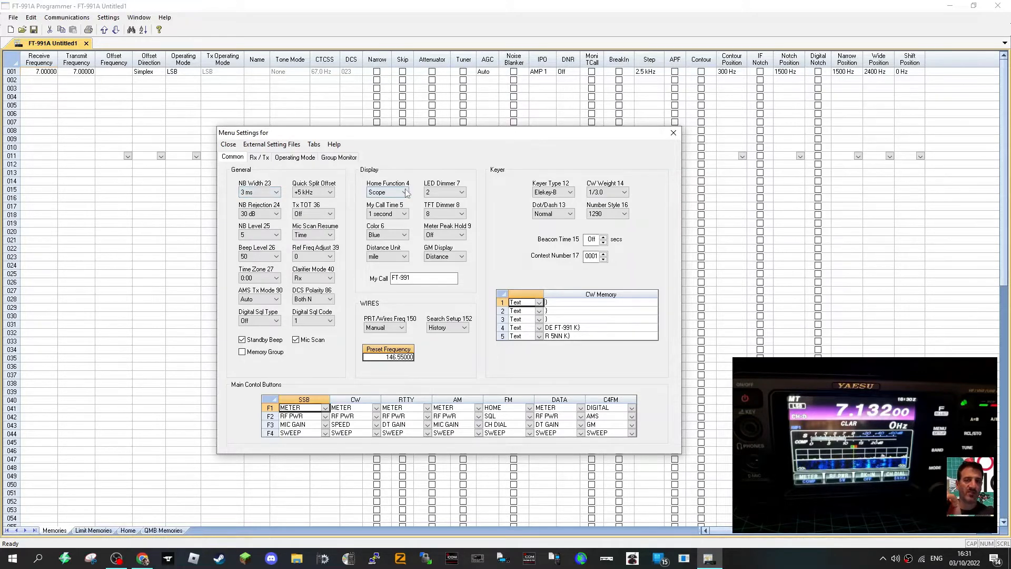
{"action": "mouse_move", "coordinate": [271, 145]}
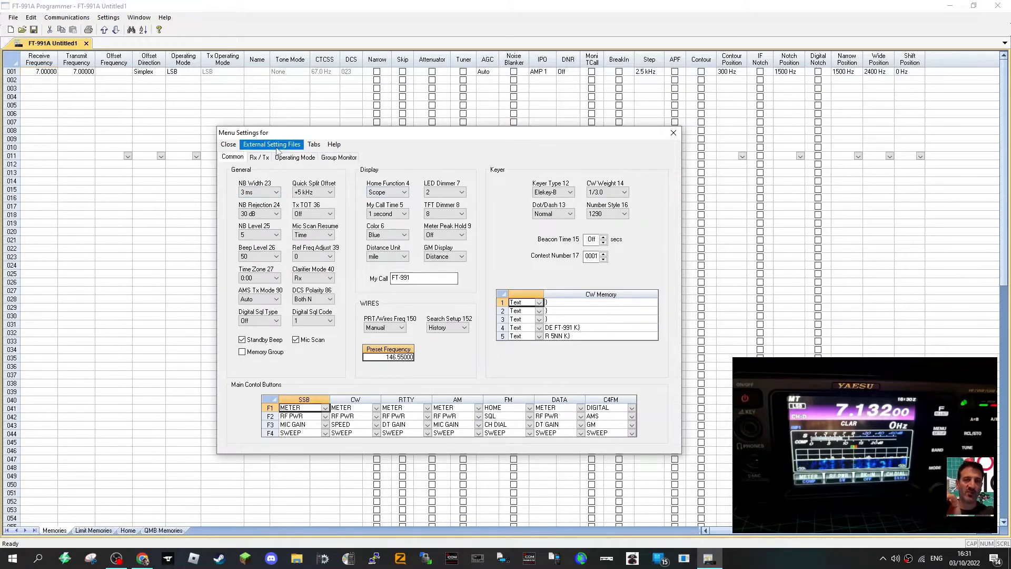
{"action": "left_click", "coordinate": [259, 157]}
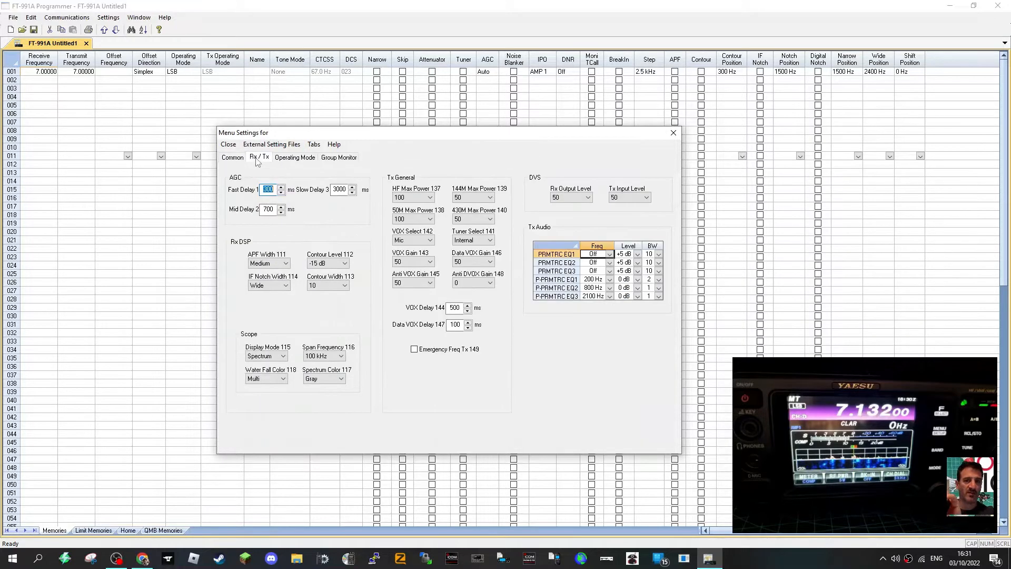
{"action": "mouse_move", "coordinate": [283, 160]}
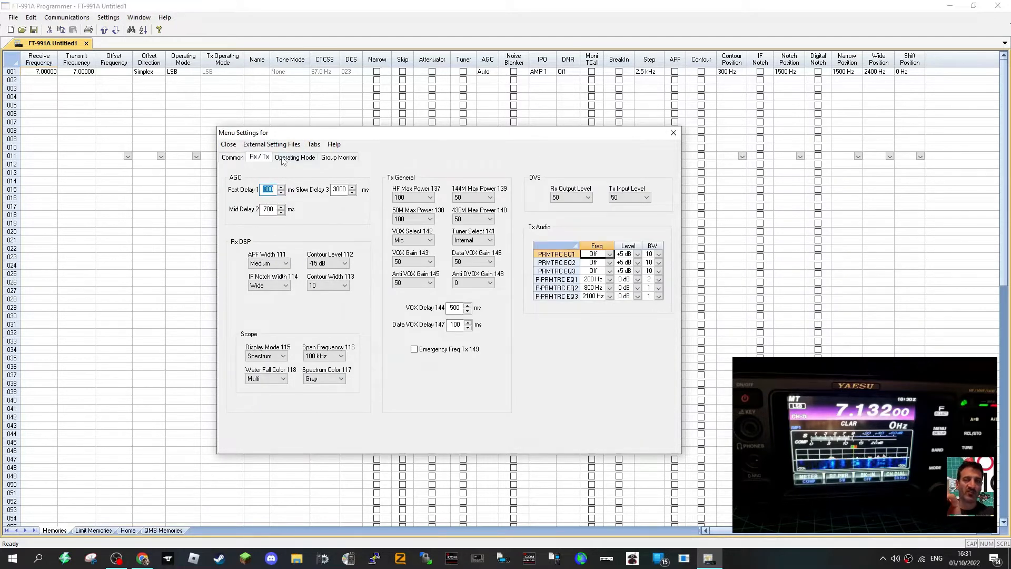
{"action": "left_click", "coordinate": [294, 157]}
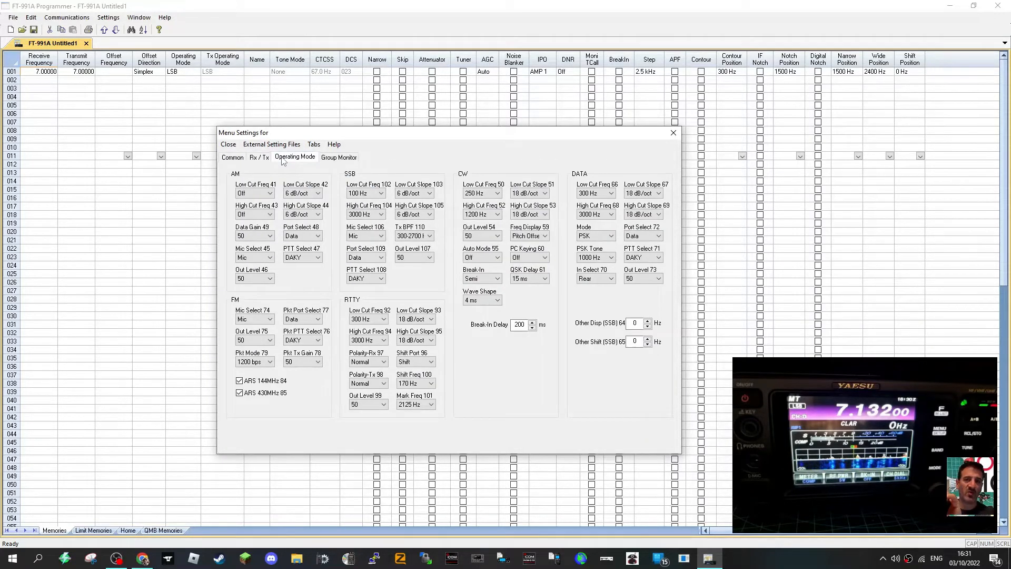
{"action": "left_click", "coordinate": [338, 157]}
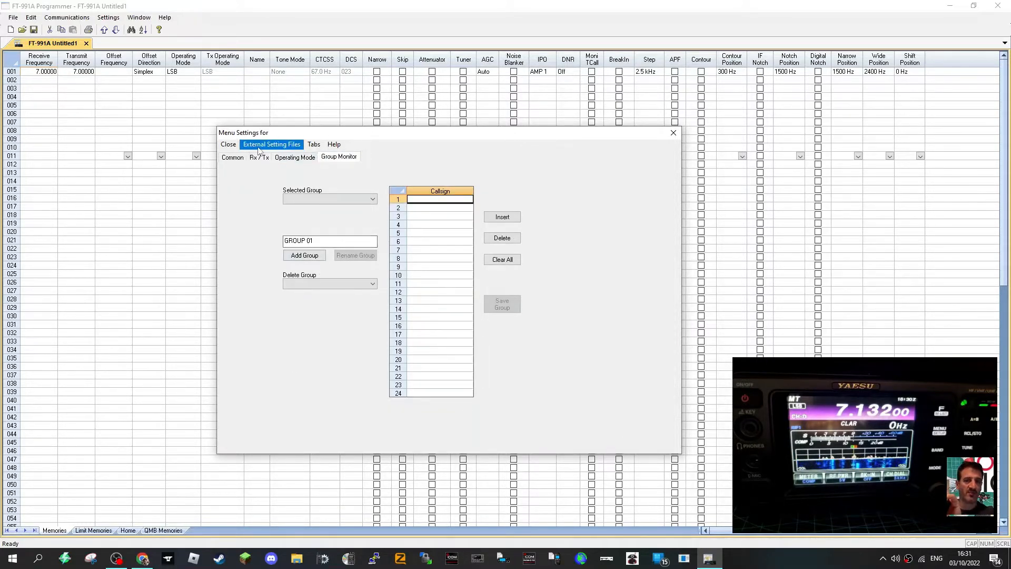
{"action": "left_click", "coordinate": [334, 144]}
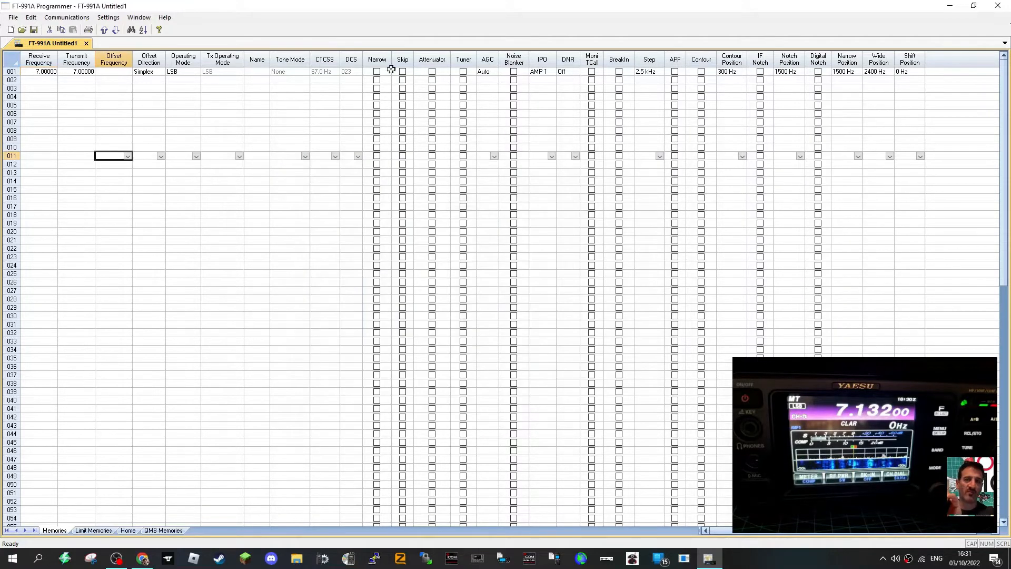
- Begin reading memory channels from the radio, cancel the progress and acknowledge the Communication Error
{"action": "left_click", "coordinate": [66, 17]}
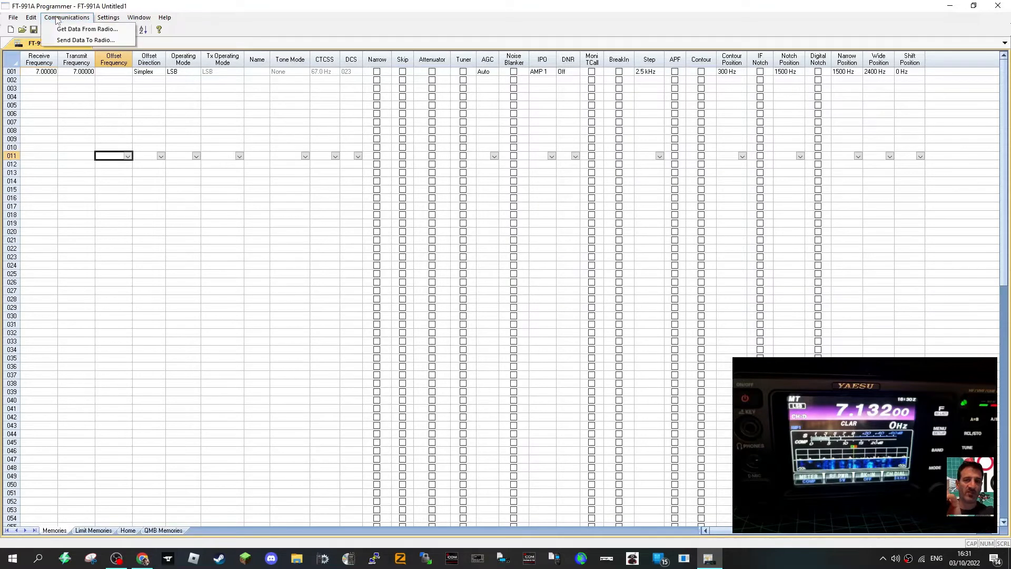
{"action": "left_click", "coordinate": [86, 29]}
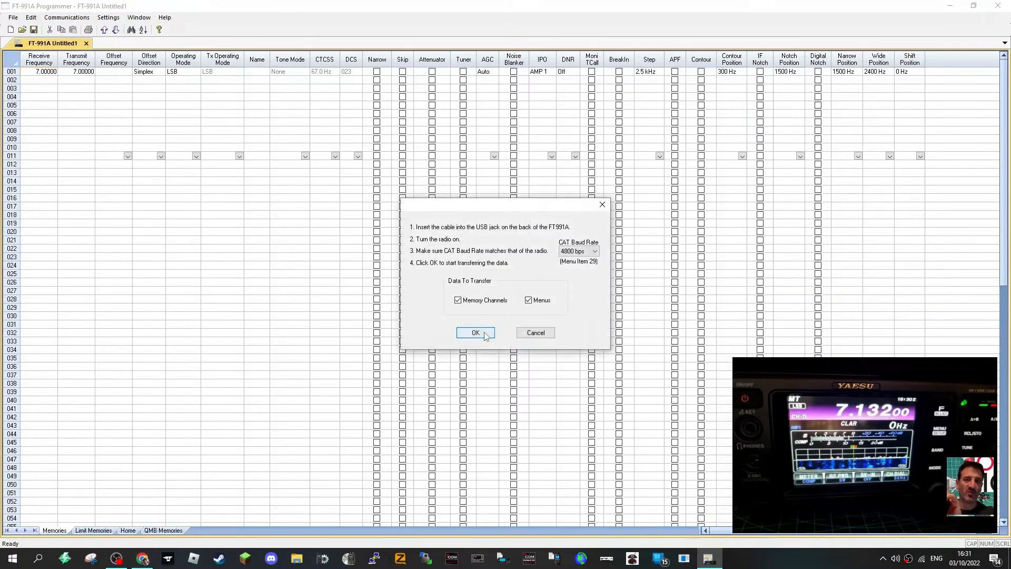
{"action": "left_click", "coordinate": [475, 331]}
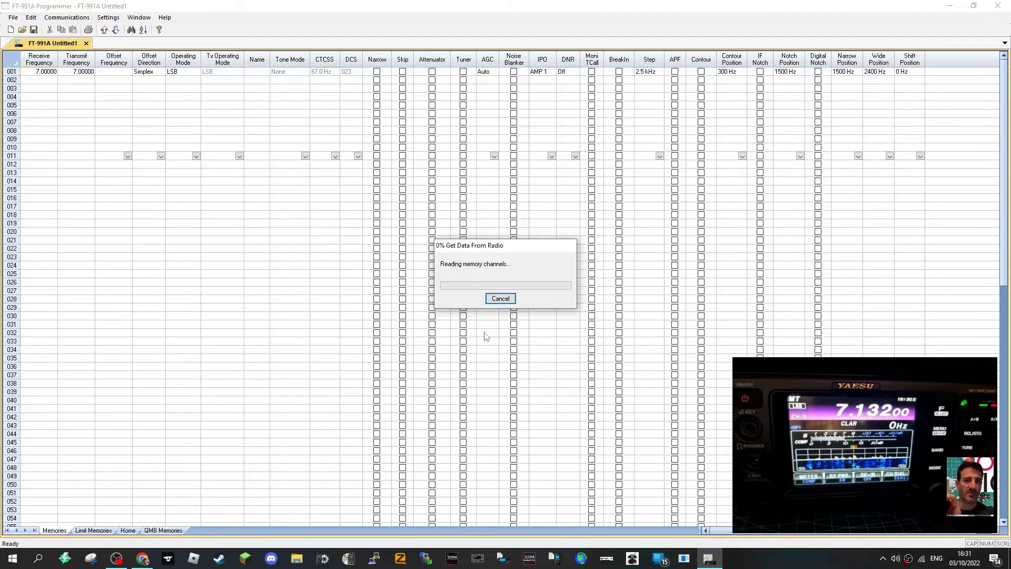
{"action": "mouse_move", "coordinate": [494, 315]}
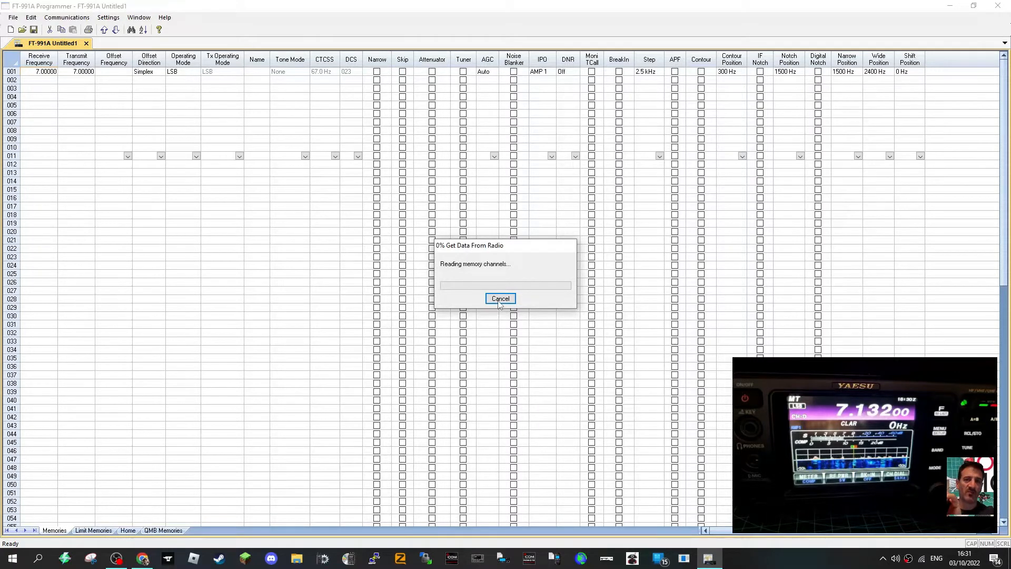
{"action": "left_click", "coordinate": [500, 298]}
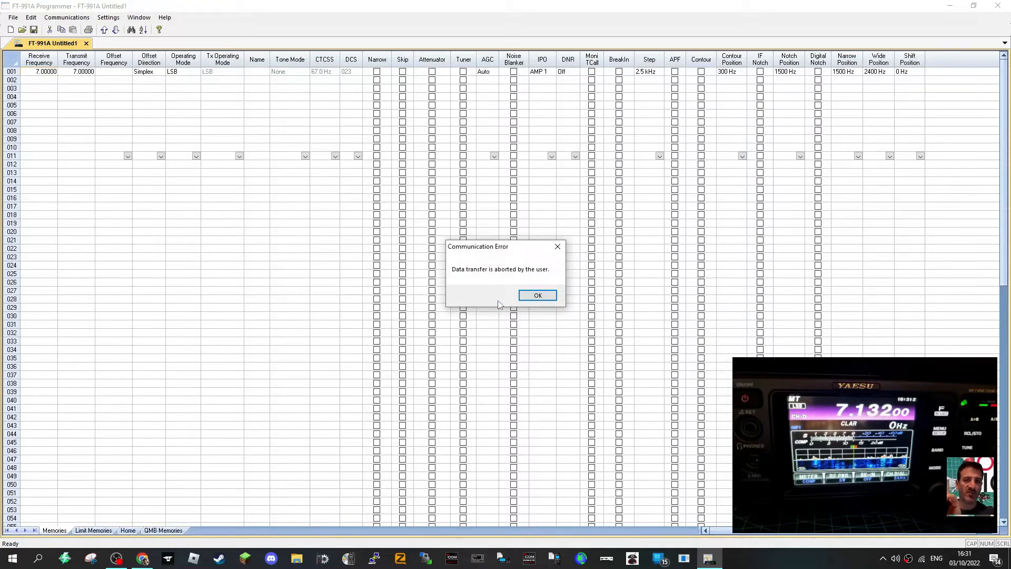
{"action": "left_click", "coordinate": [537, 295]}
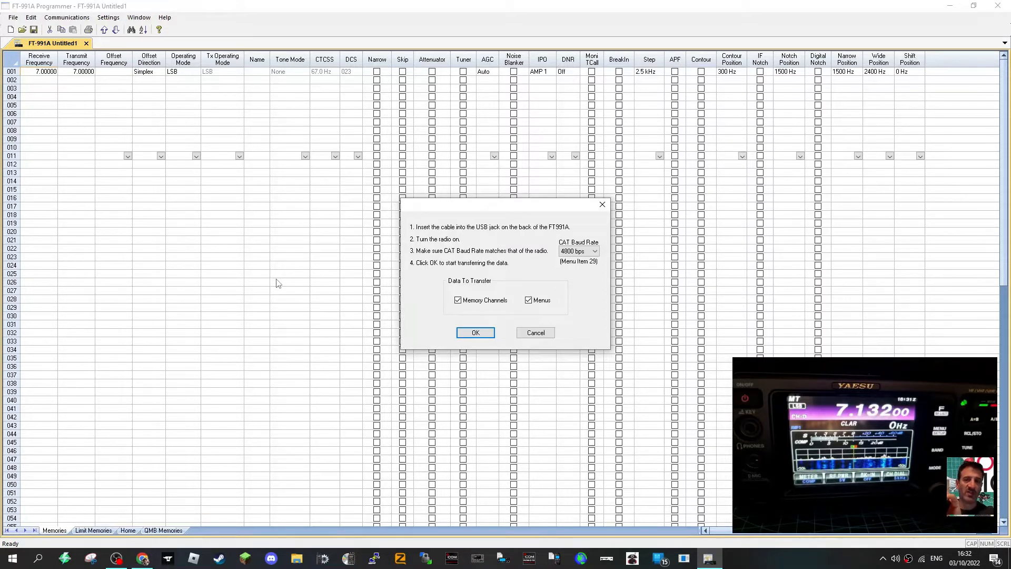
{"action": "left_click", "coordinate": [475, 332]}
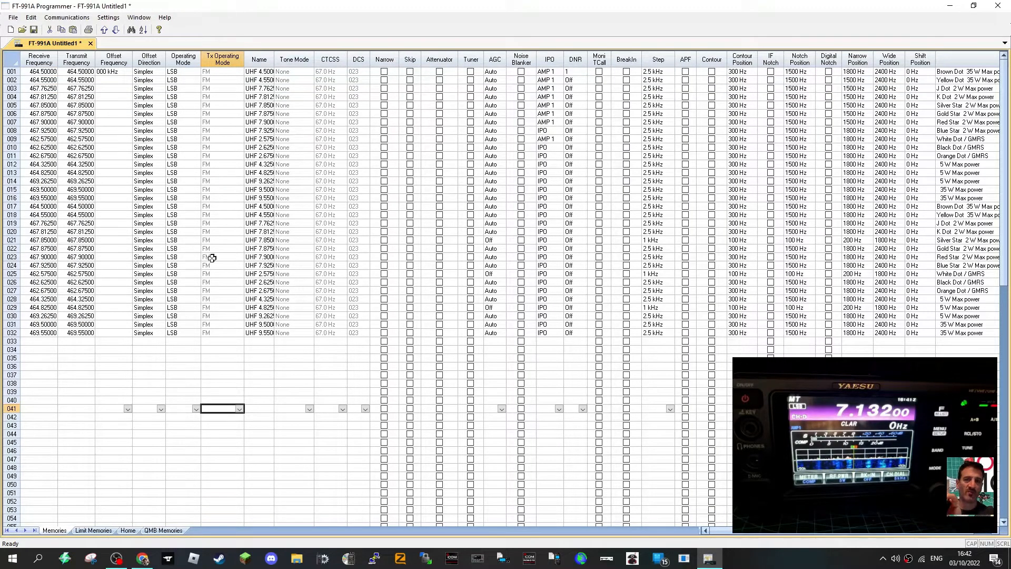
{"action": "mouse_move", "coordinate": [106, 357]}
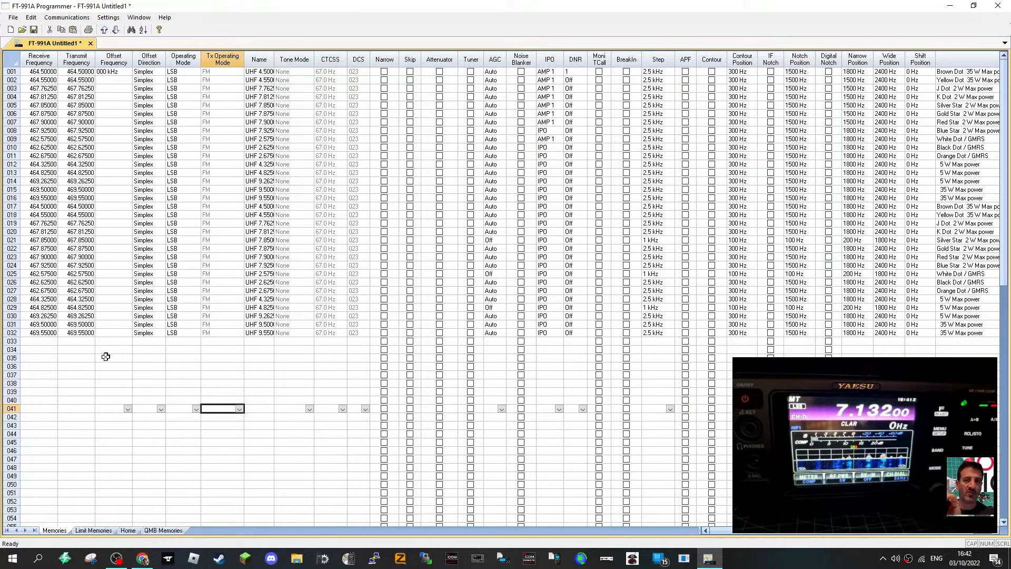
- Give channel 033 receive frequency 145.00000 with a minus offset, dismissing the frequency warning
{"action": "left_click", "coordinate": [39, 340]}
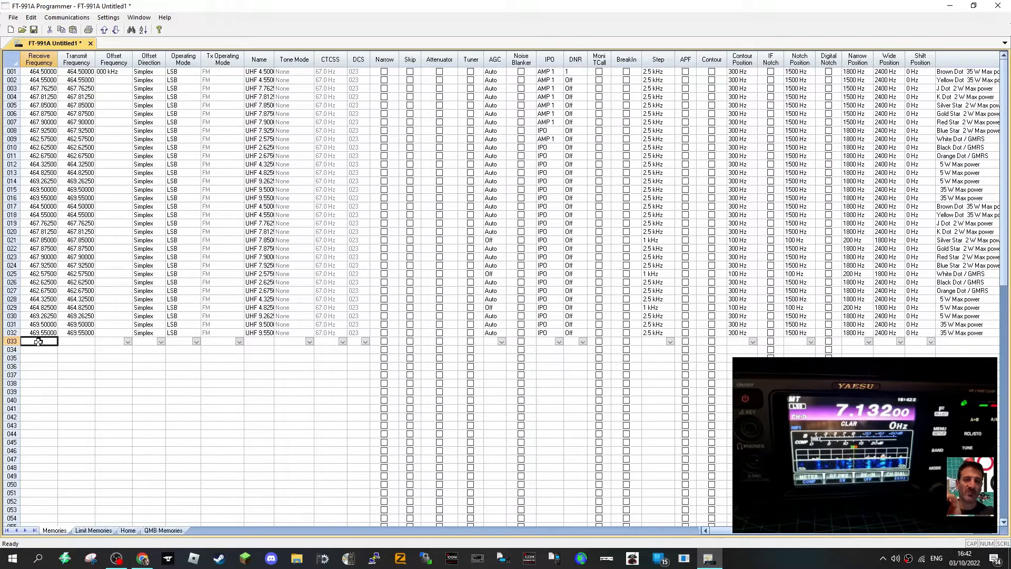
{"action": "type", "text": "145.00000"}
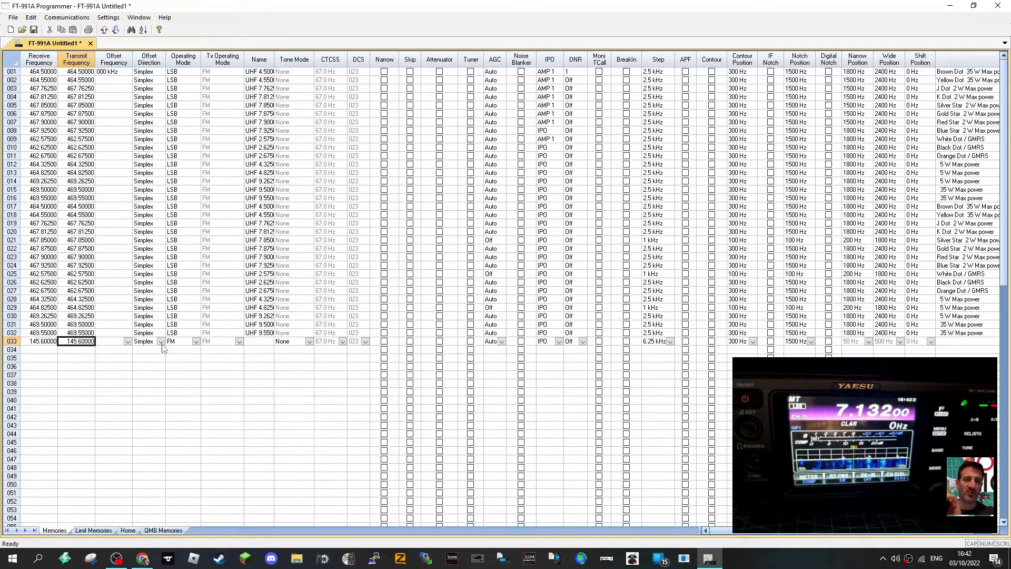
{"action": "left_click", "coordinate": [162, 341]}
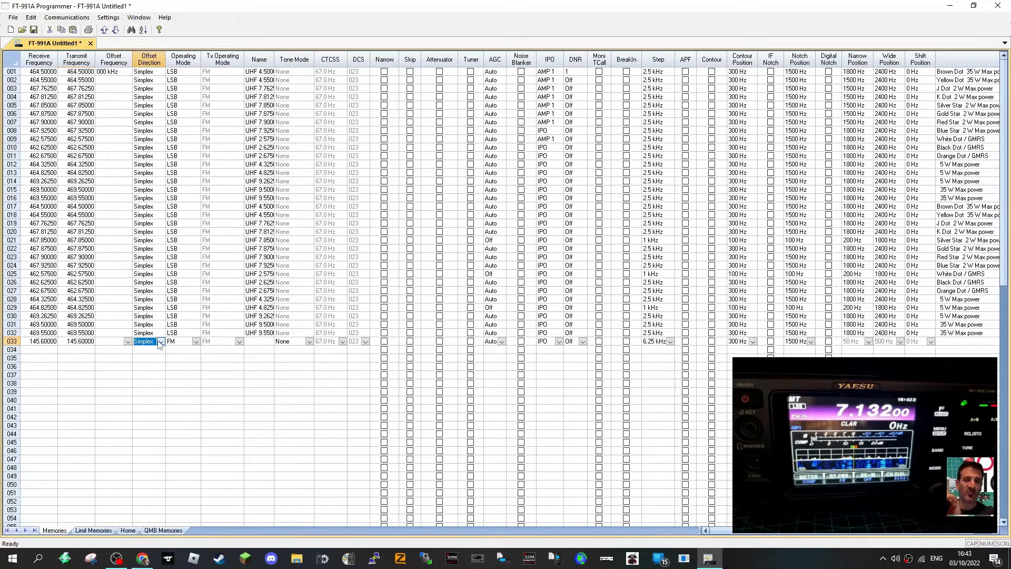
{"action": "left_click", "coordinate": [160, 342]}
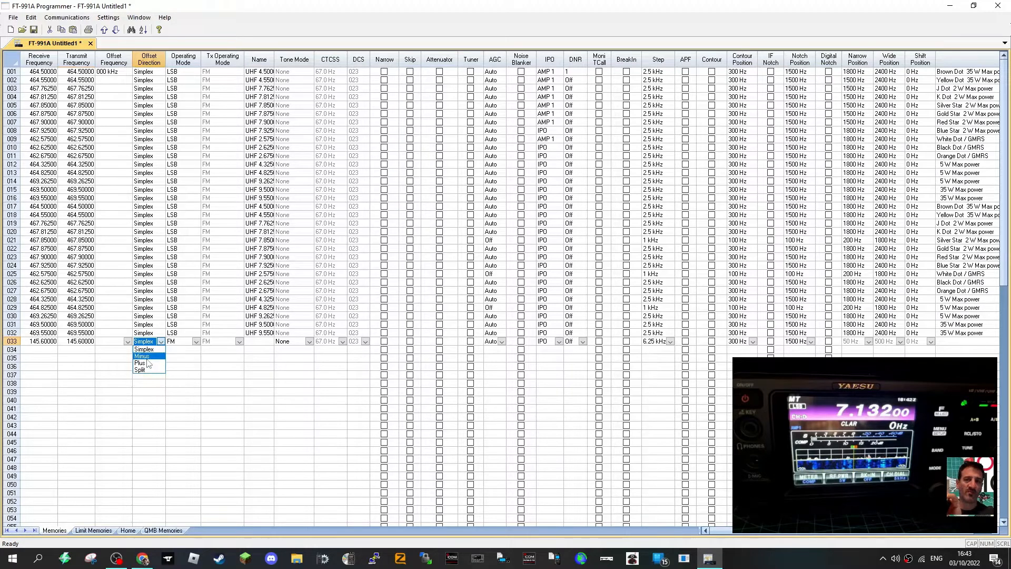
{"action": "left_click", "coordinate": [140, 356]}
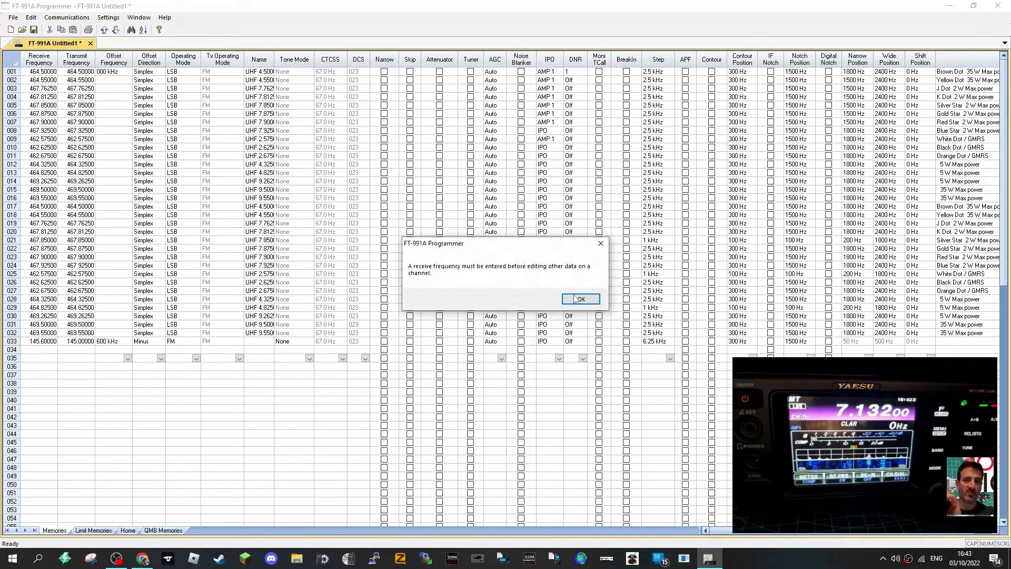
{"action": "left_click", "coordinate": [579, 299]}
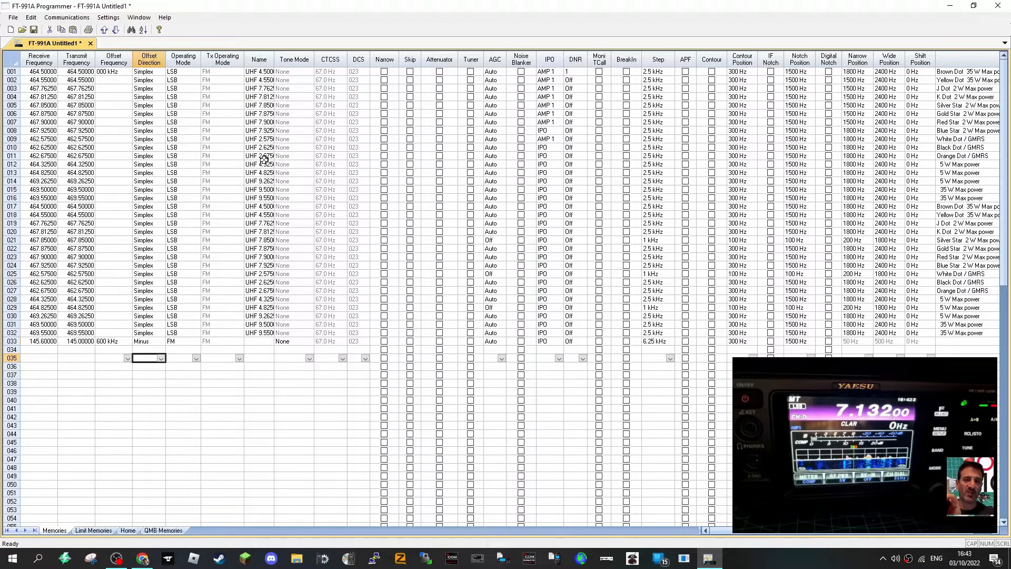
- Name channel 033 'gb' and set its CTCSS tone to 94.8 Hz
{"action": "left_click", "coordinate": [259, 341]}
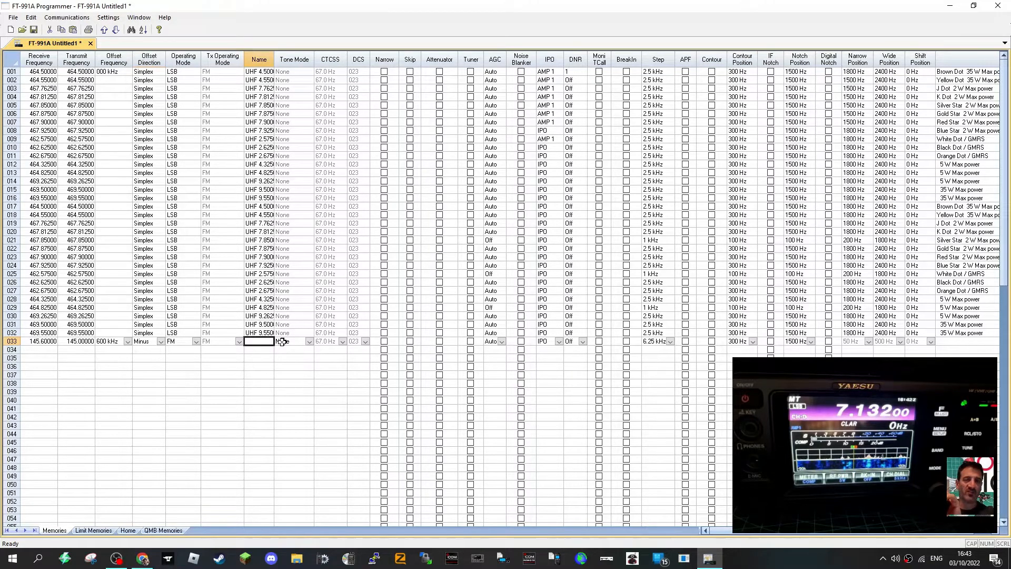
{"action": "type", "text": "gb3wr"}
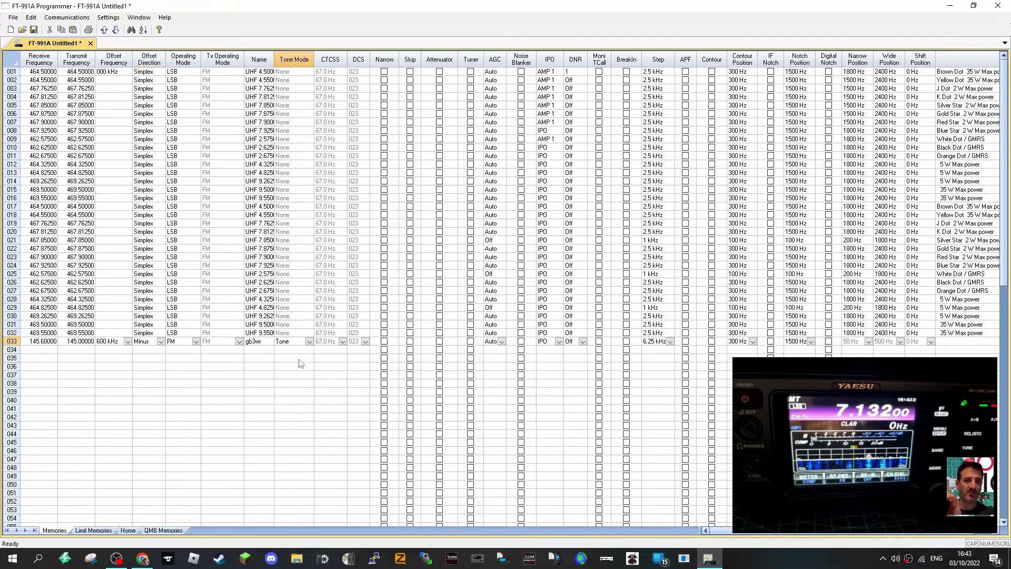
{"action": "left_click", "coordinate": [330, 342]}
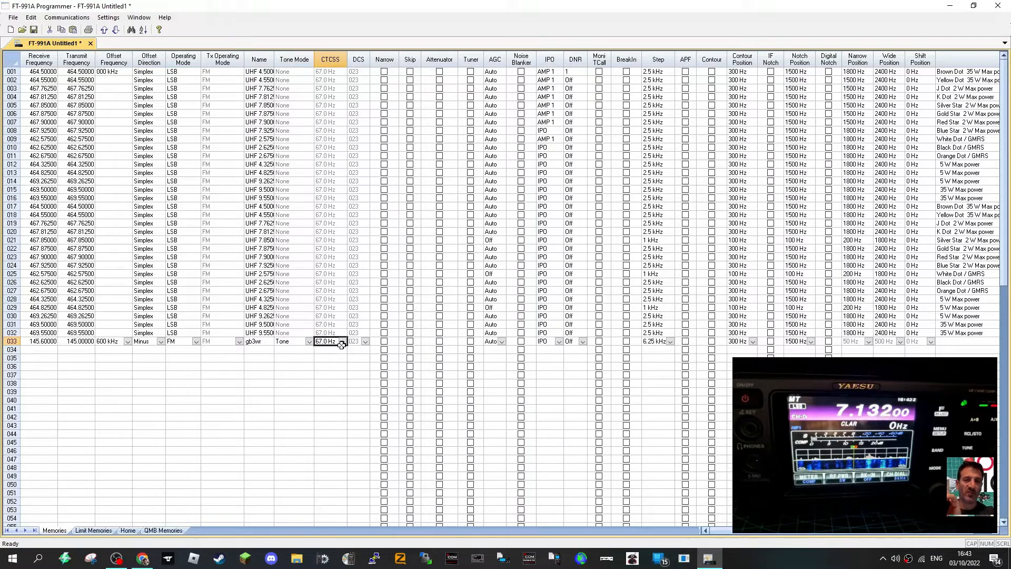
{"action": "left_click", "coordinate": [342, 341]}
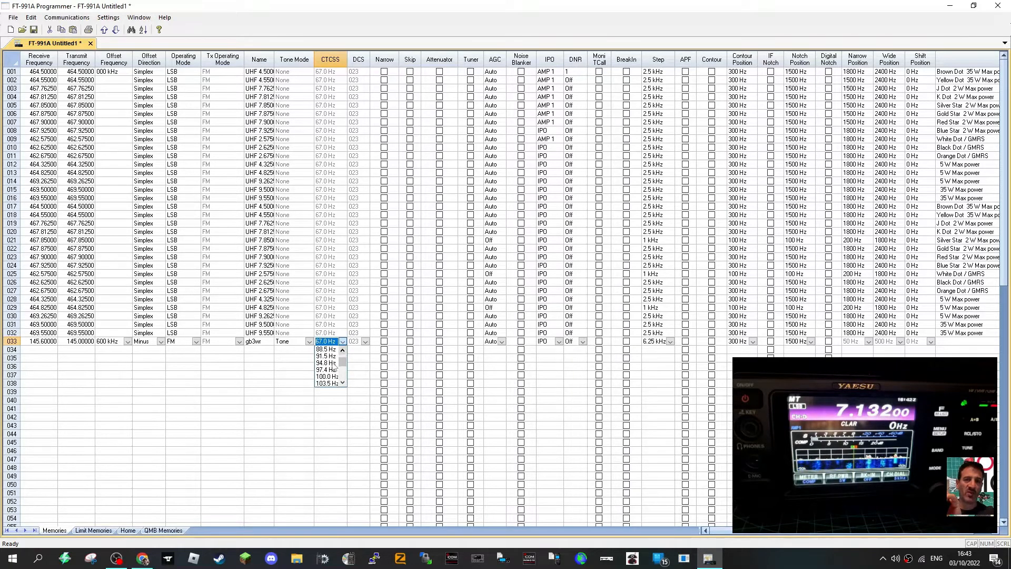
{"action": "left_click", "coordinate": [327, 362]}
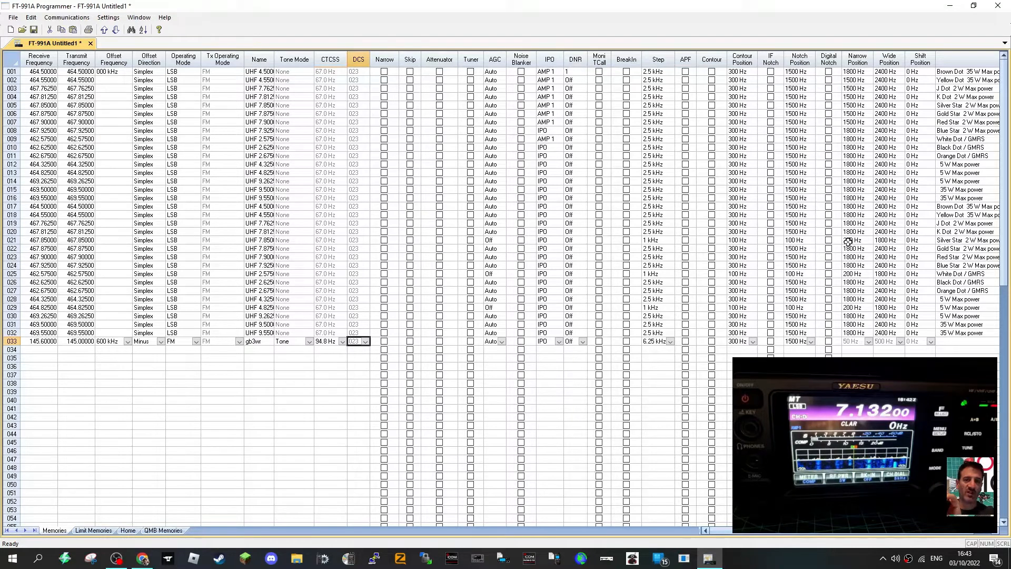
{"action": "mouse_move", "coordinate": [935, 555]}
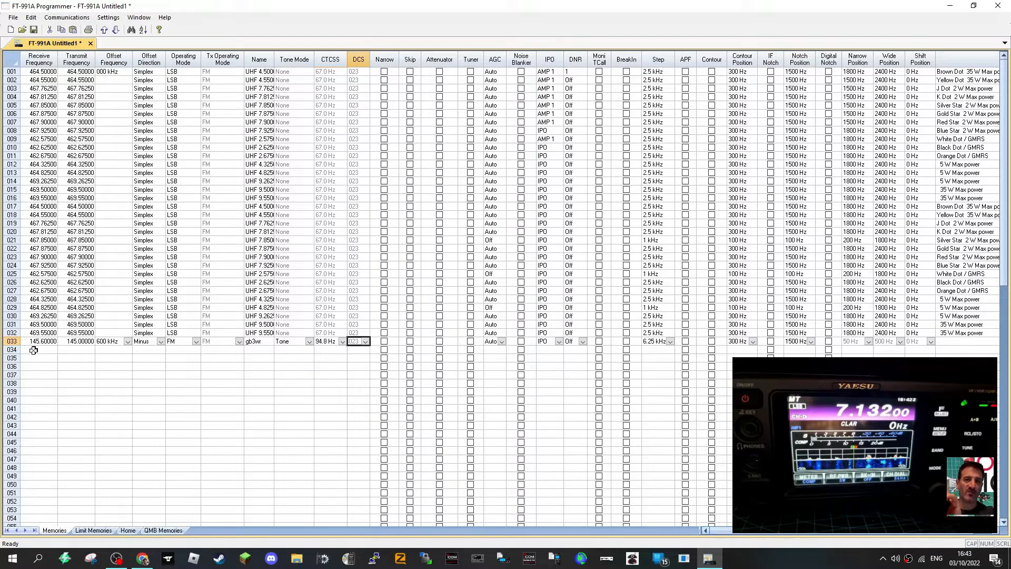
{"action": "left_click", "coordinate": [38, 349]}
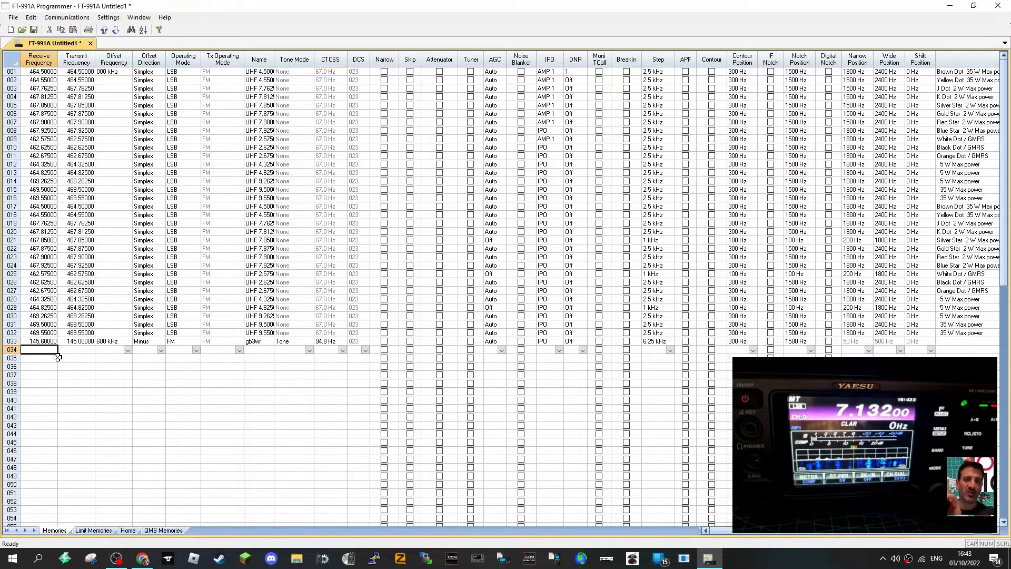
- Fill channel 034 with 438.575 MHz in C4FM mode, named hotspot
{"action": "type", "text": "438.00000"}
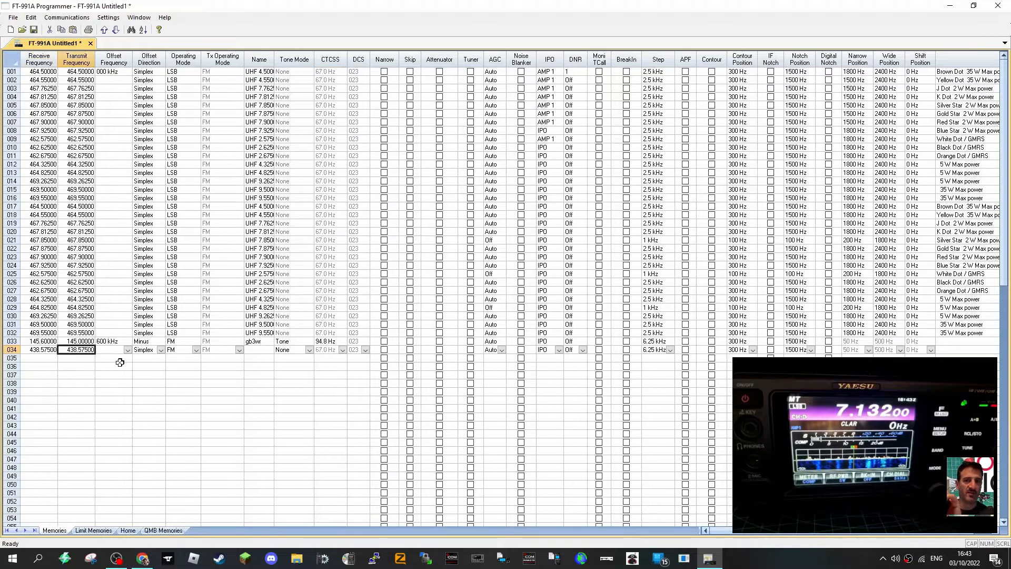
{"action": "mouse_move", "coordinate": [199, 354]}
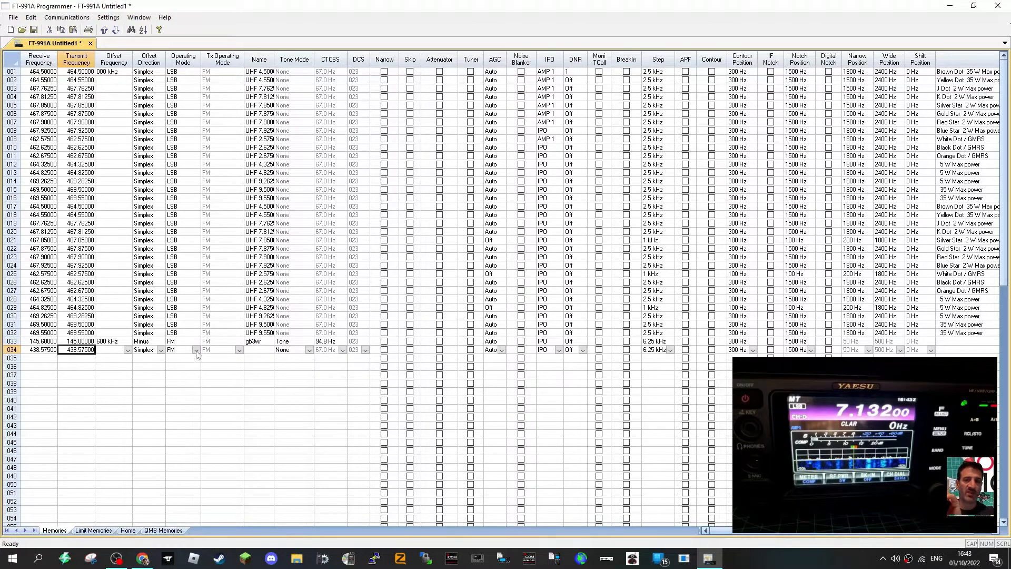
{"action": "left_click", "coordinate": [196, 350]}
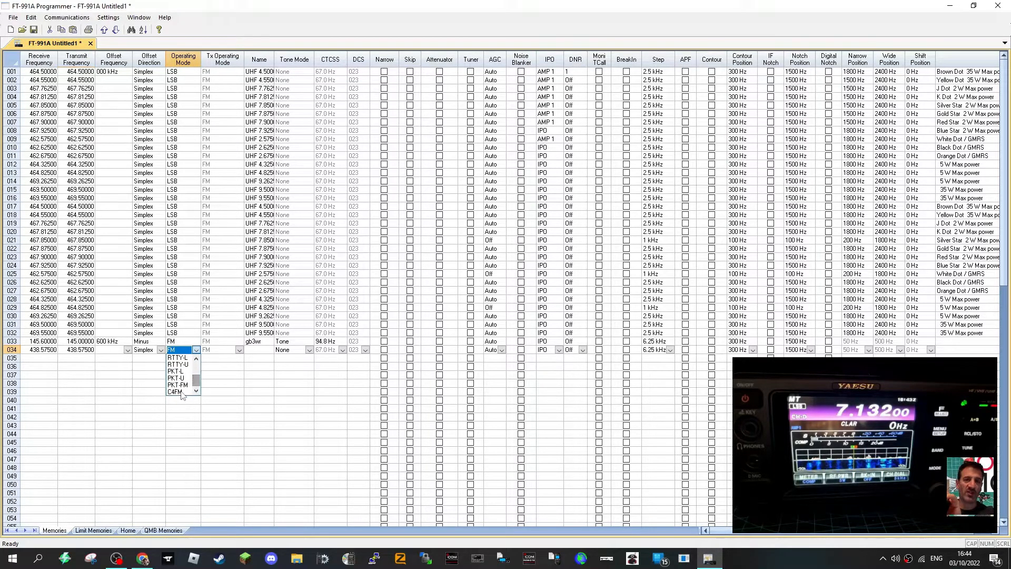
{"action": "left_click", "coordinate": [179, 392]}
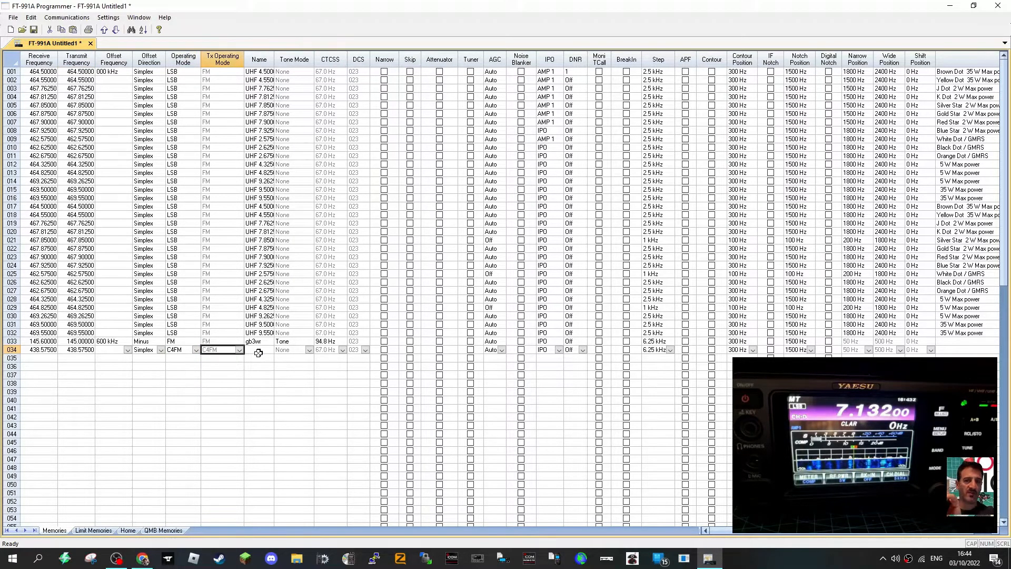
{"action": "left_click", "coordinate": [258, 350]}
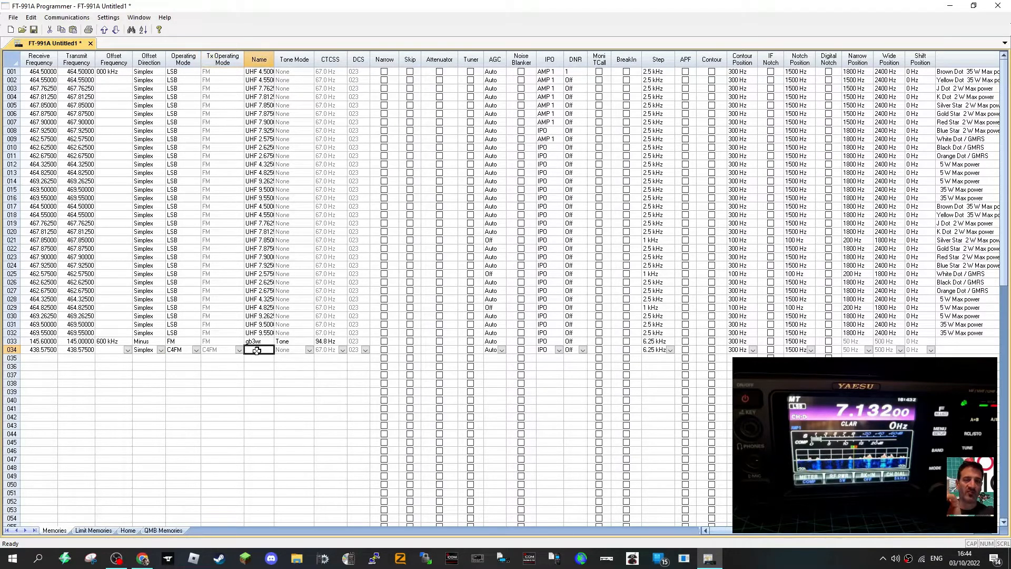
{"action": "type", "text": "hotspot"}
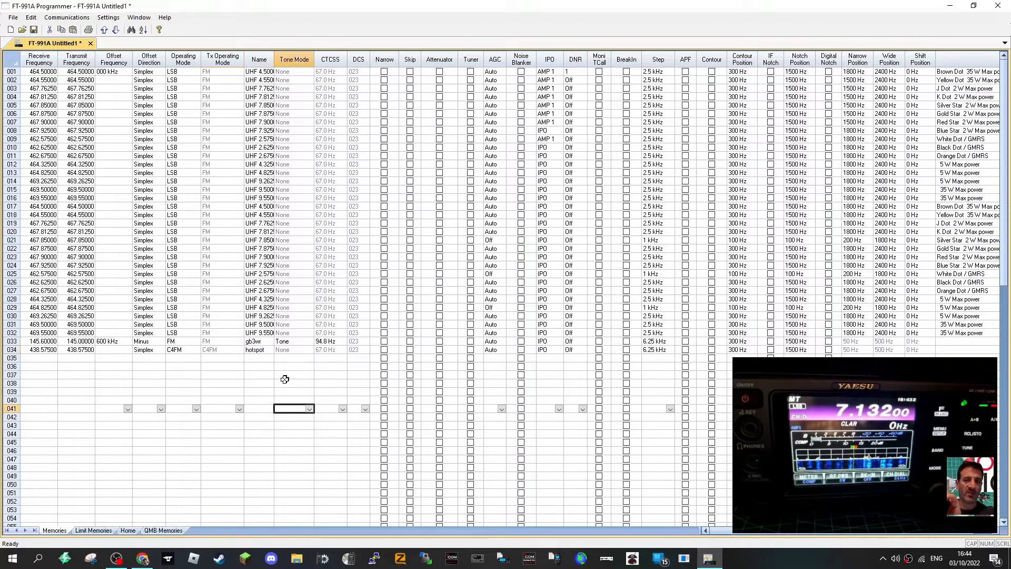
{"action": "mouse_move", "coordinate": [729, 400]}
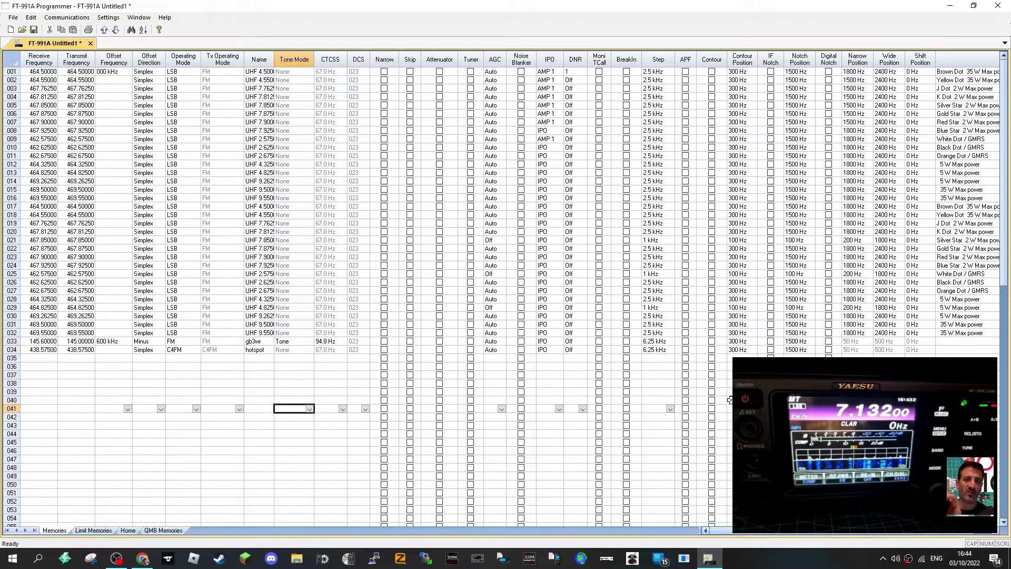
{"action": "left_click", "coordinate": [67, 18]}
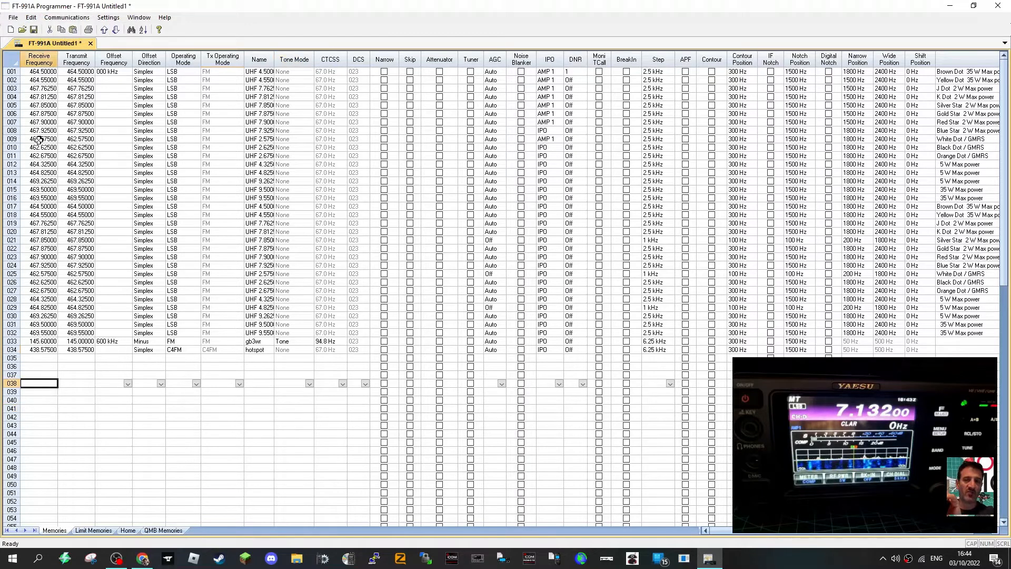
- From Frequency Lists, import the Weather Channels and then the GMRS channels starting at memory 008
{"action": "left_click", "coordinate": [12, 18]}
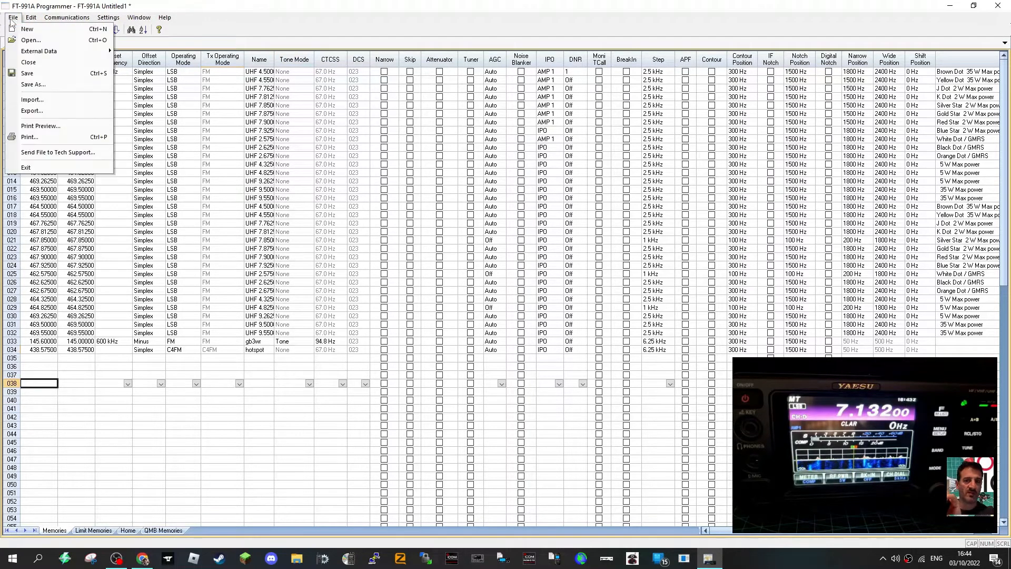
{"action": "left_click", "coordinate": [39, 50]}
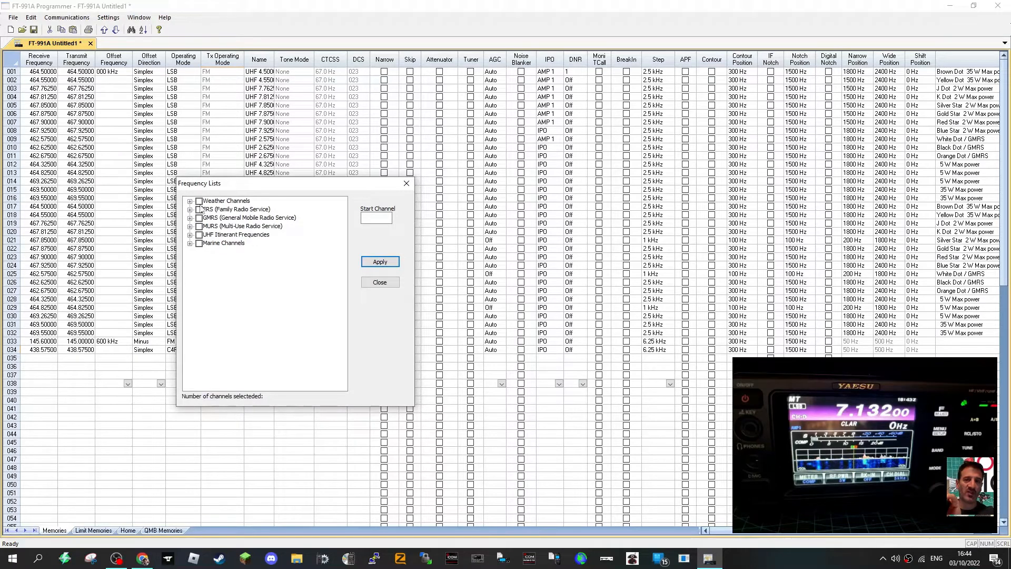
{"action": "left_click", "coordinate": [199, 200]}
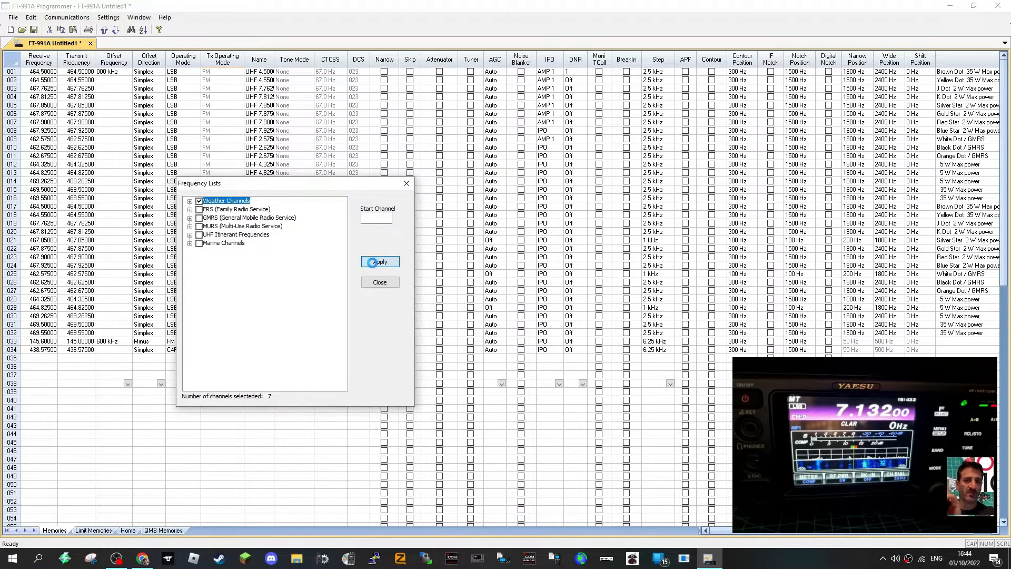
{"action": "left_click", "coordinate": [379, 261]}
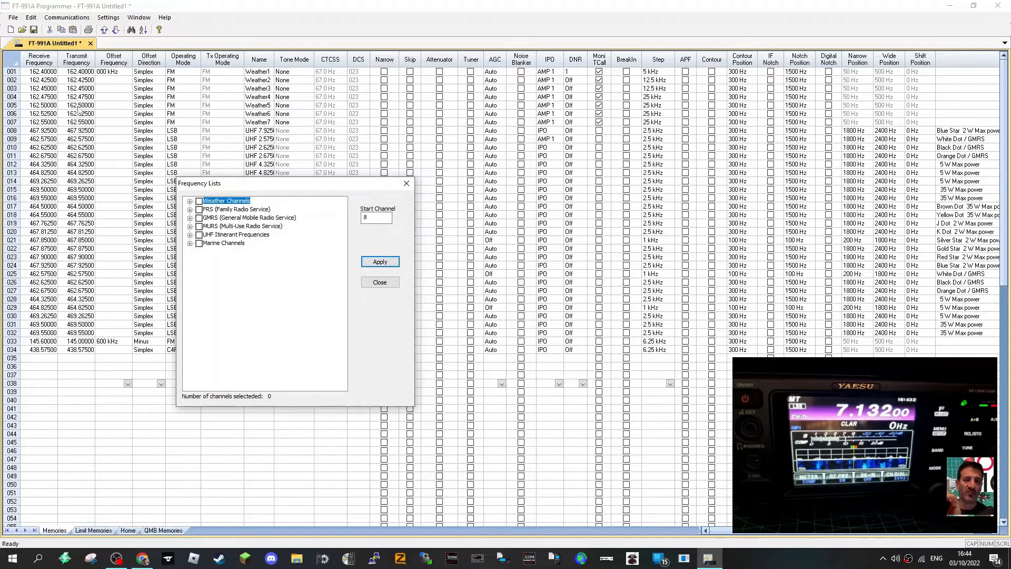
{"action": "mouse_move", "coordinate": [208, 251]}
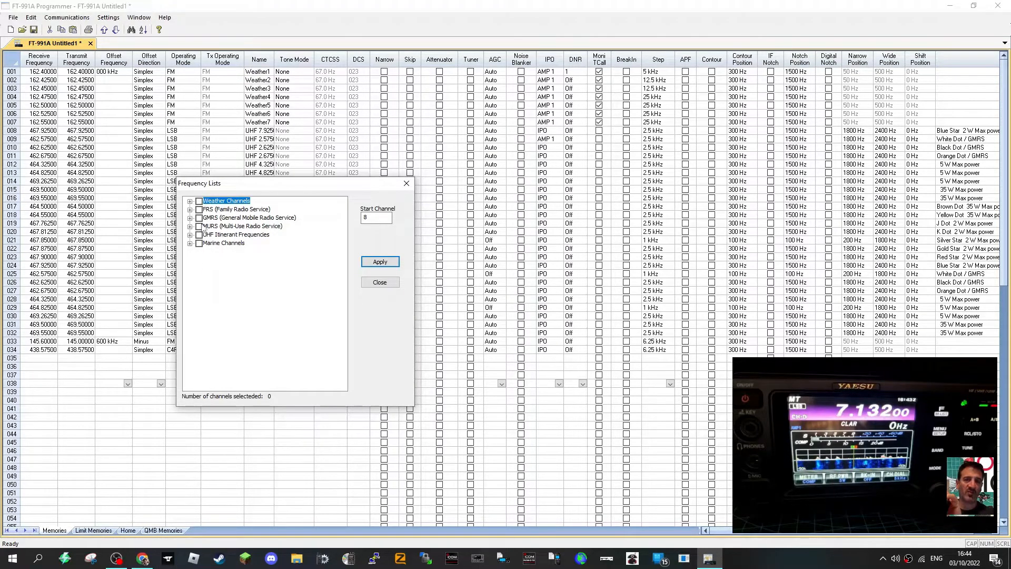
{"action": "left_click", "coordinate": [199, 217]}
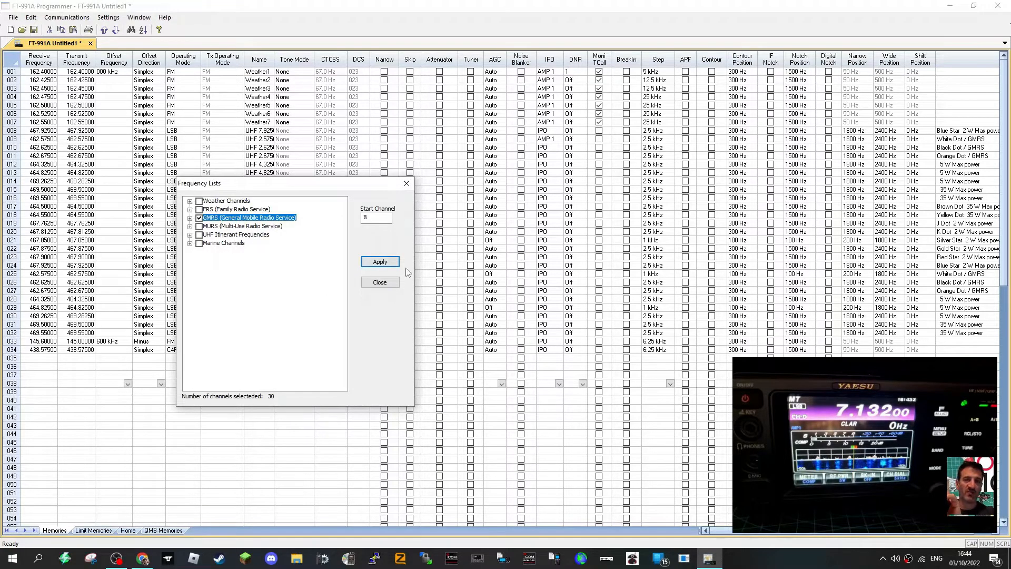
{"action": "left_click", "coordinate": [379, 261]}
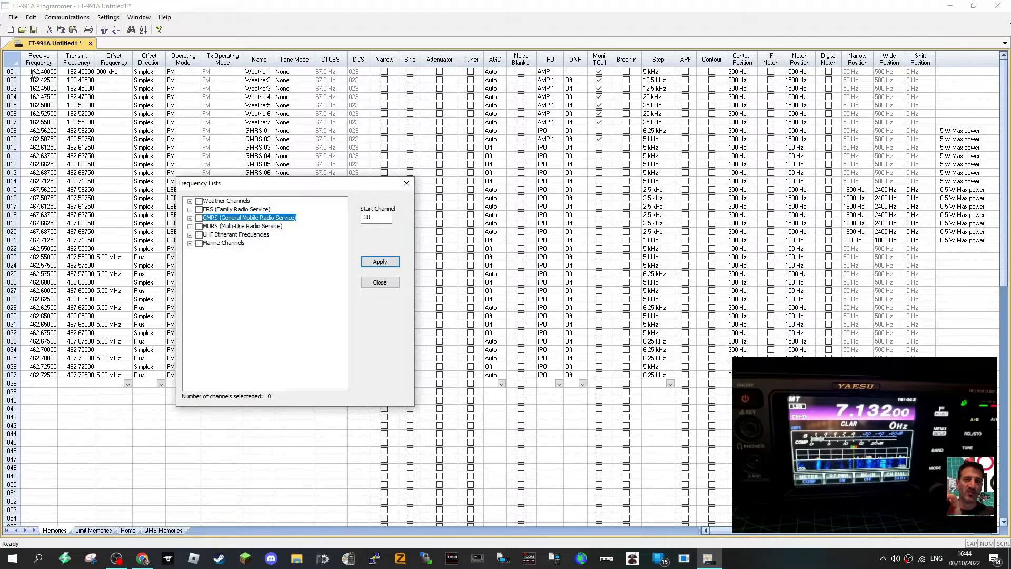
{"action": "mouse_move", "coordinate": [123, 447]}
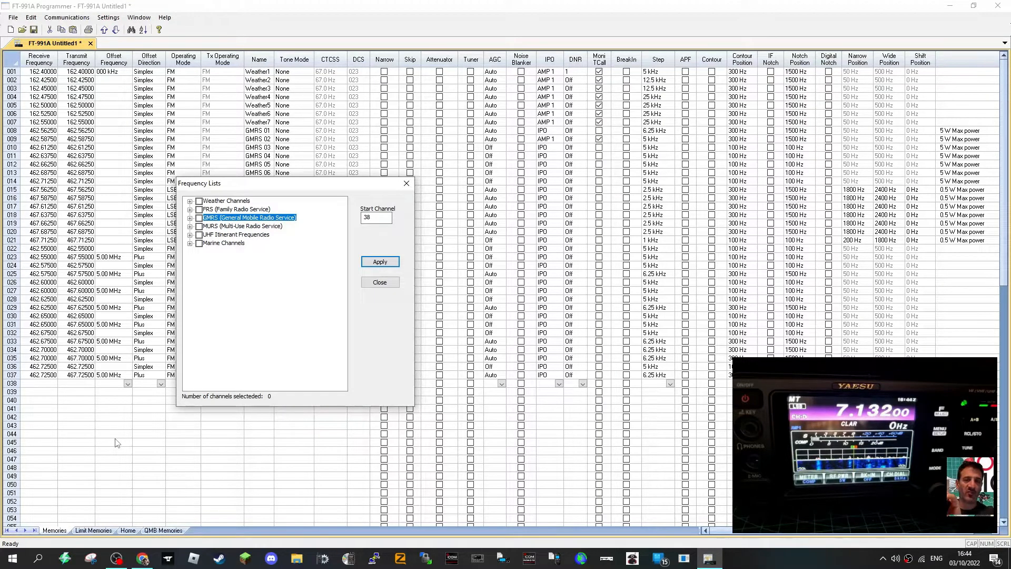
{"action": "mouse_move", "coordinate": [275, 348]}
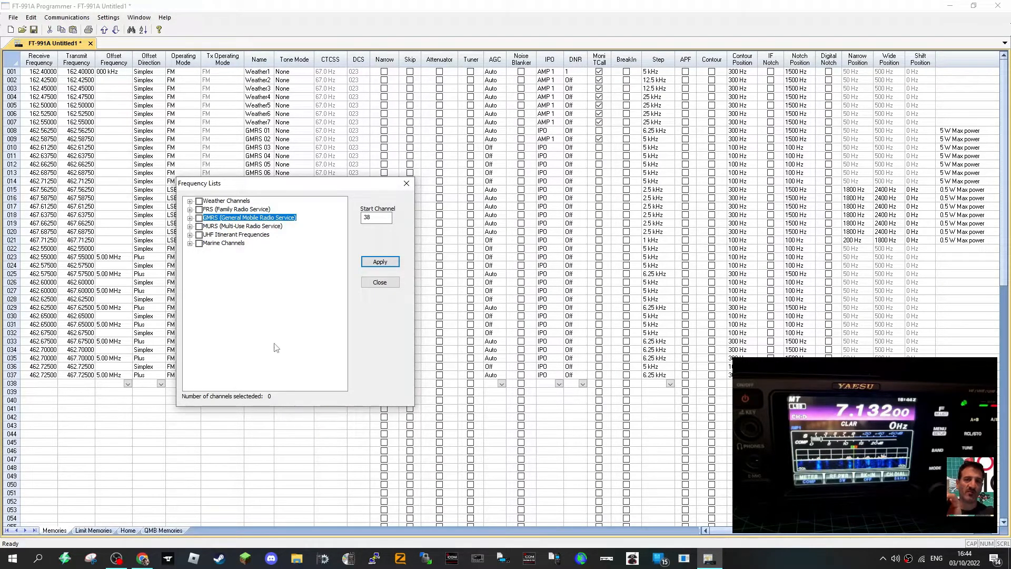
- Add the marine channel list from 038 onward and close the Frequency Lists window
{"action": "left_click", "coordinate": [243, 234]}
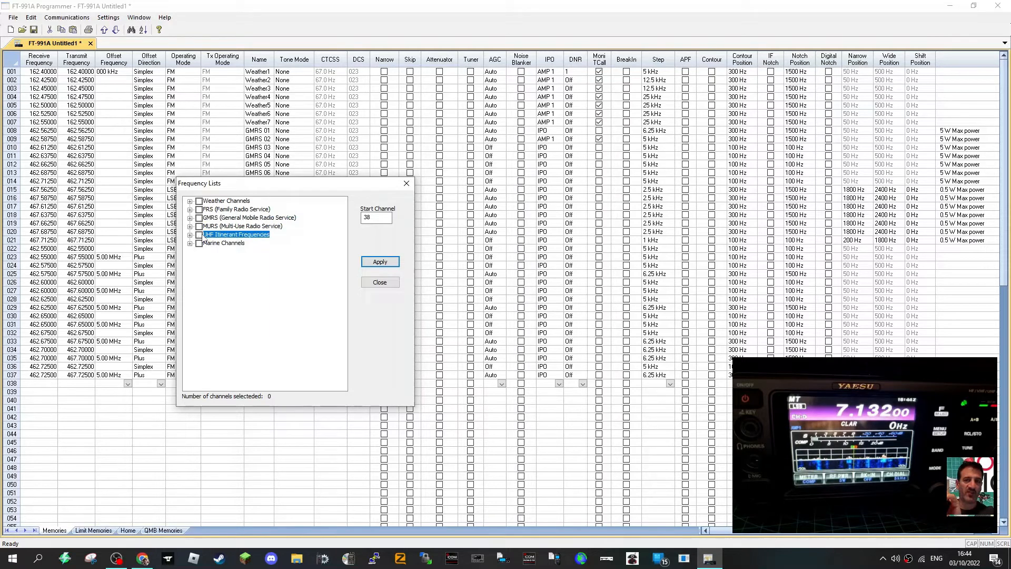
{"action": "left_click", "coordinate": [199, 243]}
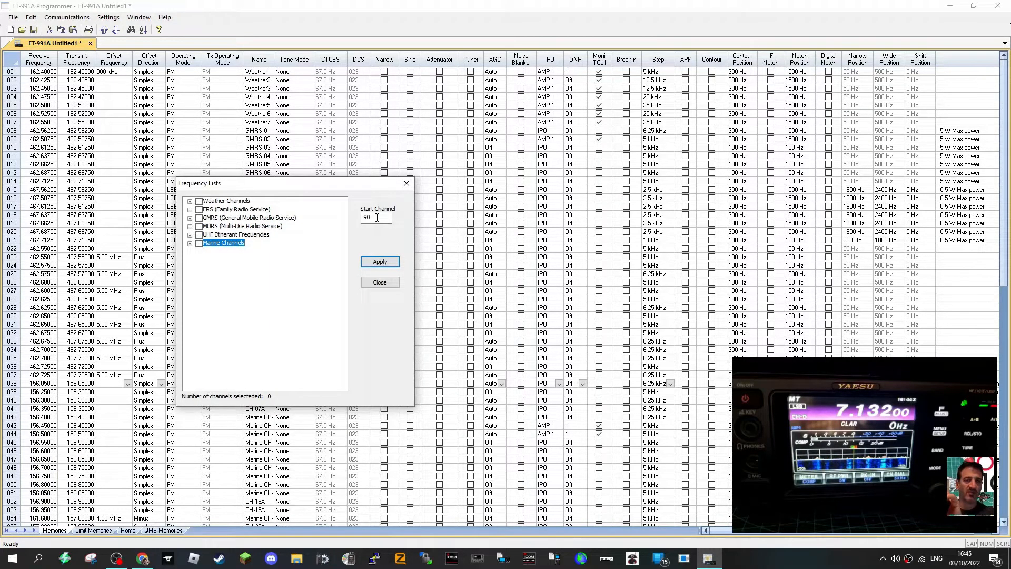
{"action": "left_click", "coordinate": [379, 261]}
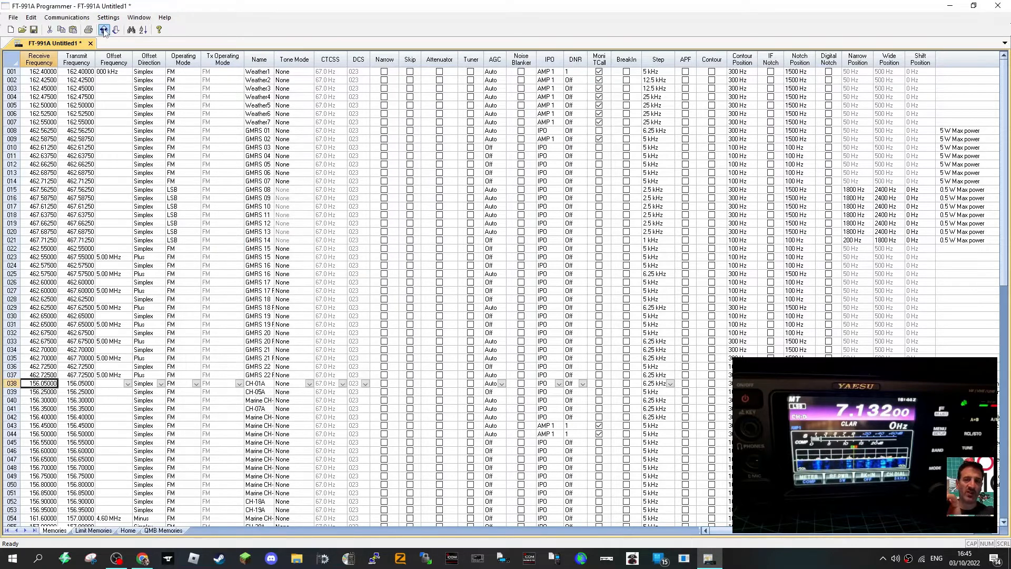
{"action": "left_click", "coordinate": [107, 18]}
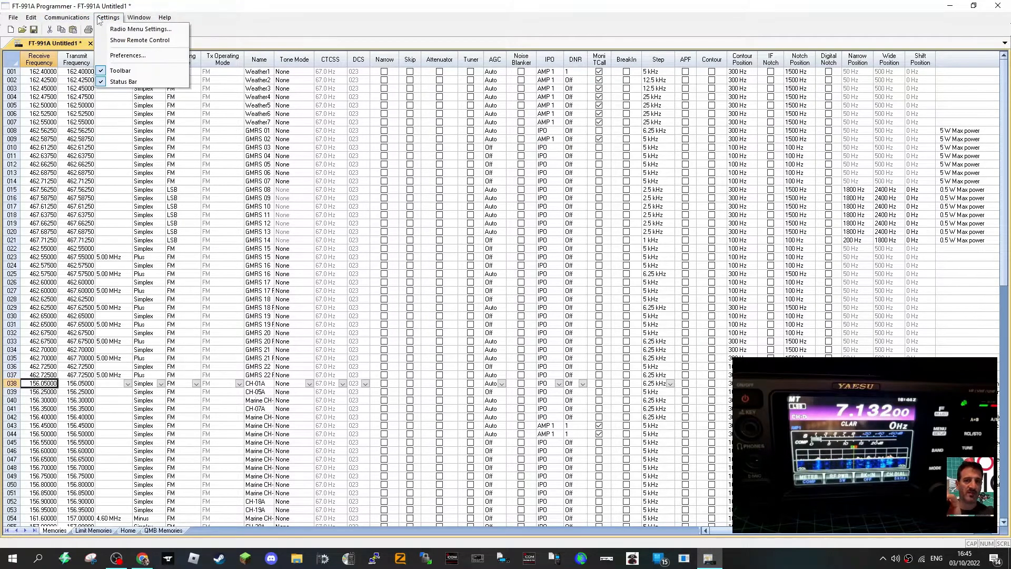
{"action": "mouse_move", "coordinate": [140, 28]}
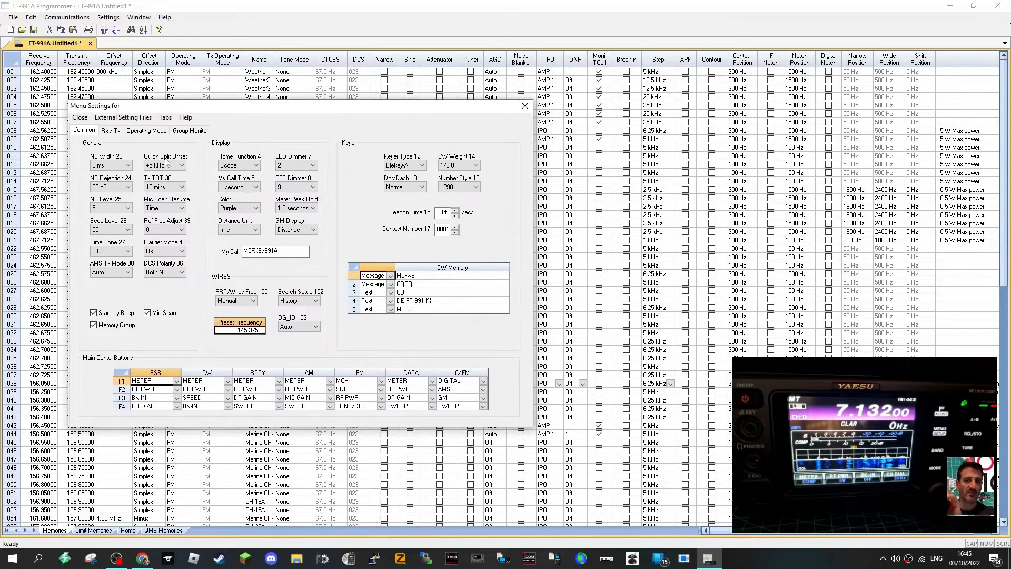
{"action": "mouse_move", "coordinate": [225, 340]}
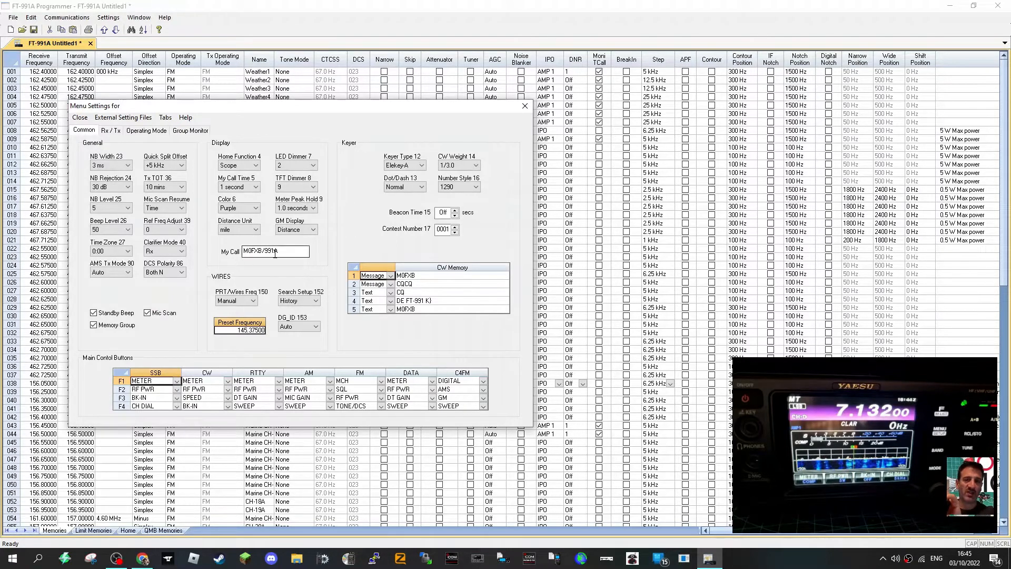
{"action": "left_click", "coordinate": [257, 165]}
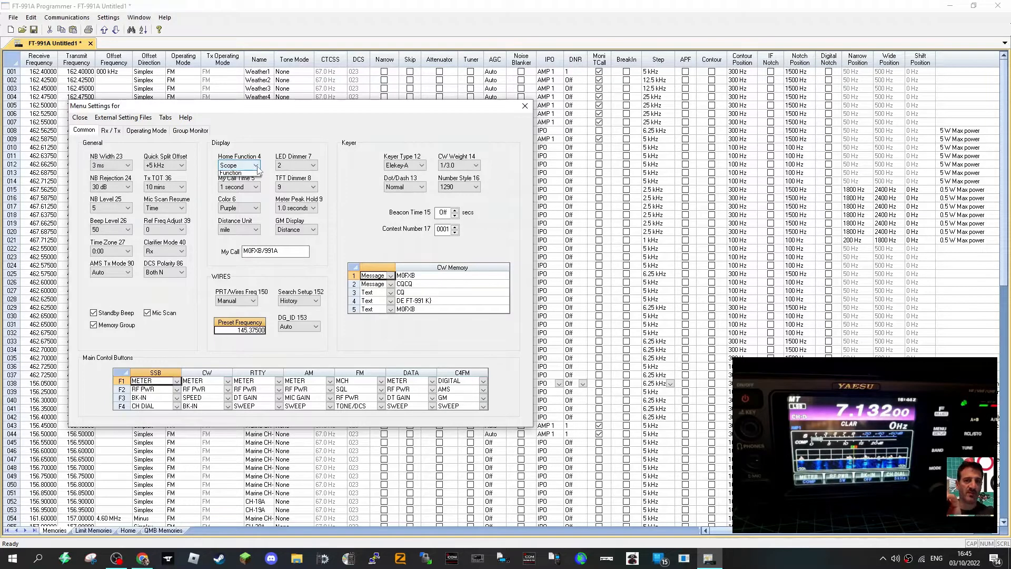
{"action": "left_click", "coordinate": [255, 186]}
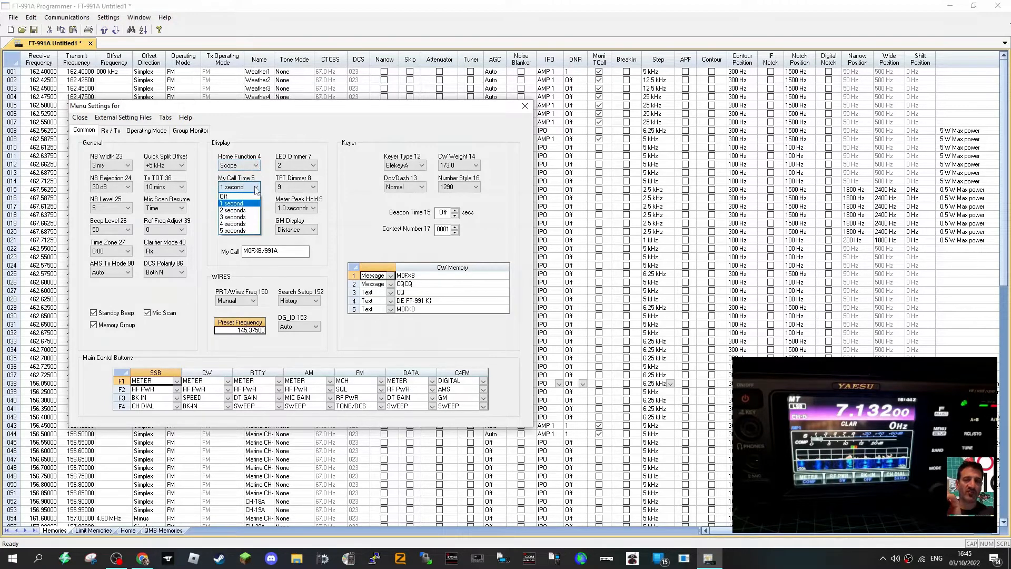
{"action": "left_click", "coordinate": [255, 207]}
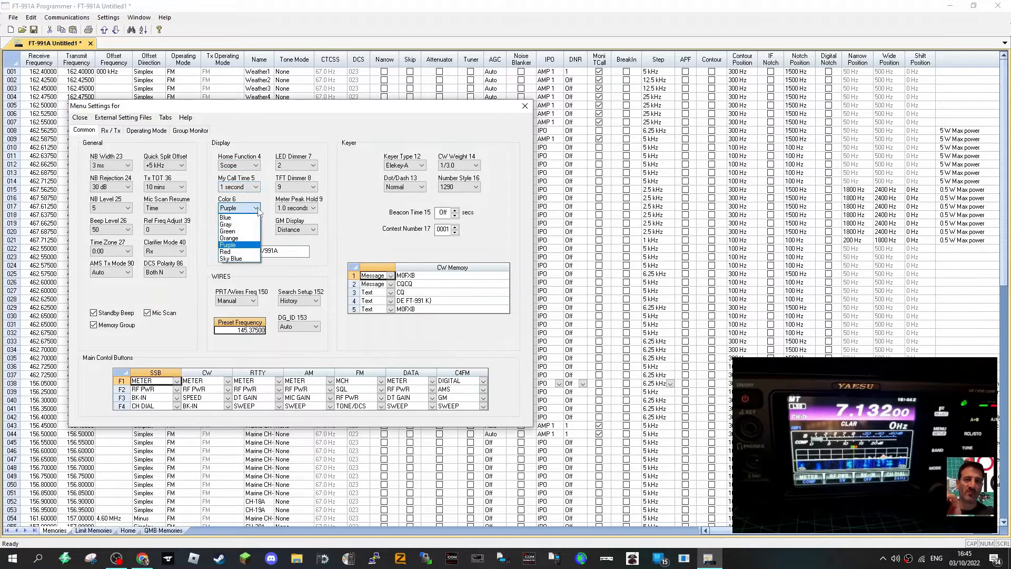
{"action": "left_click", "coordinate": [235, 244]}
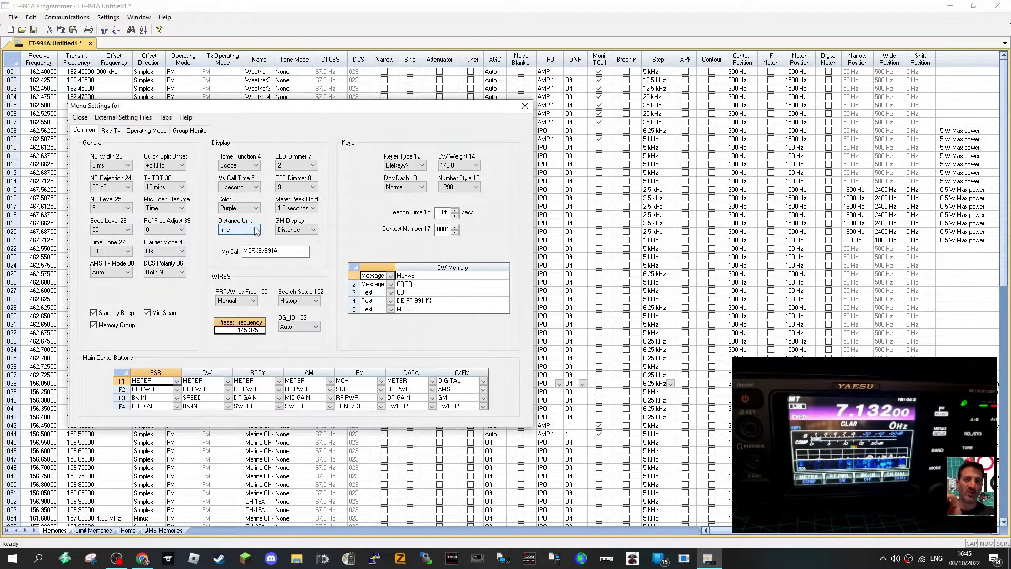
{"action": "left_click", "coordinate": [315, 230]}
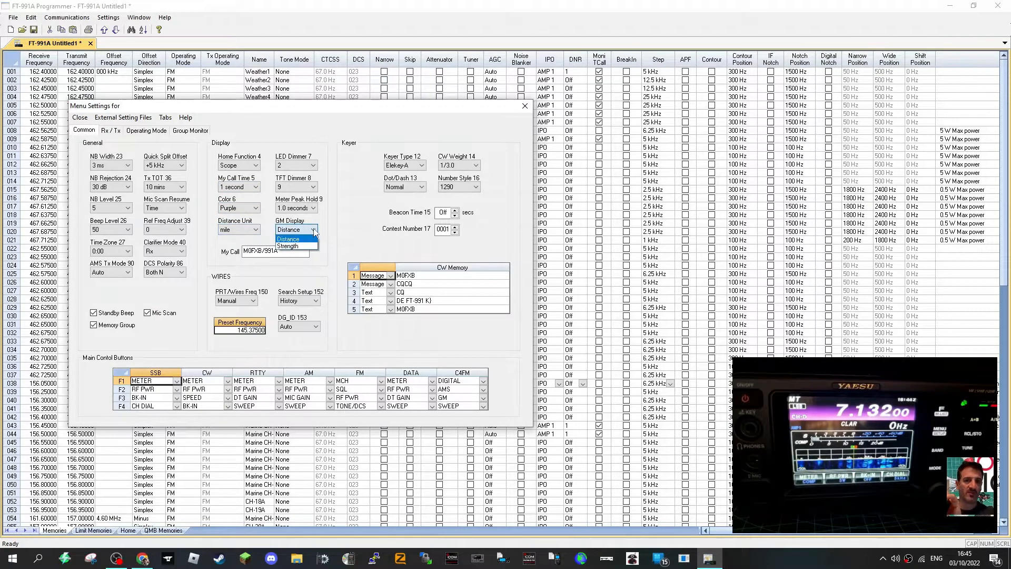
{"action": "left_click", "coordinate": [289, 238]}
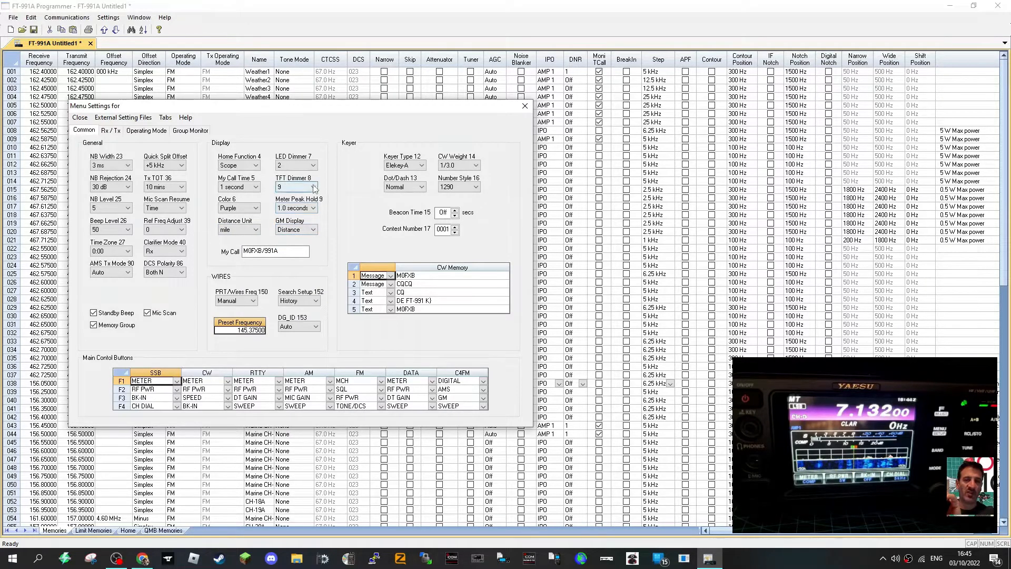
{"action": "left_click", "coordinate": [313, 187]}
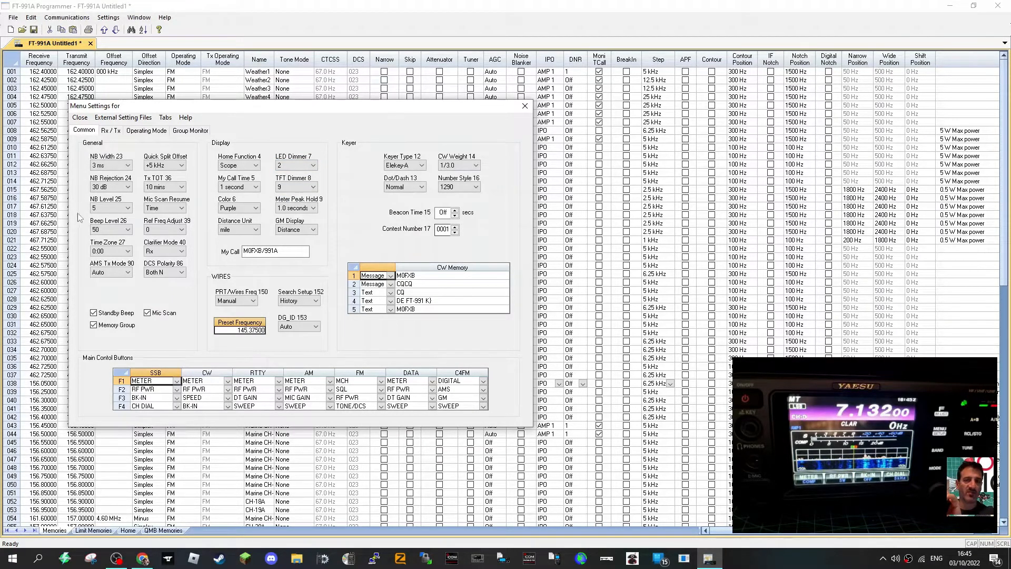
{"action": "left_click", "coordinate": [110, 131]}
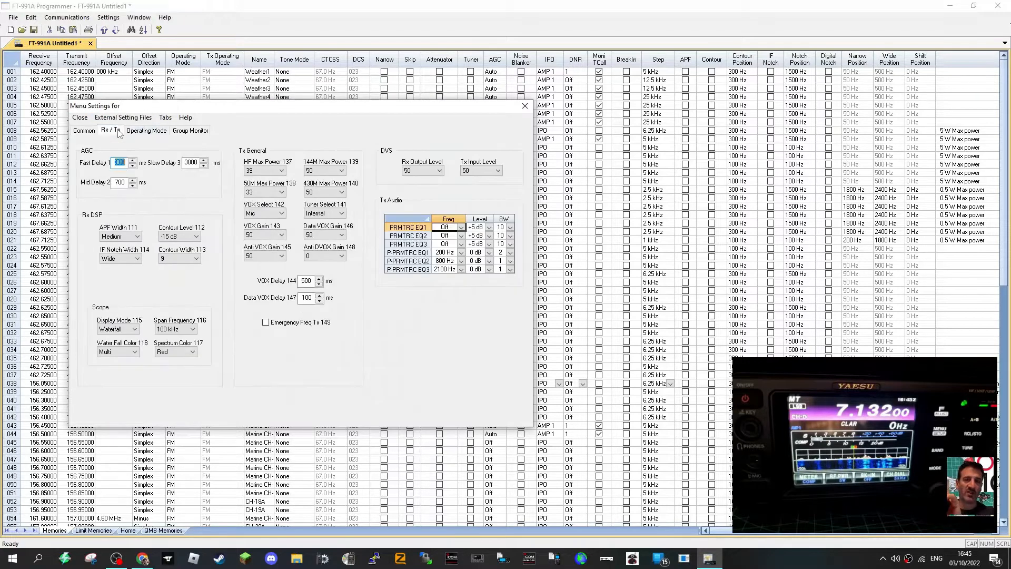
{"action": "left_click", "coordinate": [145, 130]}
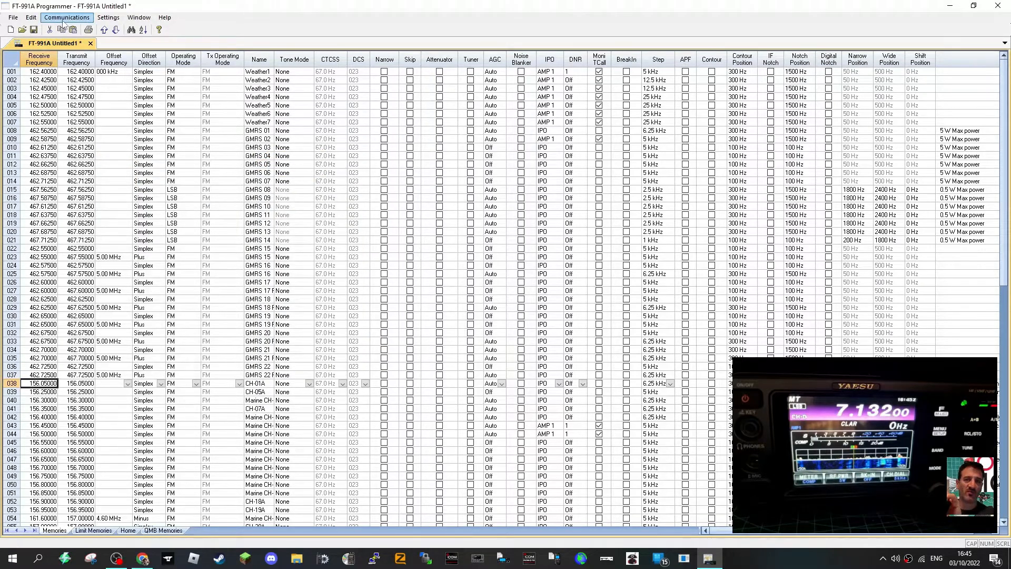
- Start a RepeaterBook search from File > External Data, limited to the 2 meter band only
{"action": "left_click", "coordinate": [30, 18]}
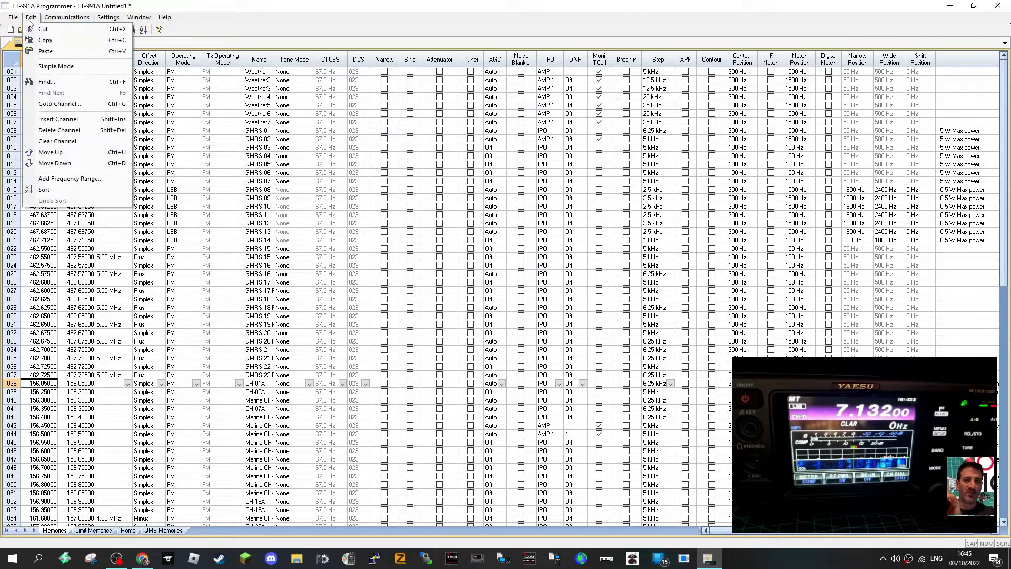
{"action": "left_click", "coordinate": [12, 17]}
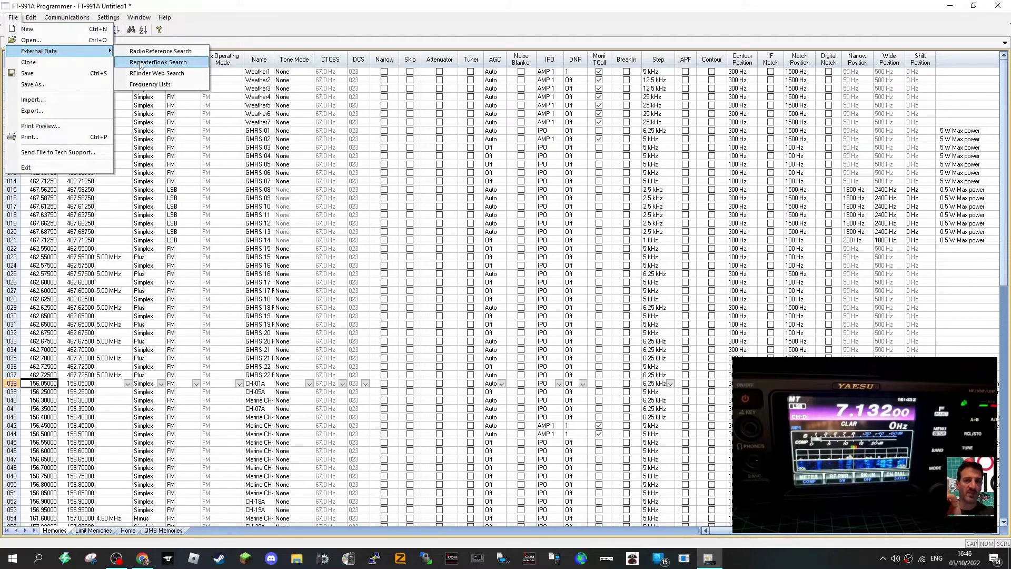
{"action": "left_click", "coordinate": [155, 62]}
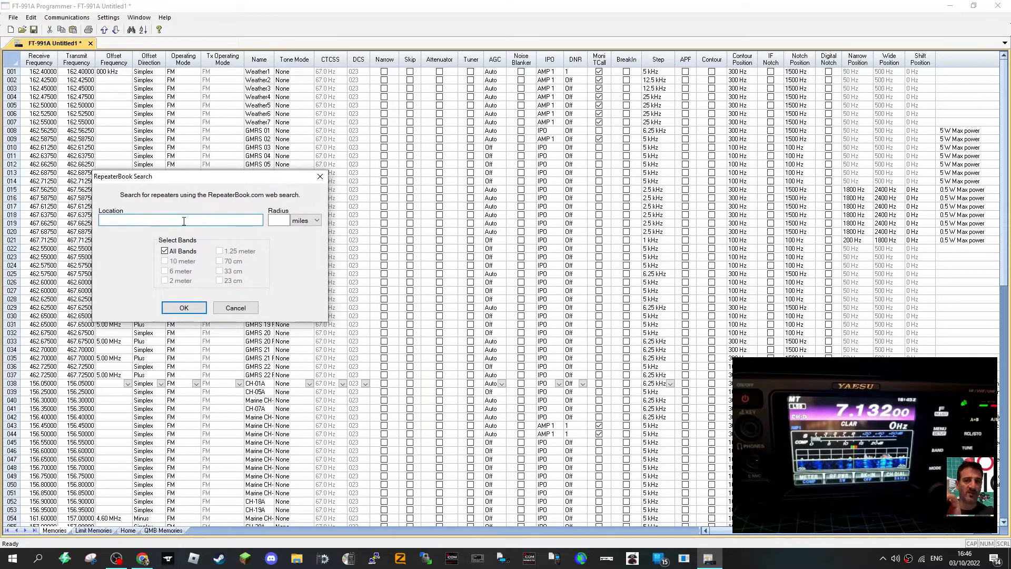
{"action": "left_click", "coordinate": [165, 251]}
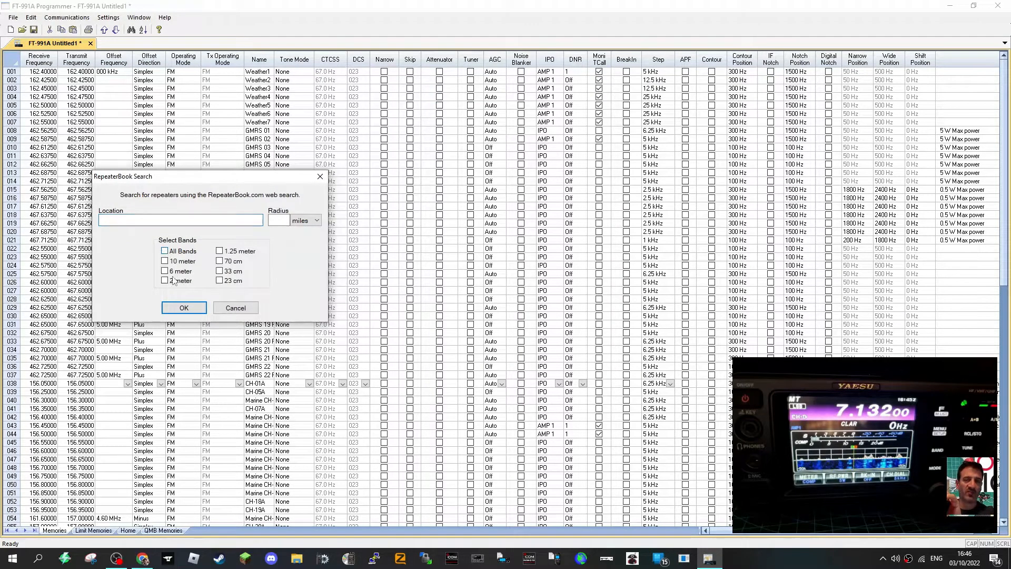
{"action": "left_click", "coordinate": [164, 280]}
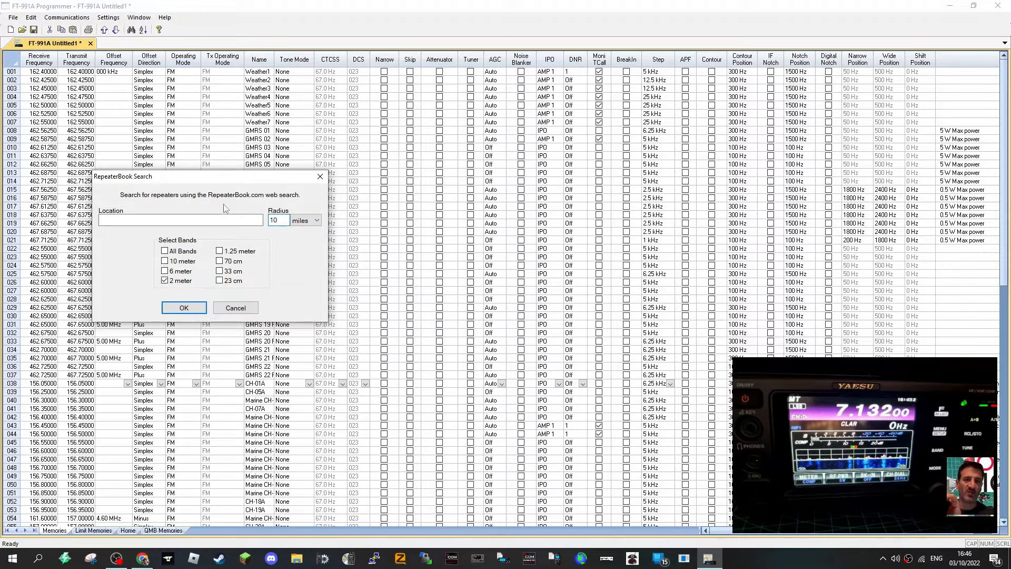
- Enter weston super mare as the search location with a 10-mile radius
{"action": "left_click", "coordinate": [180, 219]}
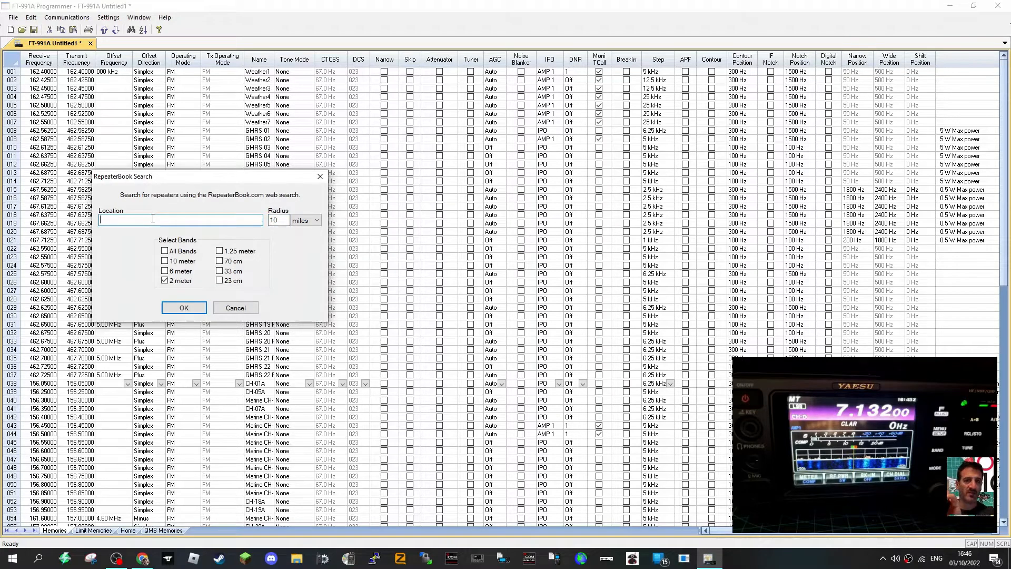
{"action": "type", "text": "weston s"}
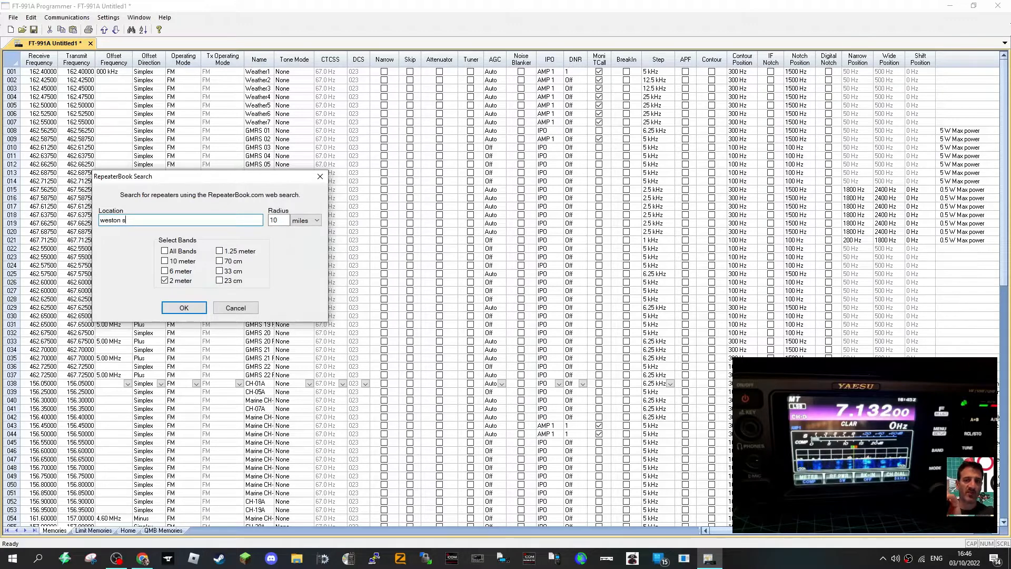
{"action": "type", "text": "uper ma"}
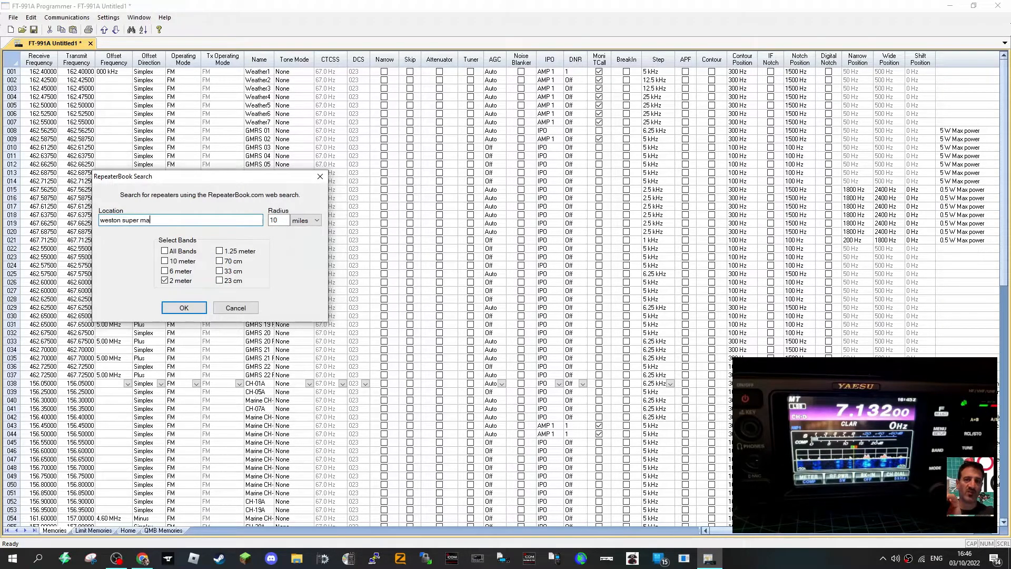
{"action": "type", "text": "re"}
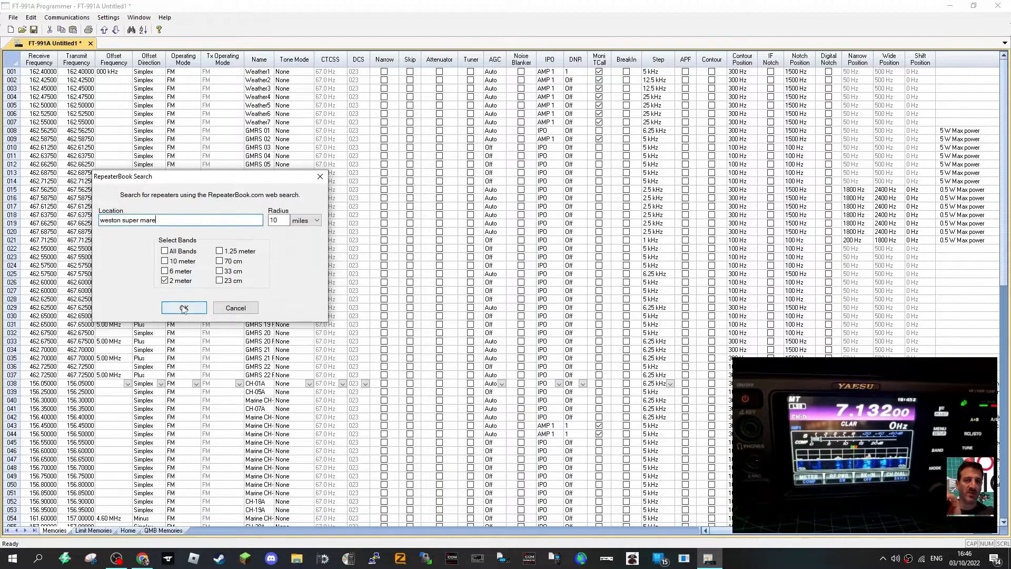
- Run the search, review the single GB3WE result at 145.6875 MHz, then close the results
{"action": "left_click", "coordinate": [183, 306]}
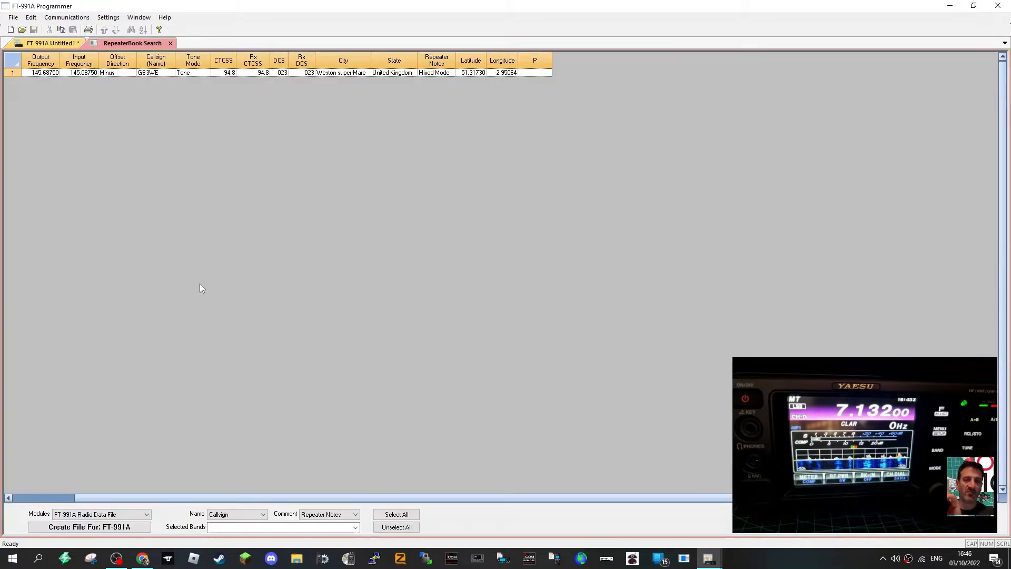
{"action": "mouse_move", "coordinate": [163, 246]}
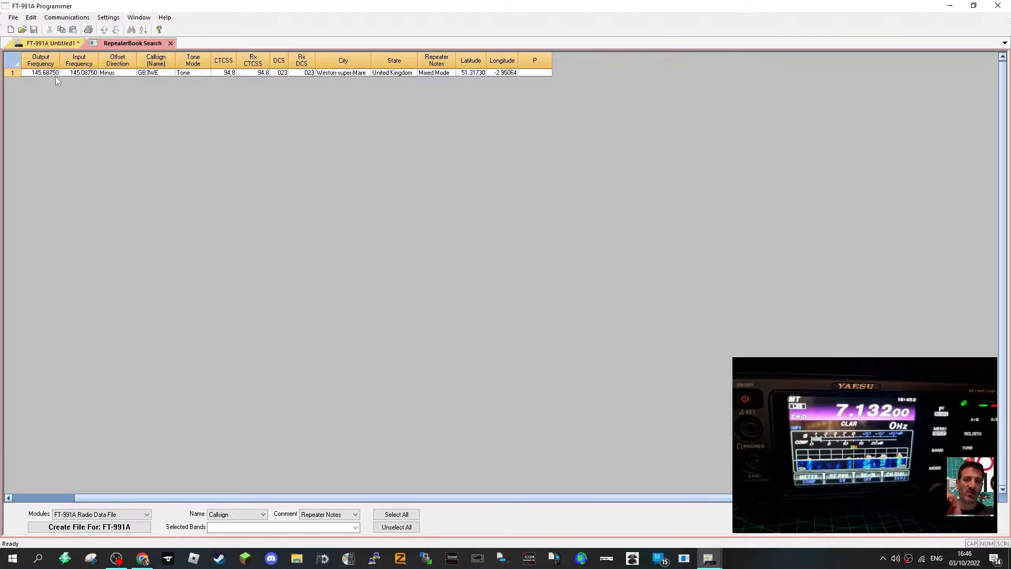
{"action": "left_click", "coordinate": [12, 18]}
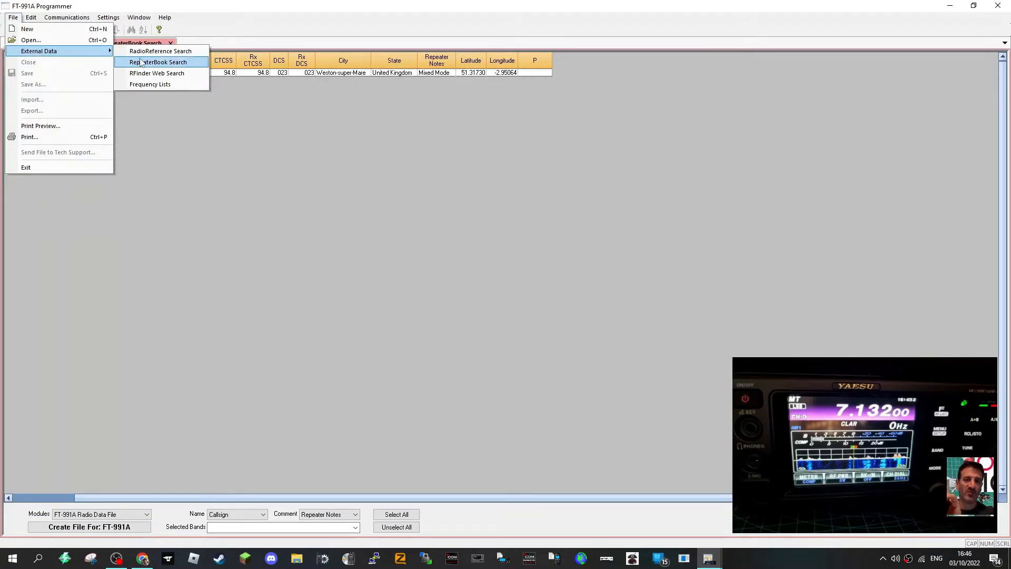
{"action": "left_click", "coordinate": [157, 62]}
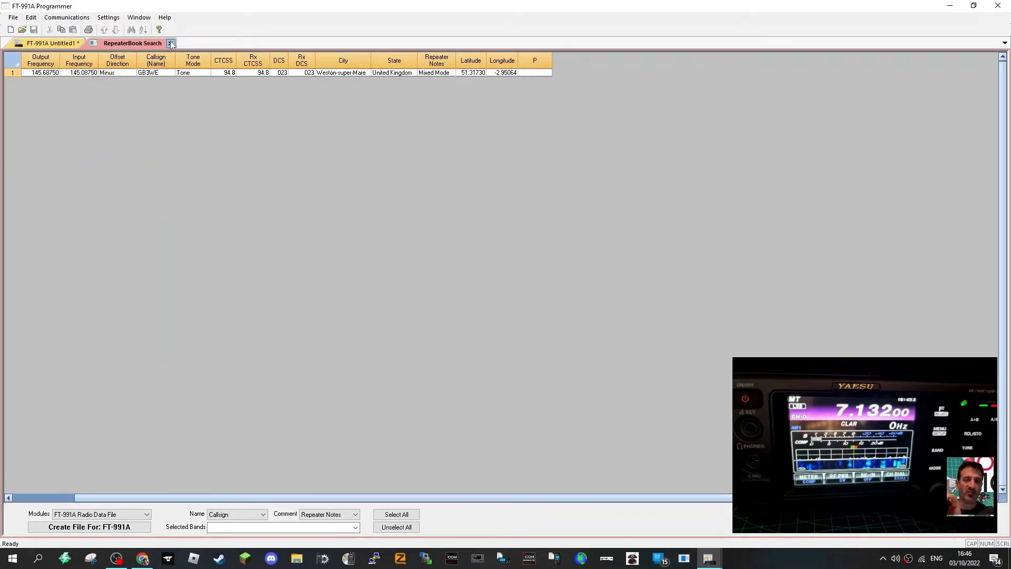
{"action": "left_click", "coordinate": [12, 18]}
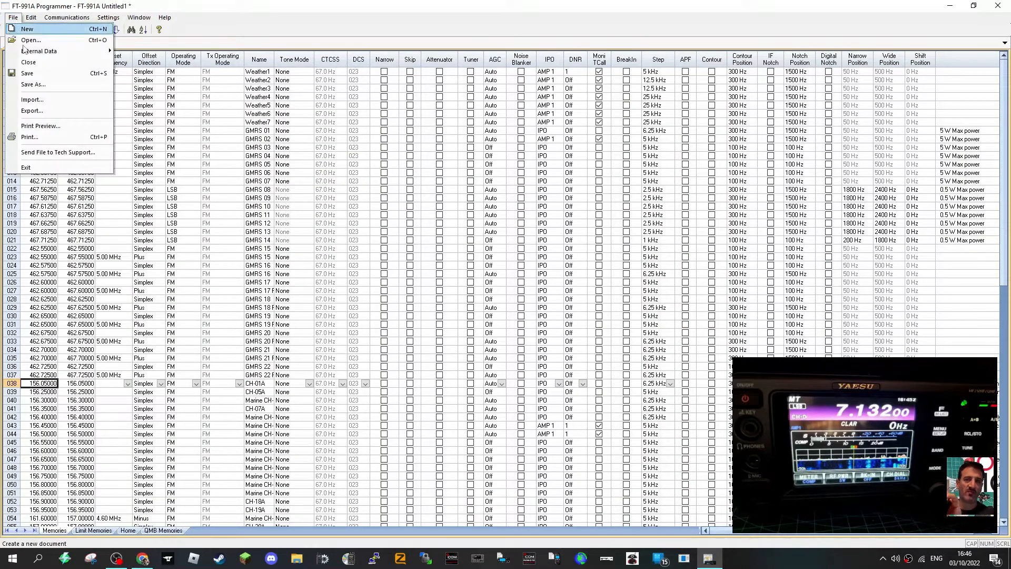
- Run a wider RepeaterBook search listing dozens of UK repeaters and pick GB3SW Sidmouth
{"action": "left_click", "coordinate": [27, 28]}
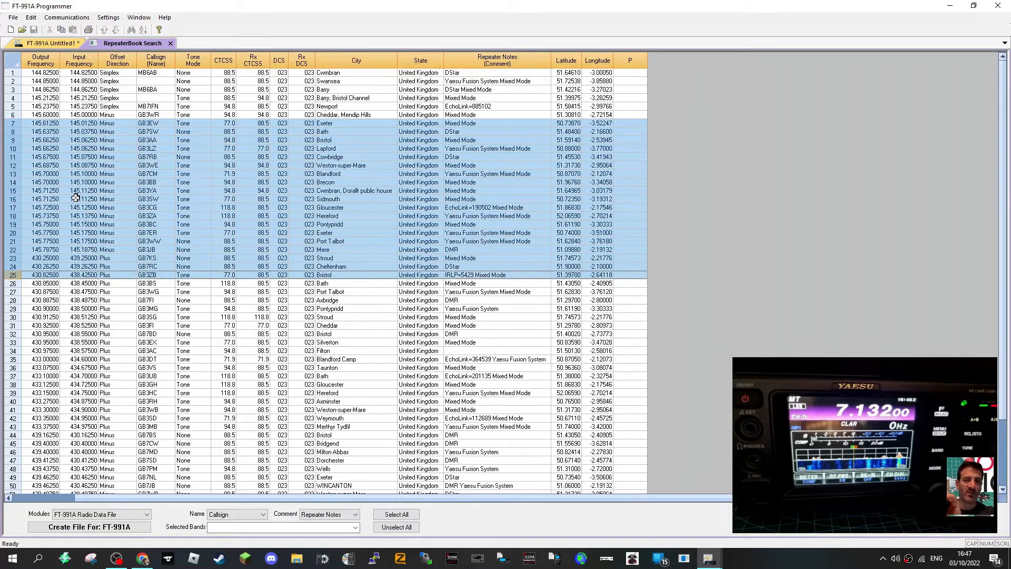
{"action": "right_click", "coordinate": [76, 194]}
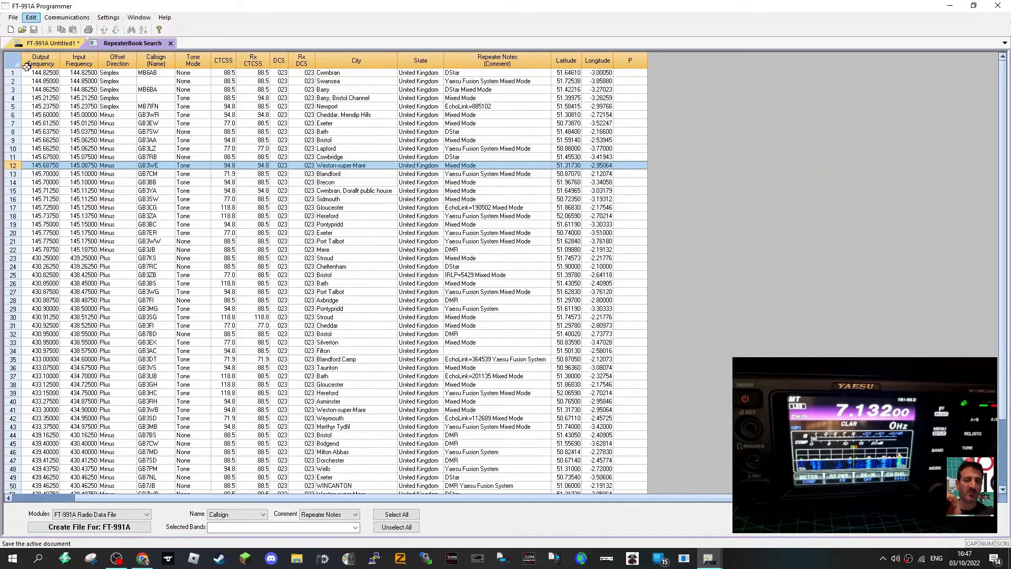
{"action": "left_click", "coordinate": [31, 18]}
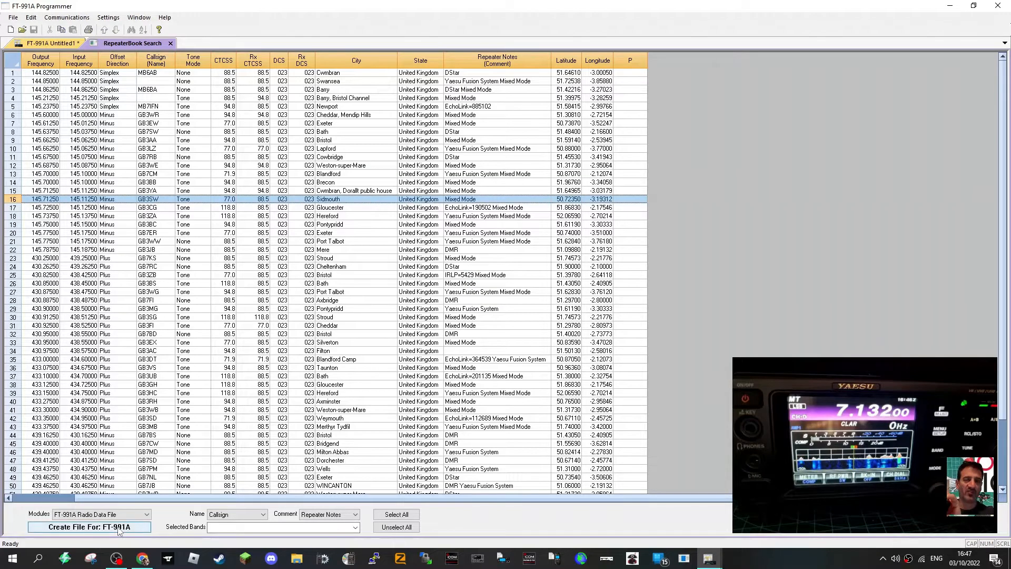
{"action": "left_click", "coordinate": [89, 527]}
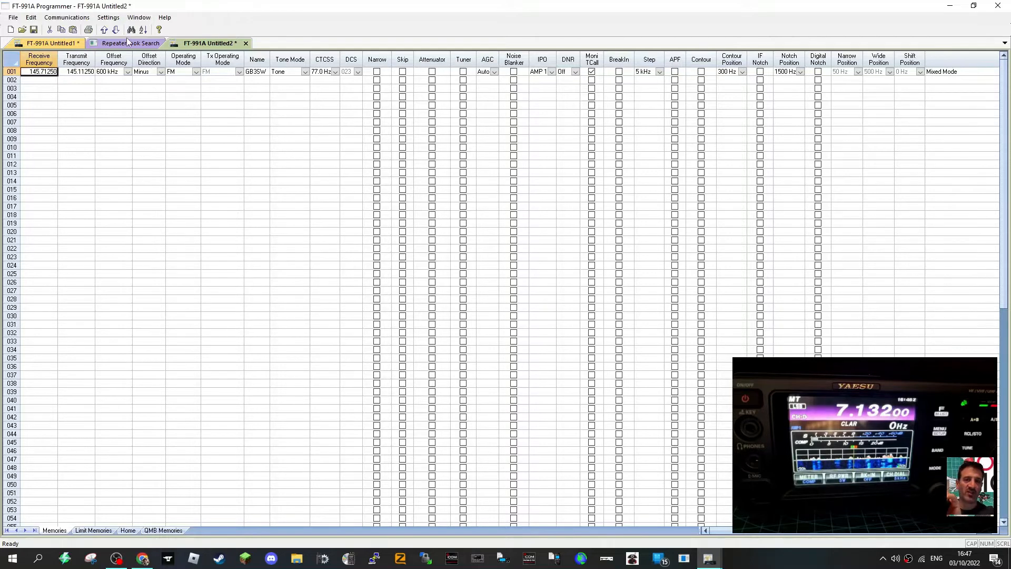
{"action": "left_click", "coordinate": [129, 43]}
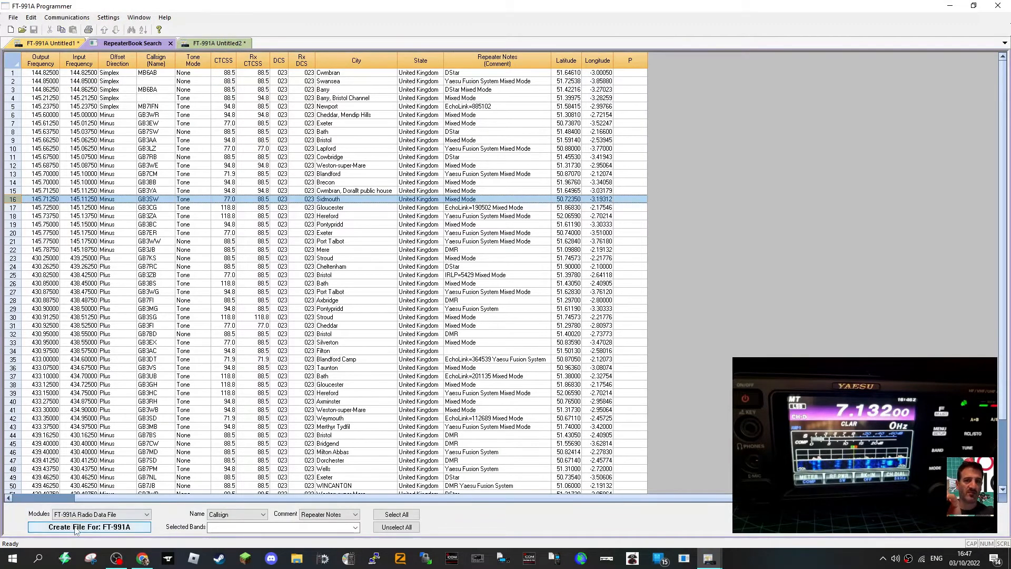
{"action": "left_click", "coordinate": [89, 526]}
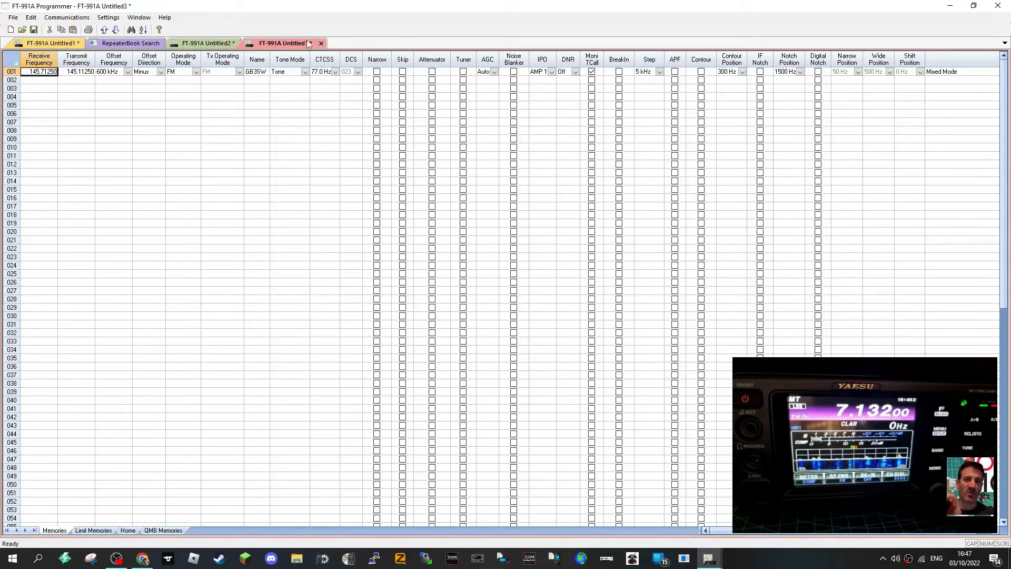
{"action": "left_click", "coordinate": [130, 44]}
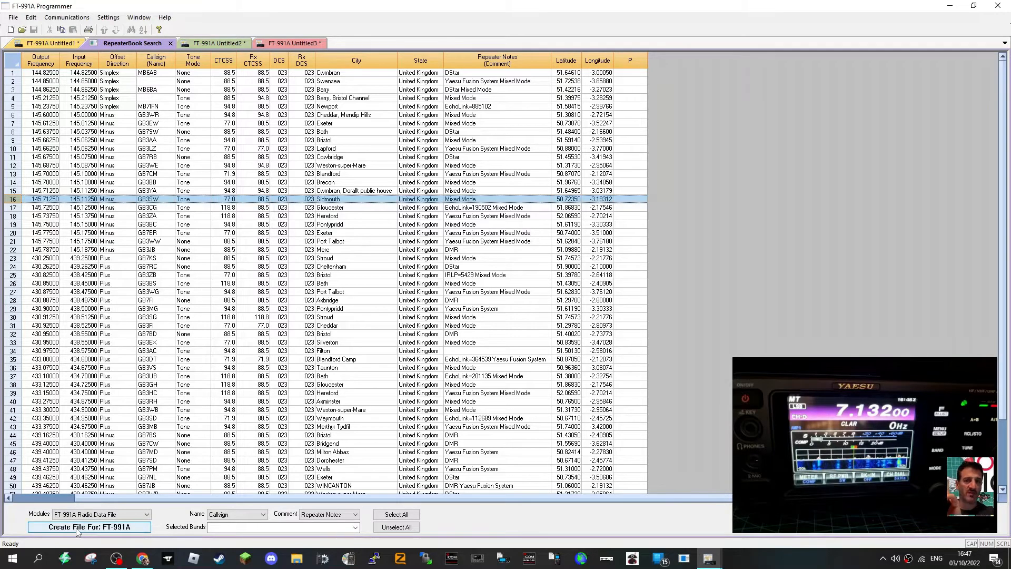
{"action": "left_click", "coordinate": [88, 526]}
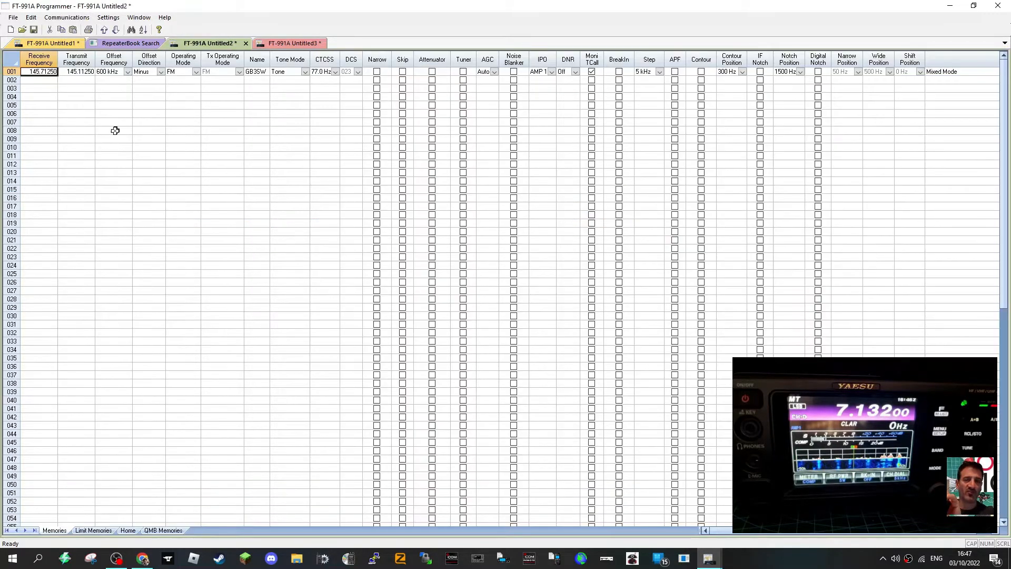
{"action": "left_click", "coordinate": [131, 43]}
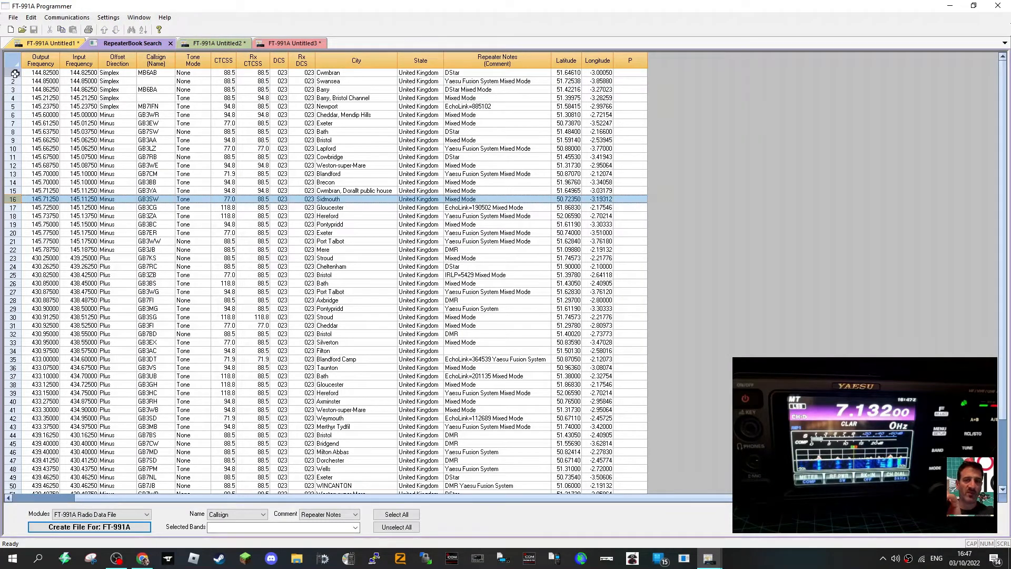
- Copy the first 31 RepeaterBook repeaters and move to the Untitled2 memory file
{"action": "left_click", "coordinate": [30, 17]}
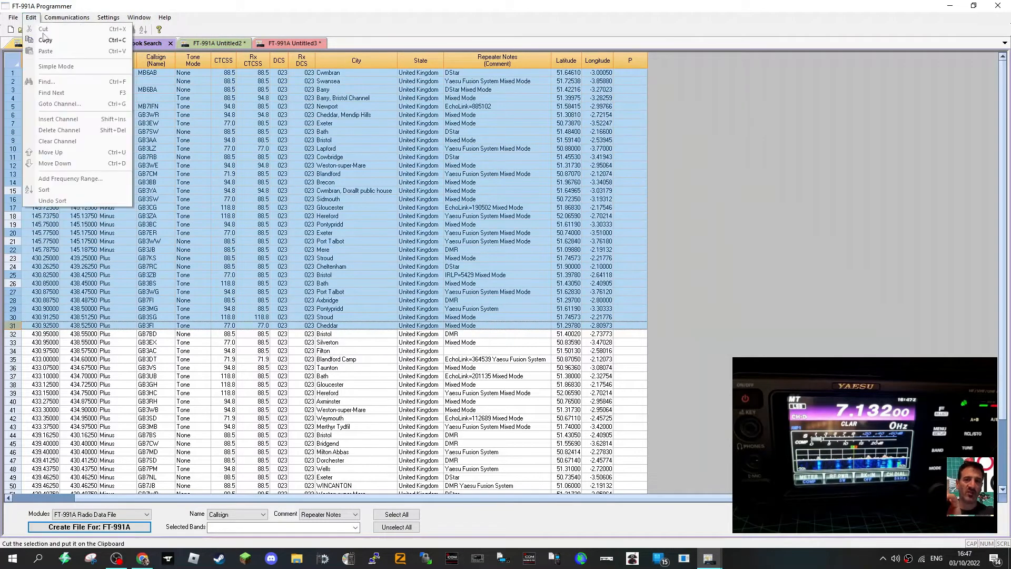
{"action": "left_click", "coordinate": [30, 18]}
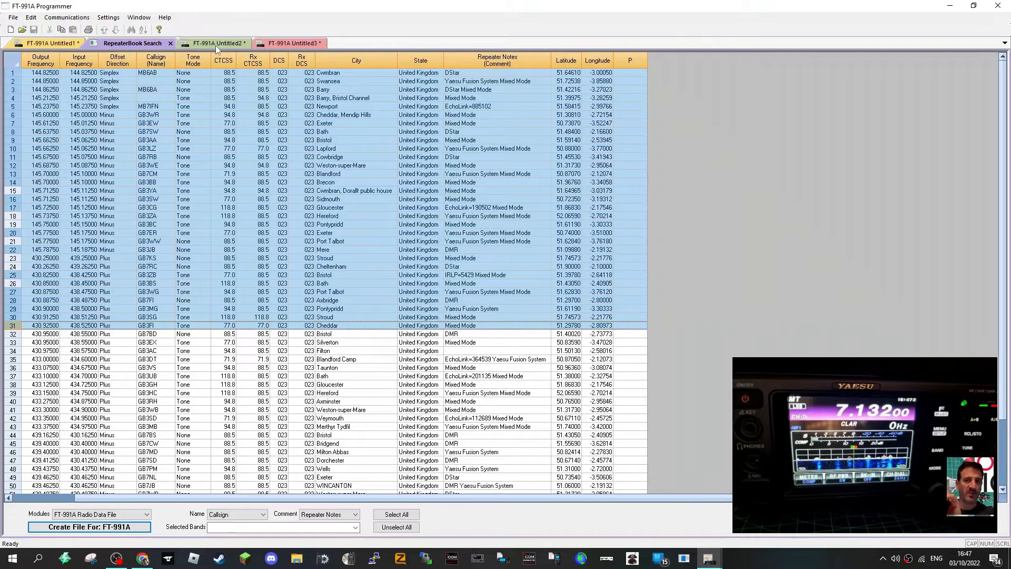
{"action": "left_click", "coordinate": [216, 43]}
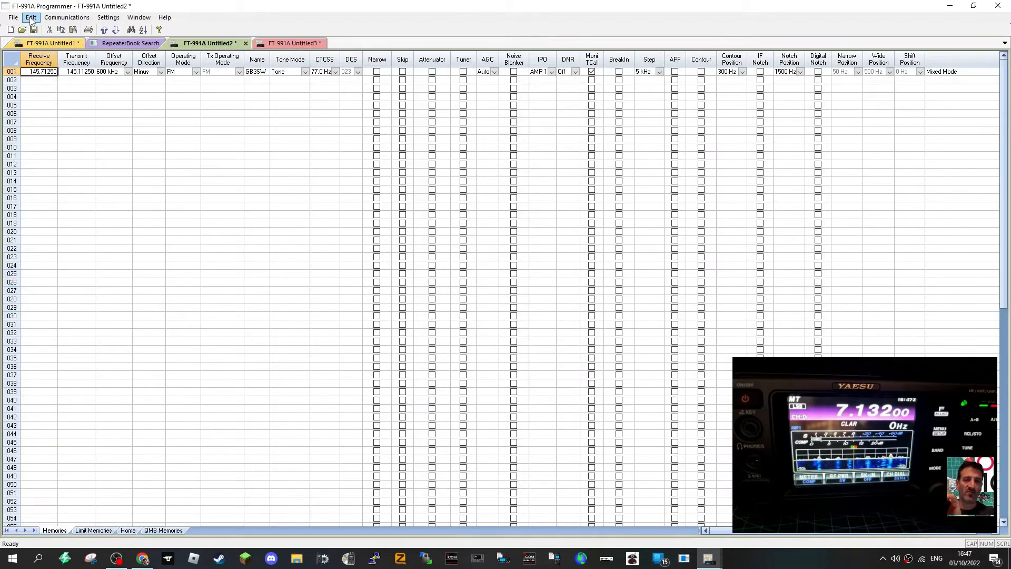
{"action": "left_click", "coordinate": [13, 17]}
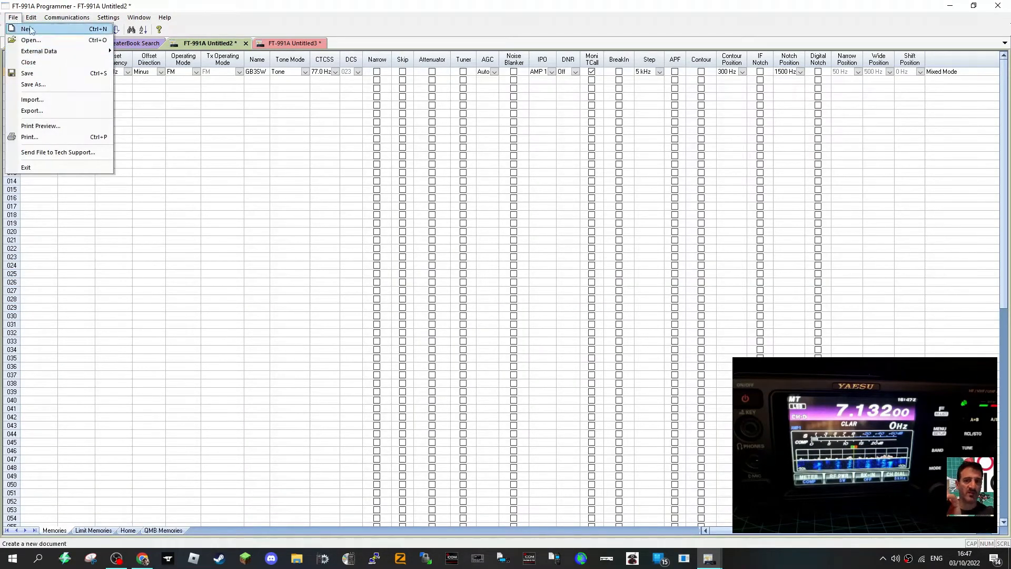
- Paste the copied repeaters into Untitled2 starting at memory channel 001
{"action": "left_click", "coordinate": [26, 29]}
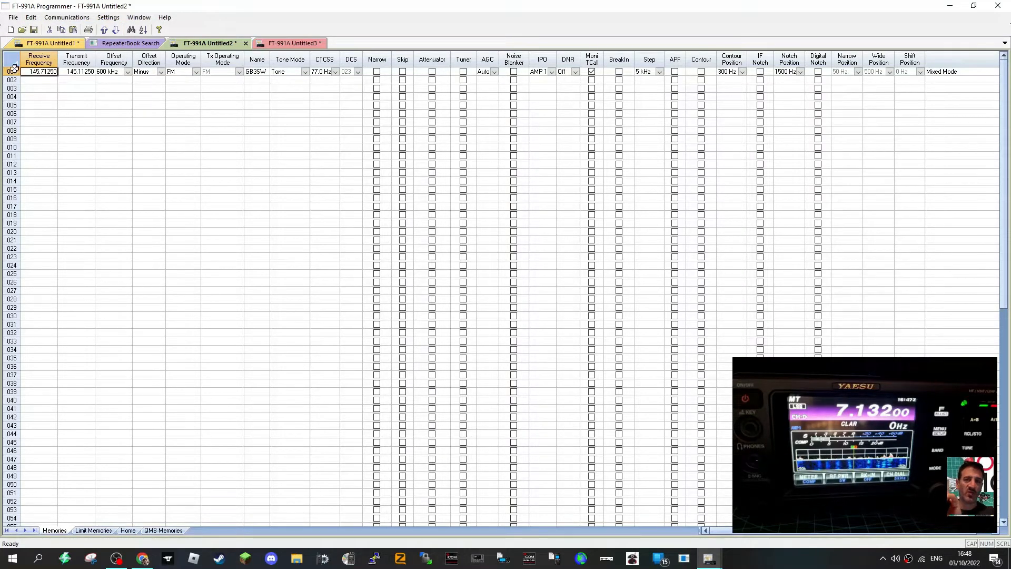
{"action": "left_click", "coordinate": [31, 17]}
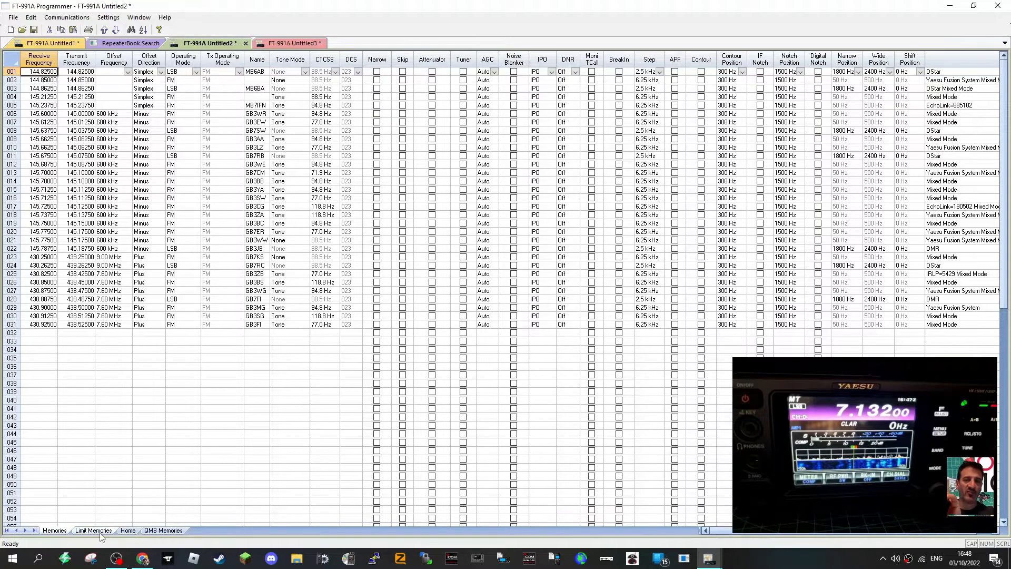
{"action": "left_click", "coordinate": [93, 530]}
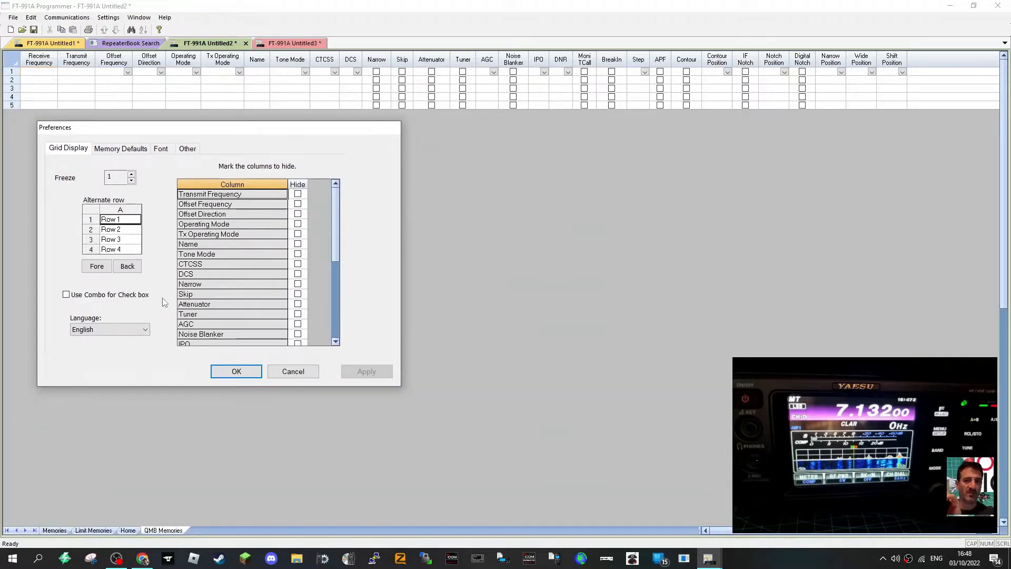
{"action": "mouse_move", "coordinate": [950, 61]}
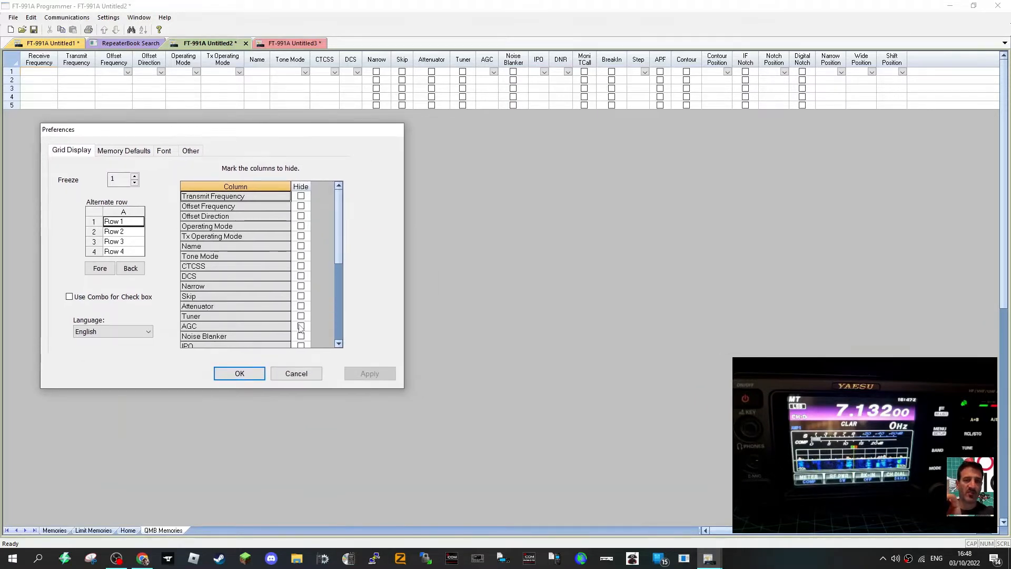
{"action": "mouse_move", "coordinate": [267, 375]}
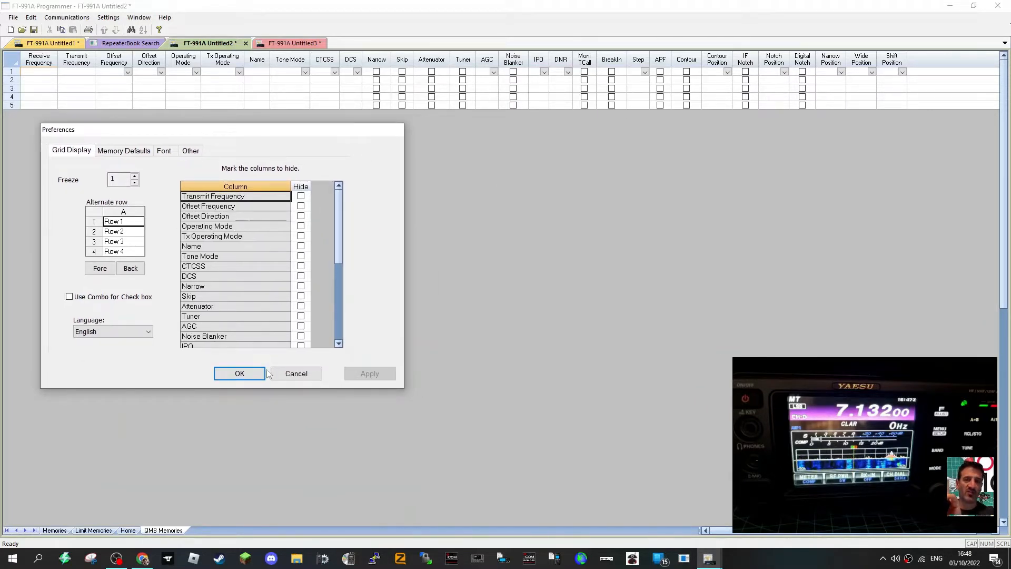
{"action": "mouse_move", "coordinate": [319, 264]}
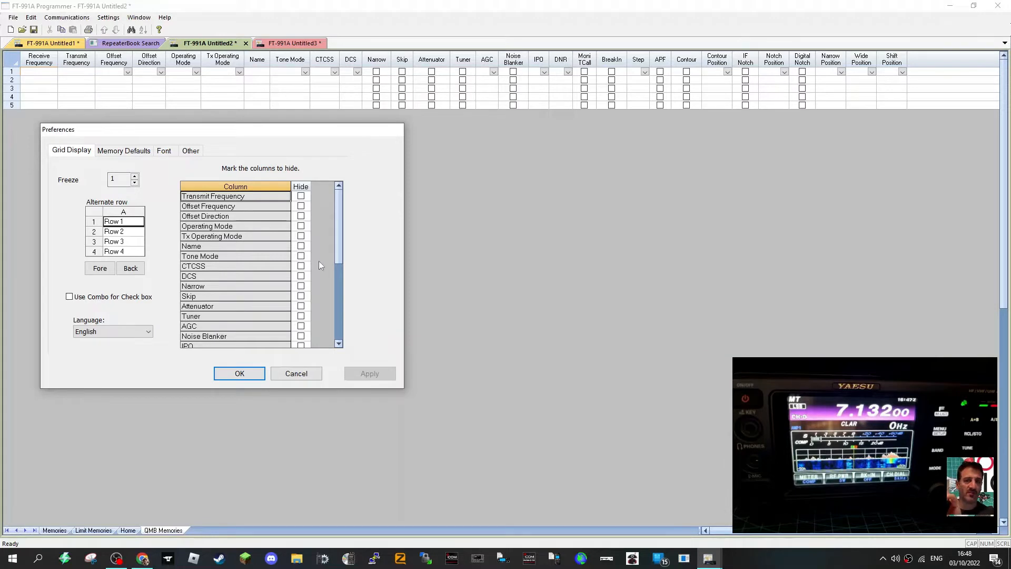
{"action": "mouse_move", "coordinate": [465, 74]}
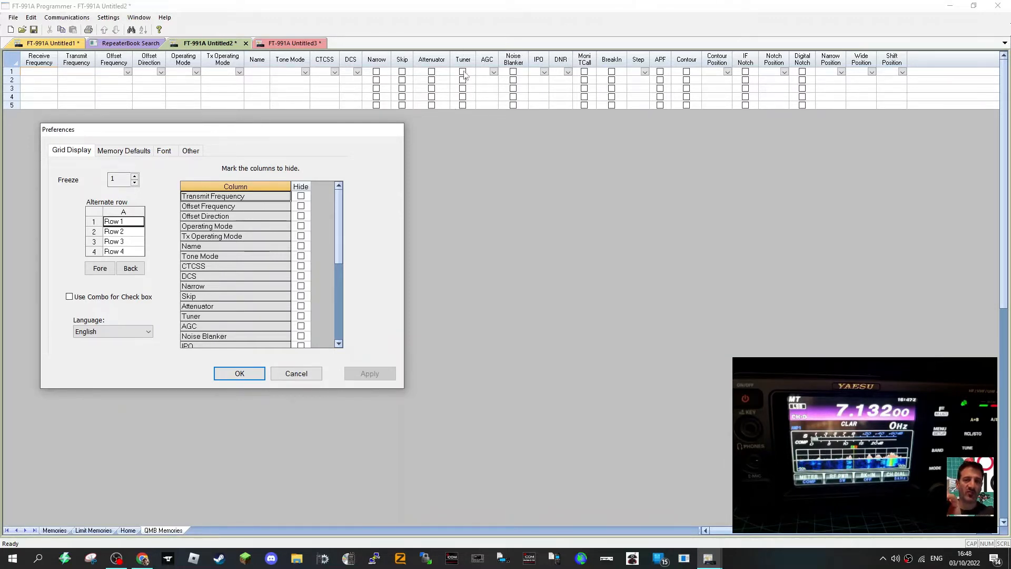
{"action": "mouse_move", "coordinate": [303, 324]}
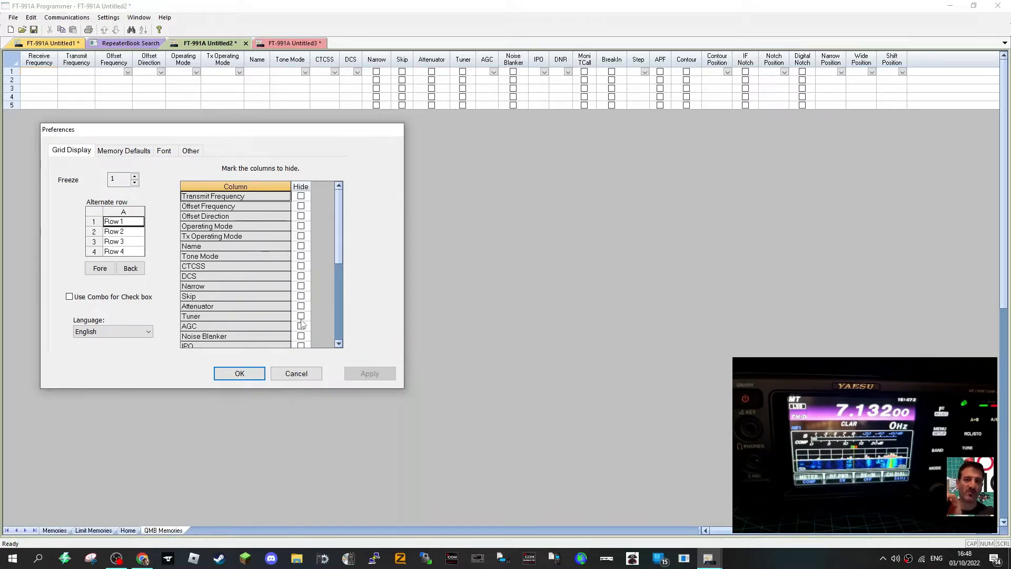
- Hide the Tuner column in the Grid Display preferences
{"action": "left_click", "coordinate": [300, 316]}
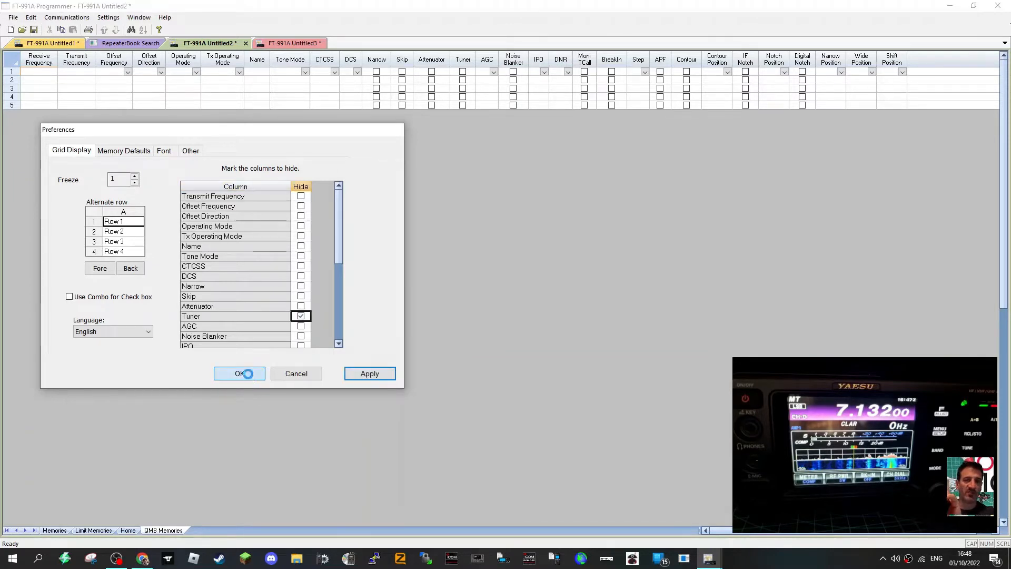
{"action": "left_click", "coordinate": [239, 373]}
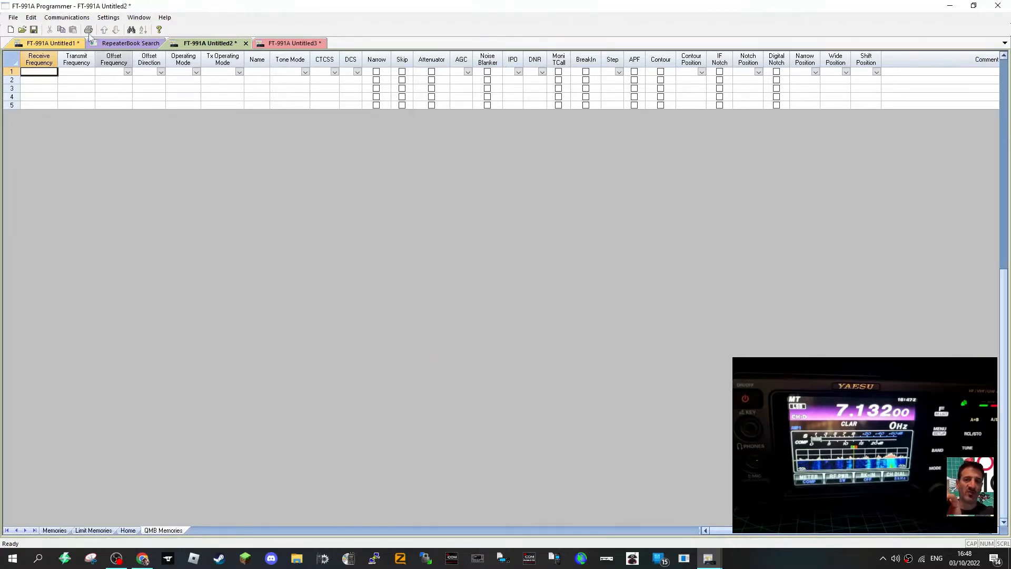
- Bring up the Untitled1 memory file and begin closing Untitled2
{"action": "left_click", "coordinate": [45, 42]}
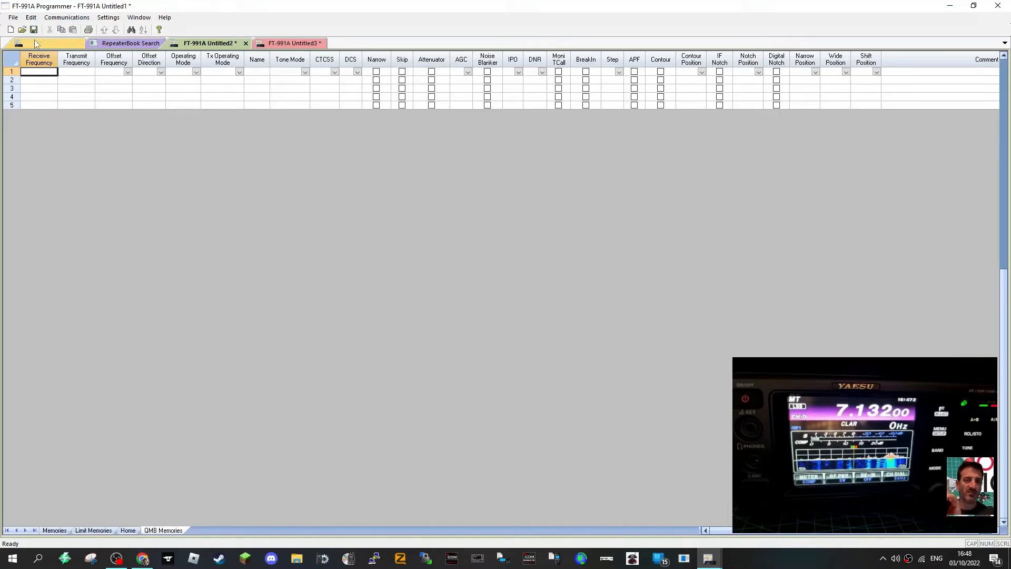
{"action": "left_click", "coordinate": [58, 43]}
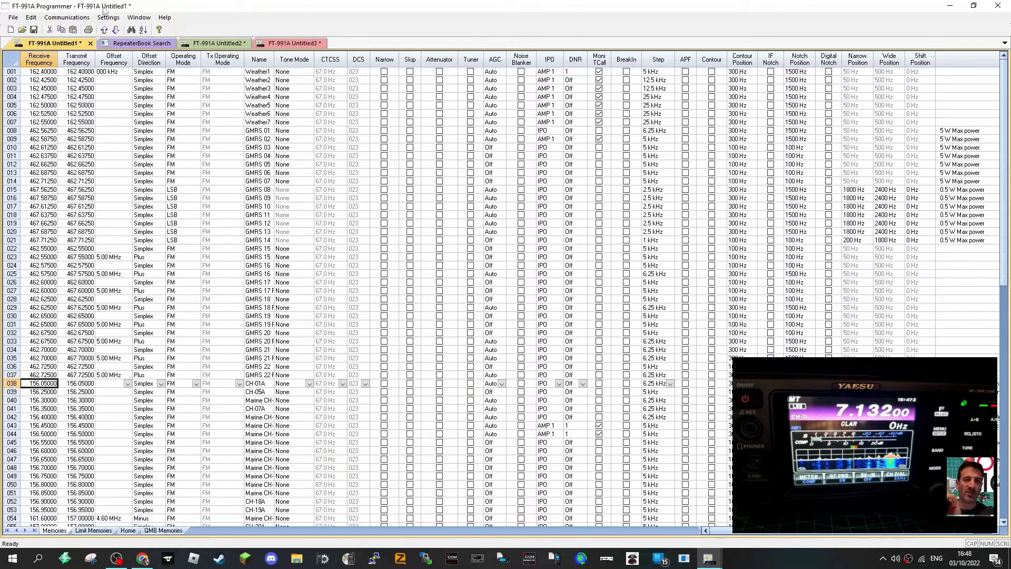
{"action": "left_click", "coordinate": [209, 42]}
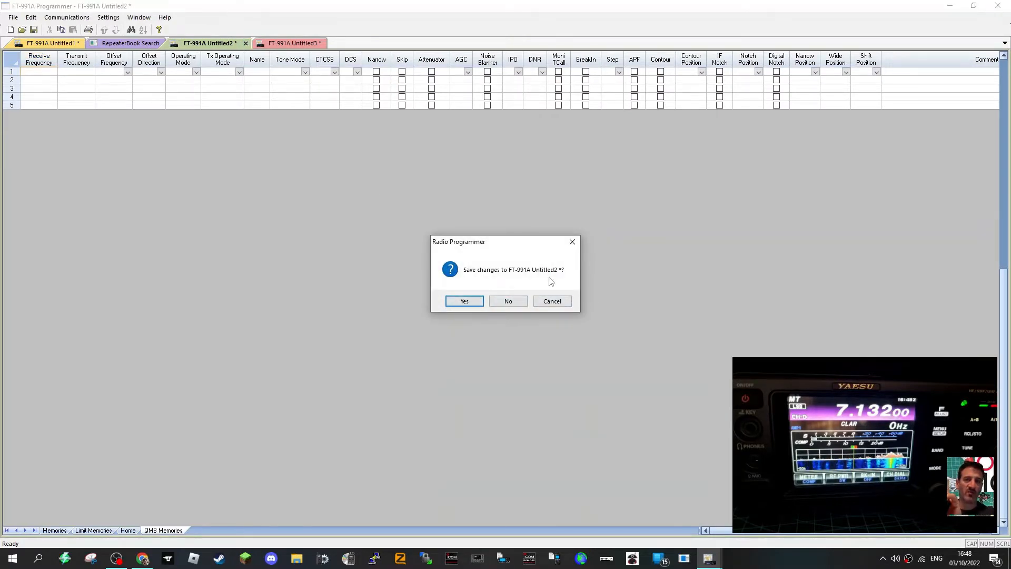
- Discard Untitled2, then close Untitled3, Untitled4 and the RepeaterBook search results
{"action": "left_click", "coordinate": [508, 301]}
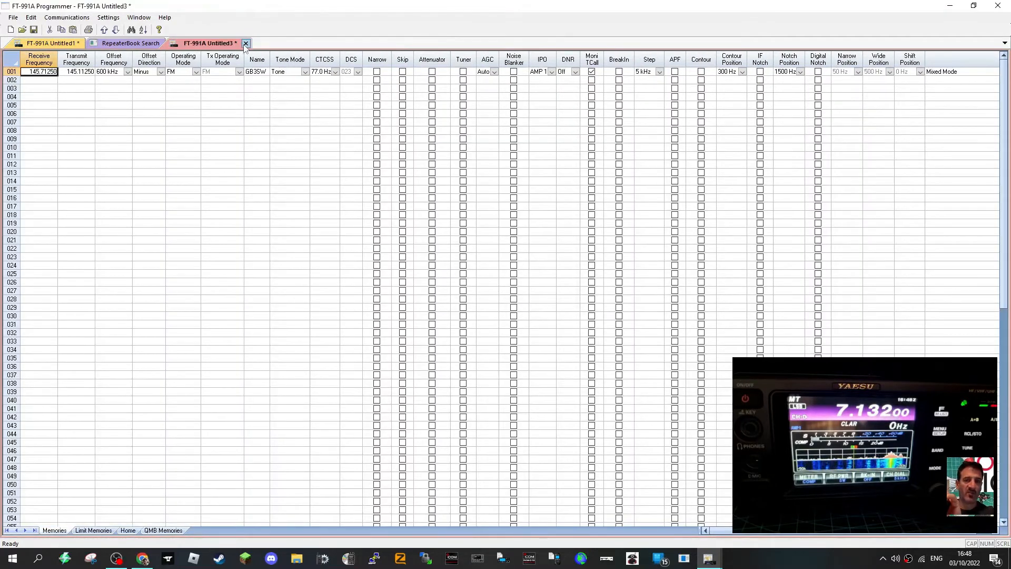
{"action": "left_click", "coordinate": [246, 43]}
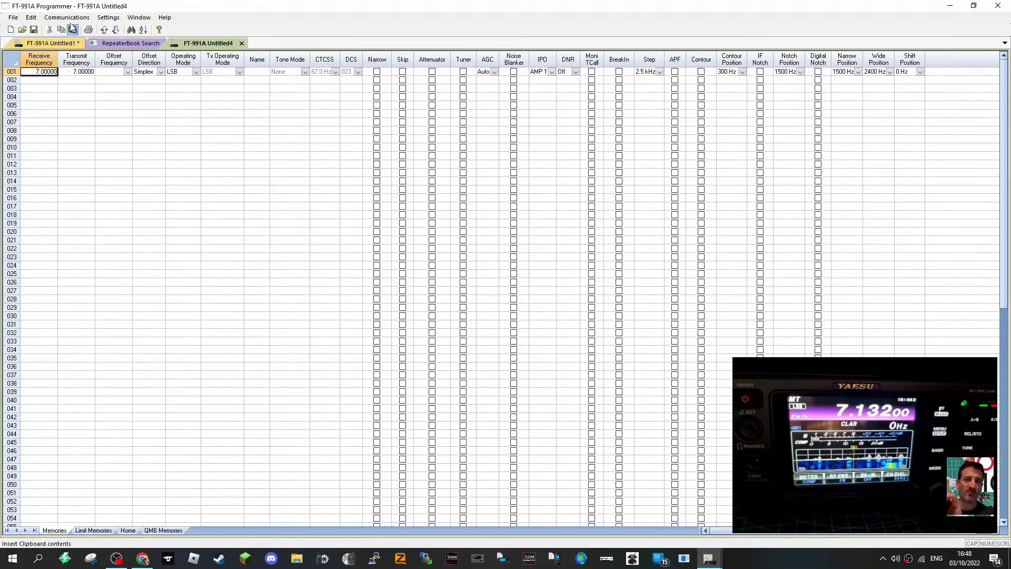
{"action": "left_click", "coordinate": [67, 18]}
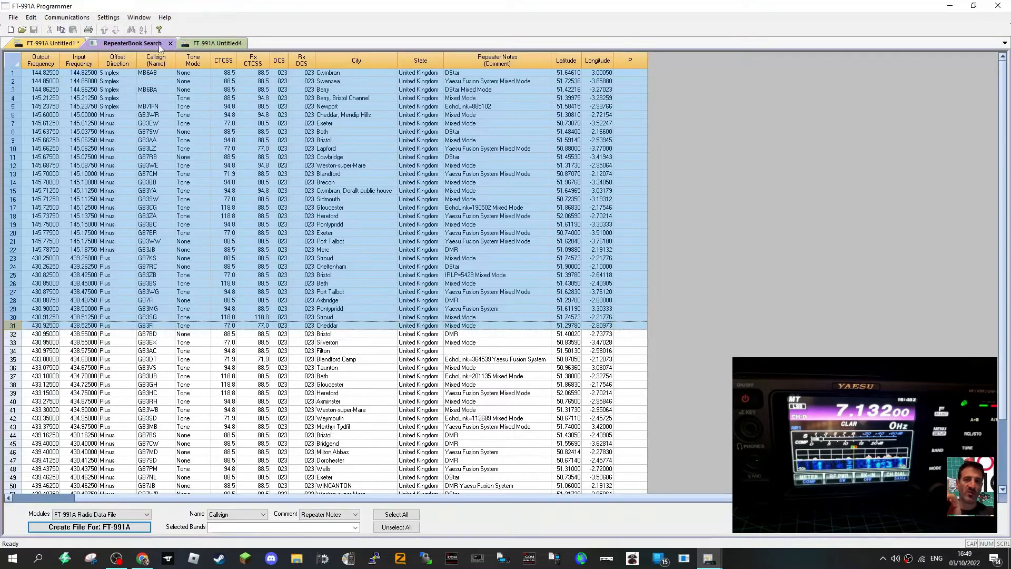
{"action": "left_click", "coordinate": [213, 43]}
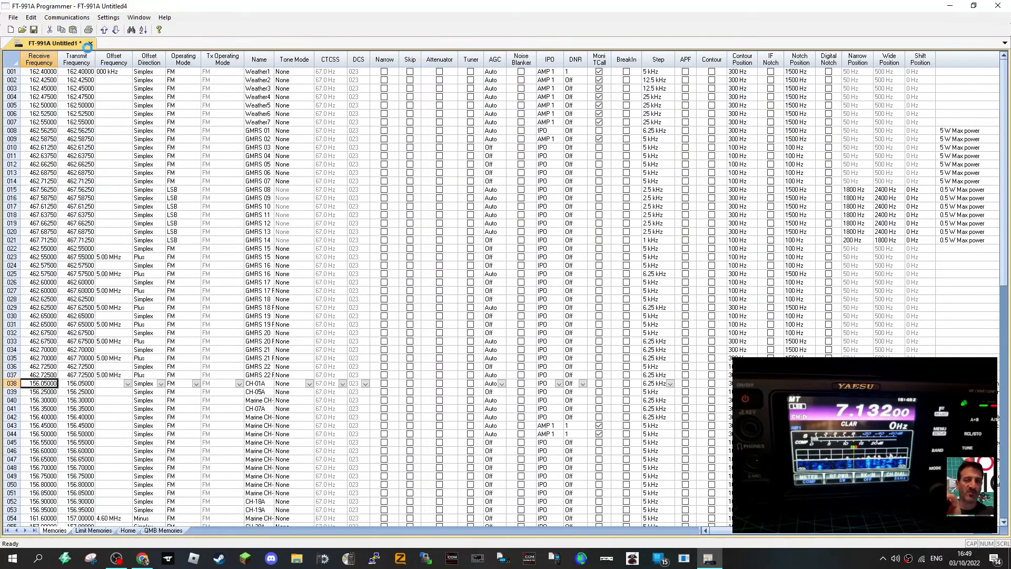
- Send Untitled1's memory channels and menus to the radio via Communications
{"action": "left_click", "coordinate": [22, 29]}
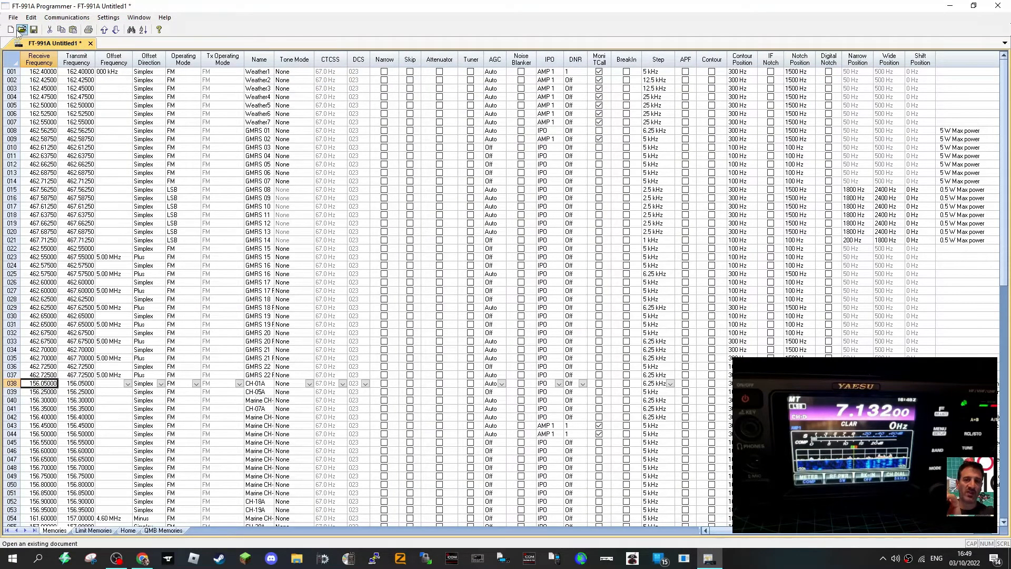
{"action": "left_click", "coordinate": [11, 30]}
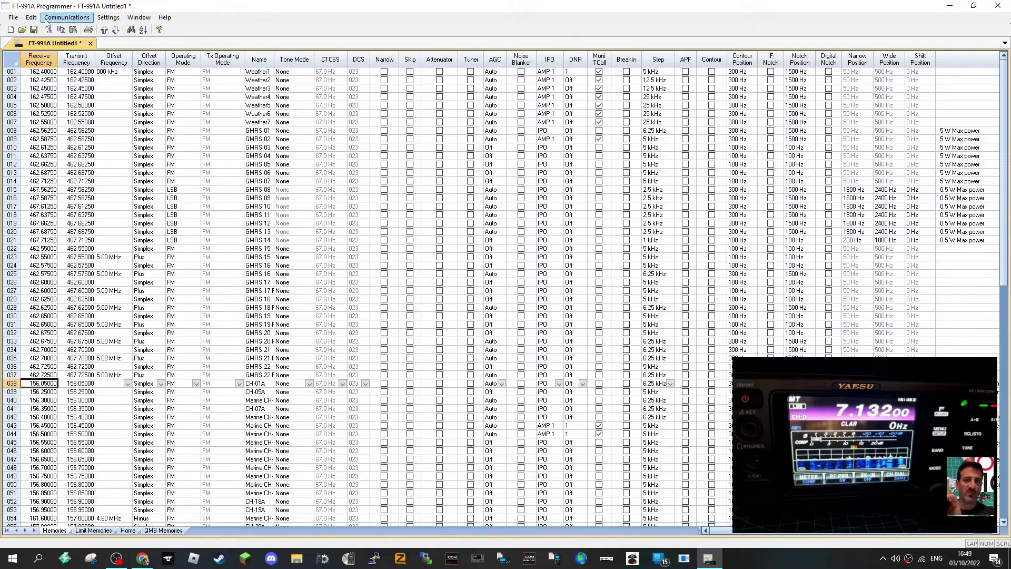
{"action": "left_click", "coordinate": [68, 18]}
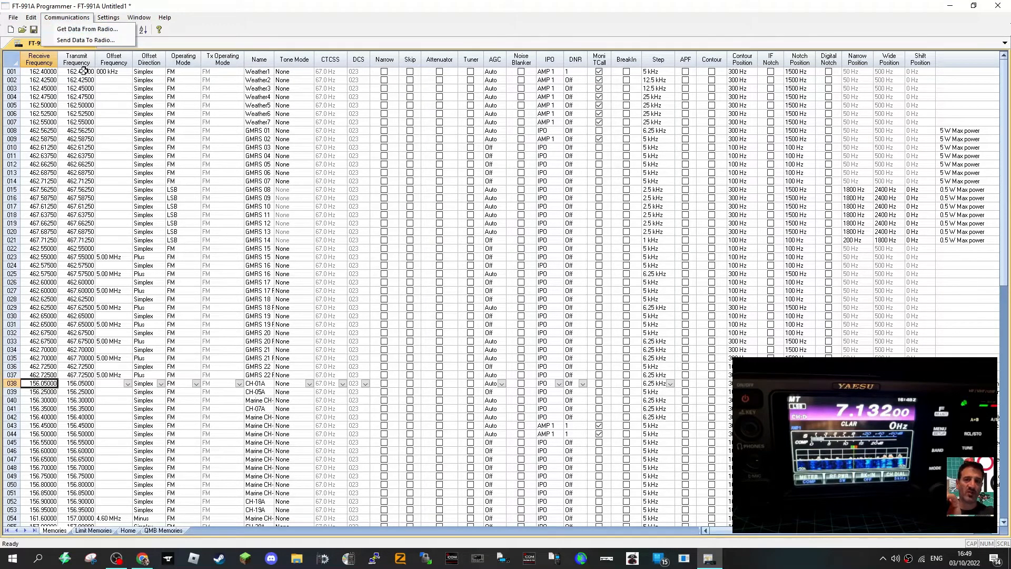
{"action": "mouse_move", "coordinate": [84, 40]}
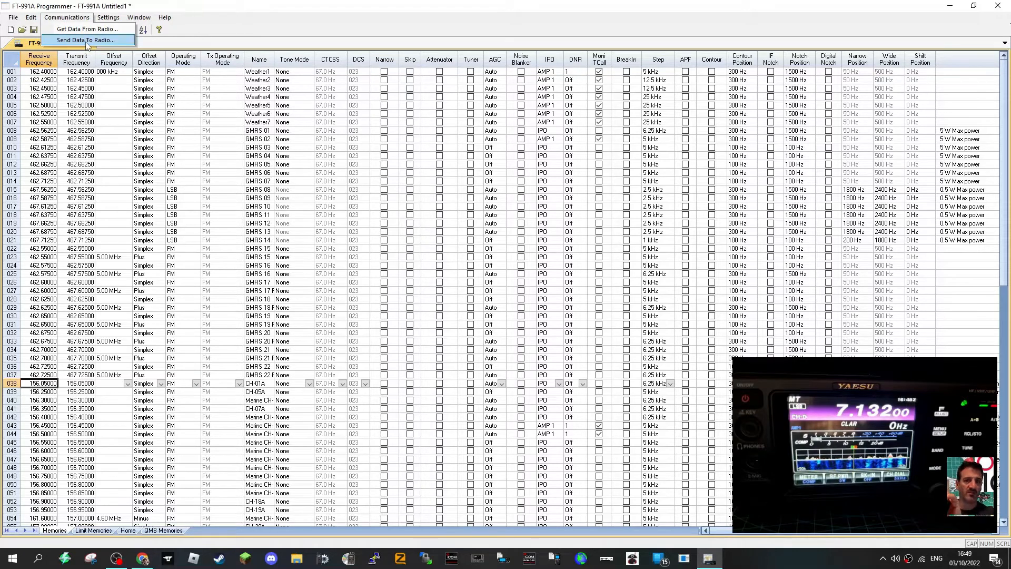
{"action": "left_click", "coordinate": [86, 40]}
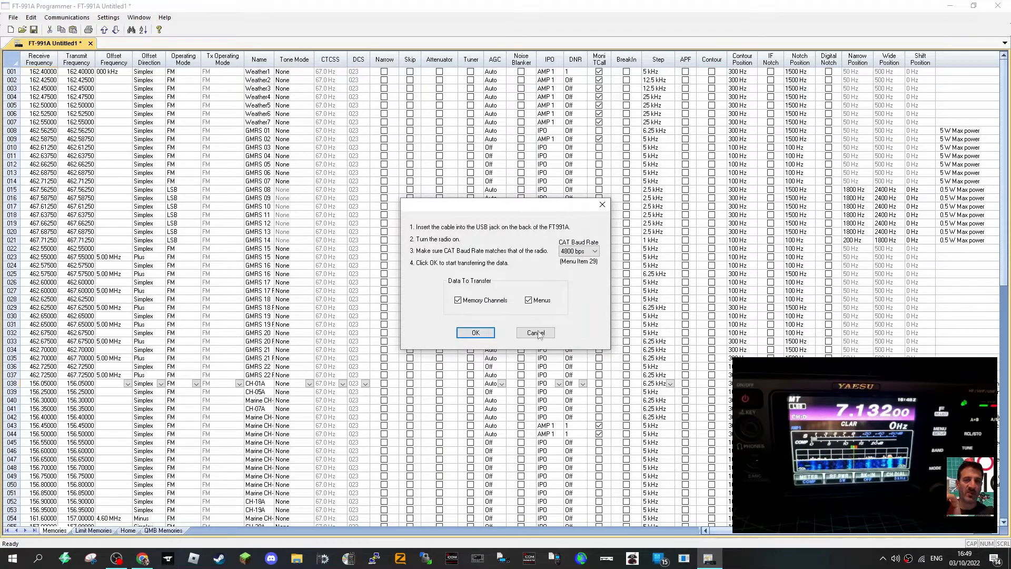
{"action": "left_click", "coordinate": [475, 332]}
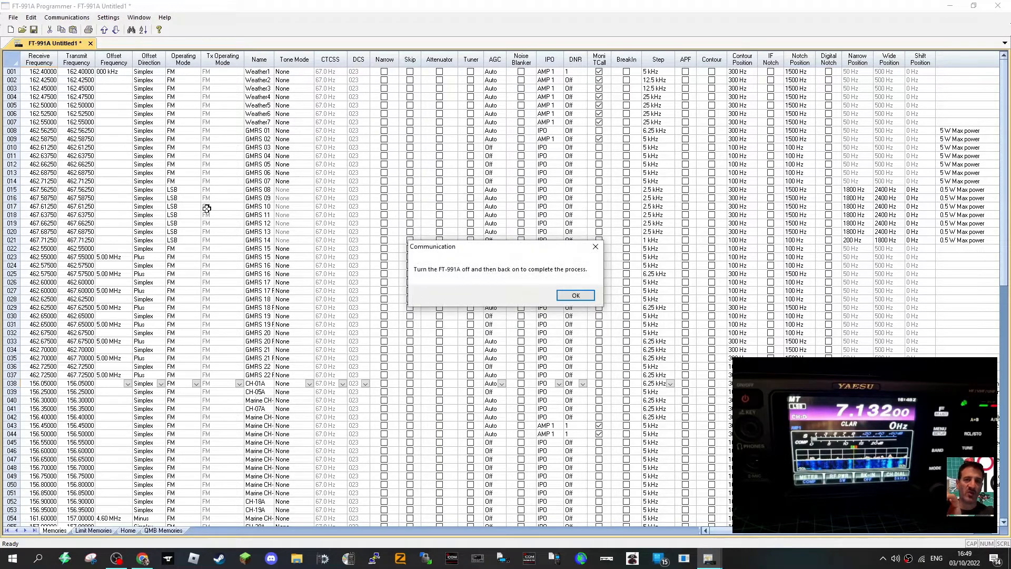
- Dismiss the power-cycle notice and glance at the Window arrangement options
{"action": "left_click", "coordinate": [574, 295]}
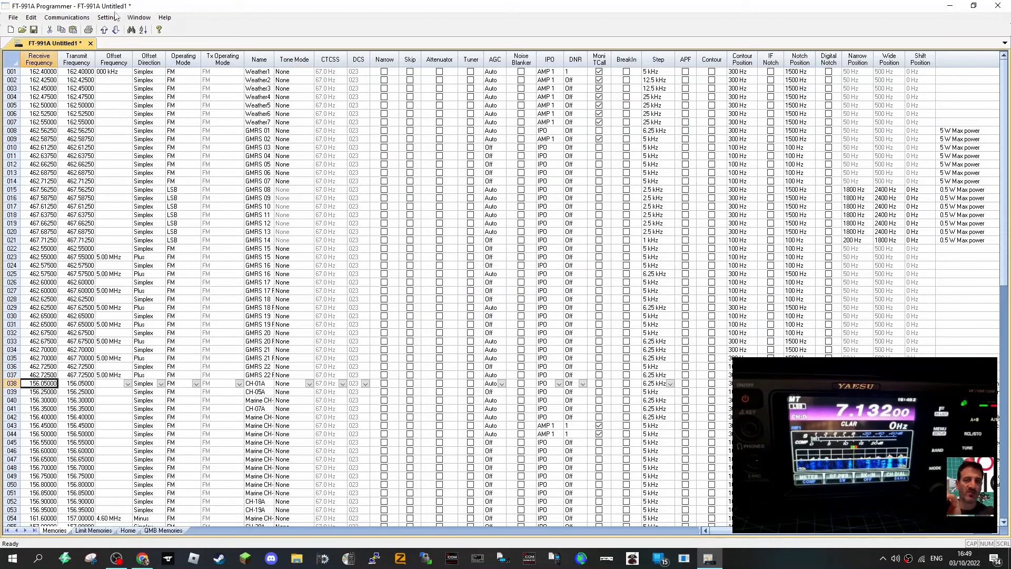
{"action": "left_click", "coordinate": [138, 17]}
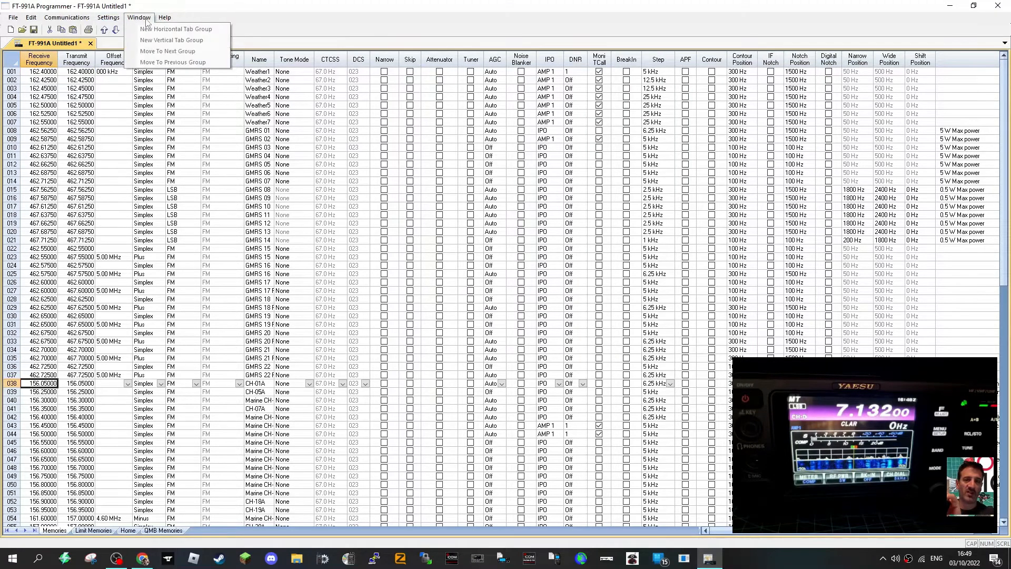
{"action": "left_click", "coordinate": [31, 17]}
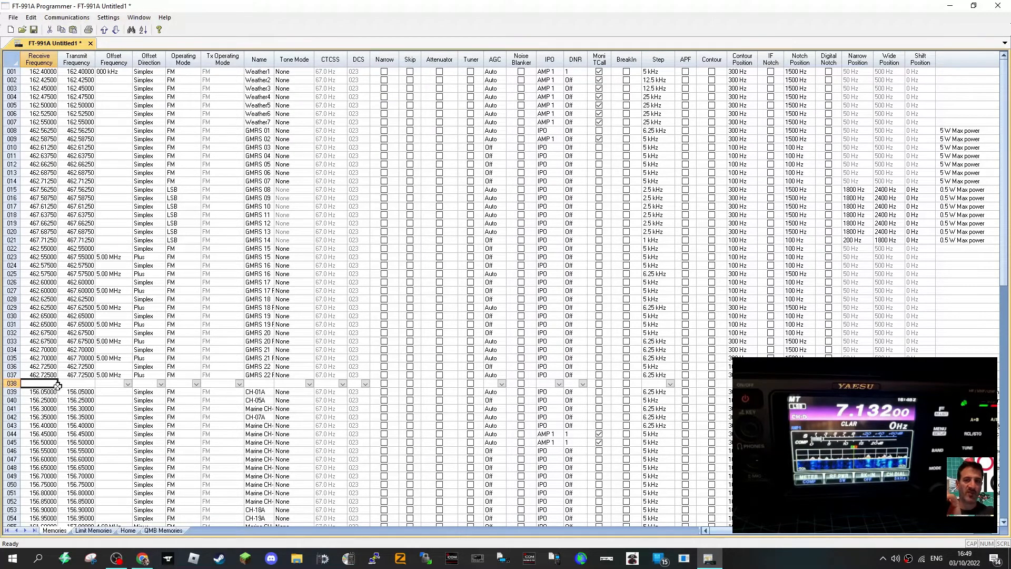
{"action": "mouse_move", "coordinate": [271, 391]}
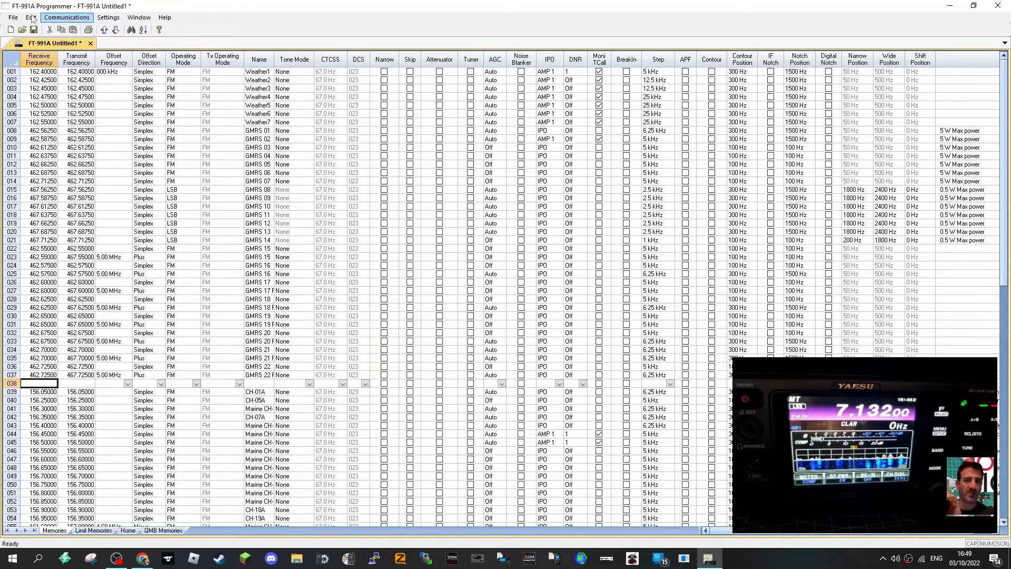
- Bring up File > Import, cancel it without importing, and show the Communications options
{"action": "left_click", "coordinate": [12, 17]}
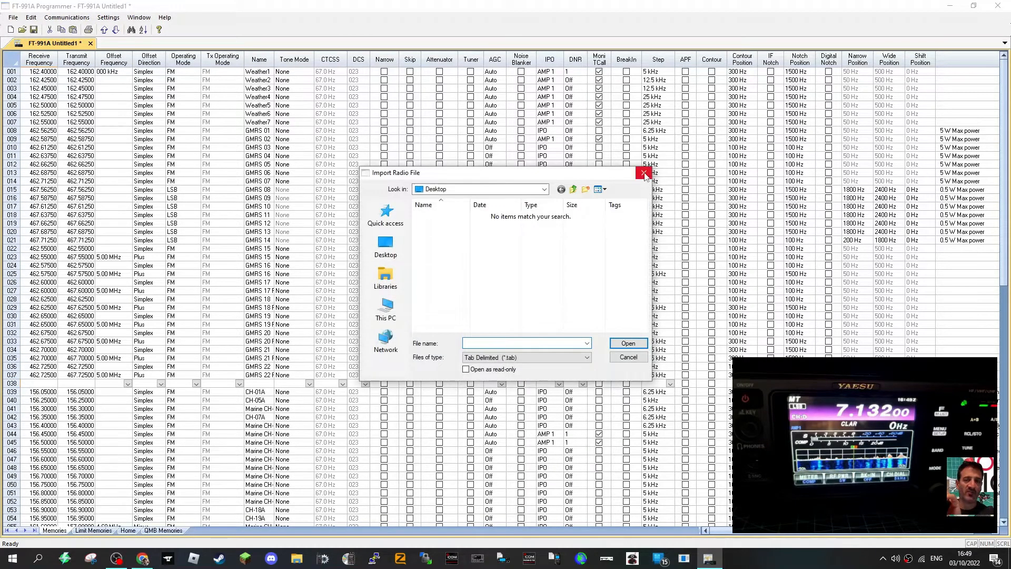
{"action": "left_click", "coordinate": [642, 172]}
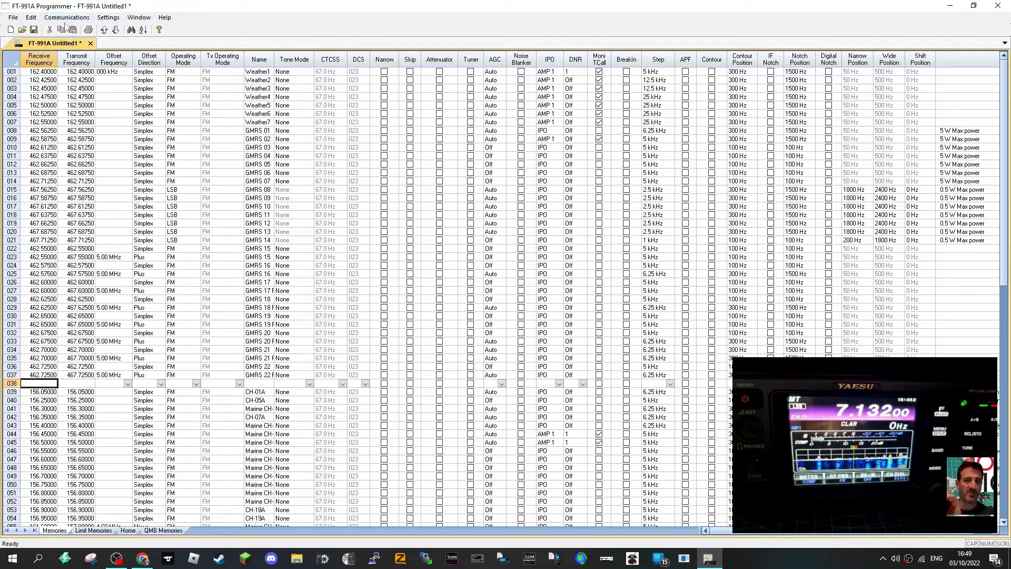
{"action": "left_click", "coordinate": [67, 17]}
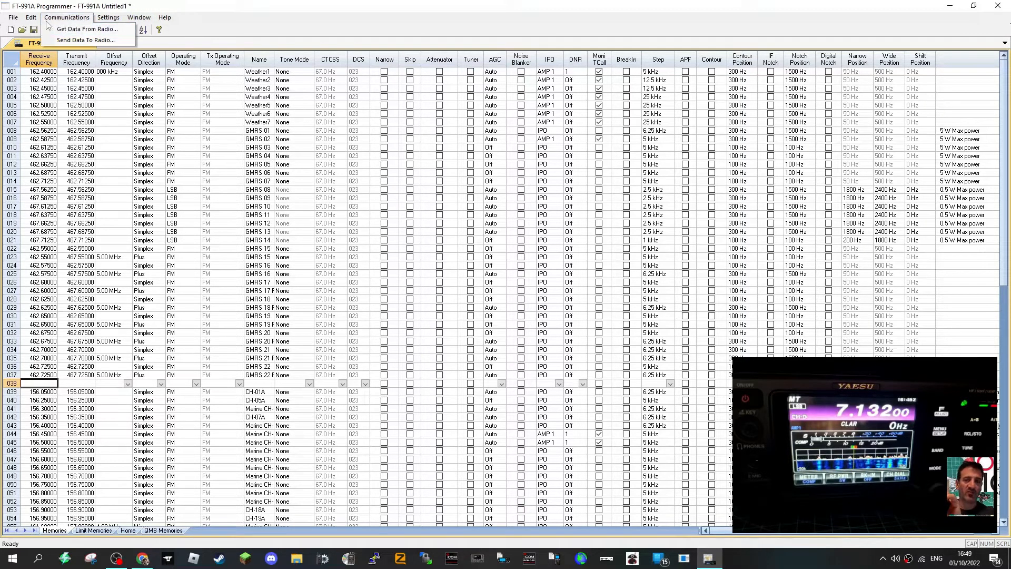
- Move channel GMRS 11 up one slot to memory 017, ahead of GMRS 10
{"action": "left_click", "coordinate": [30, 17]}
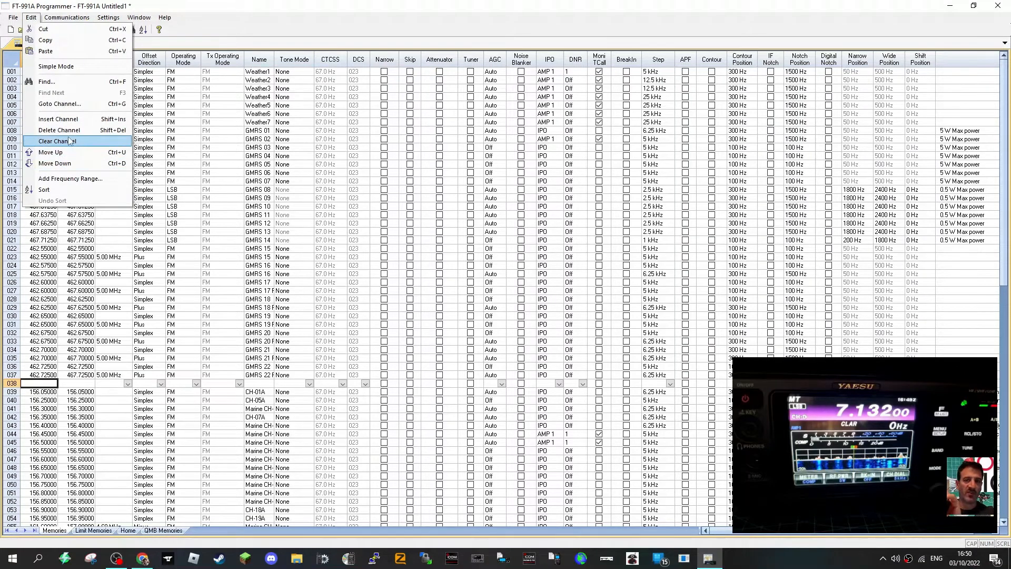
{"action": "mouse_move", "coordinate": [55, 157]}
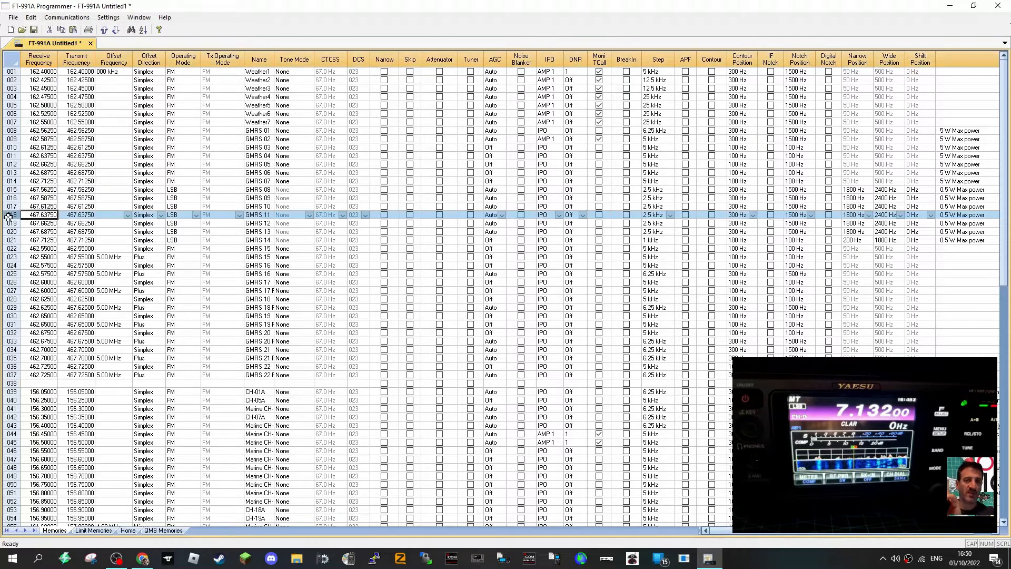
{"action": "left_click", "coordinate": [30, 17]}
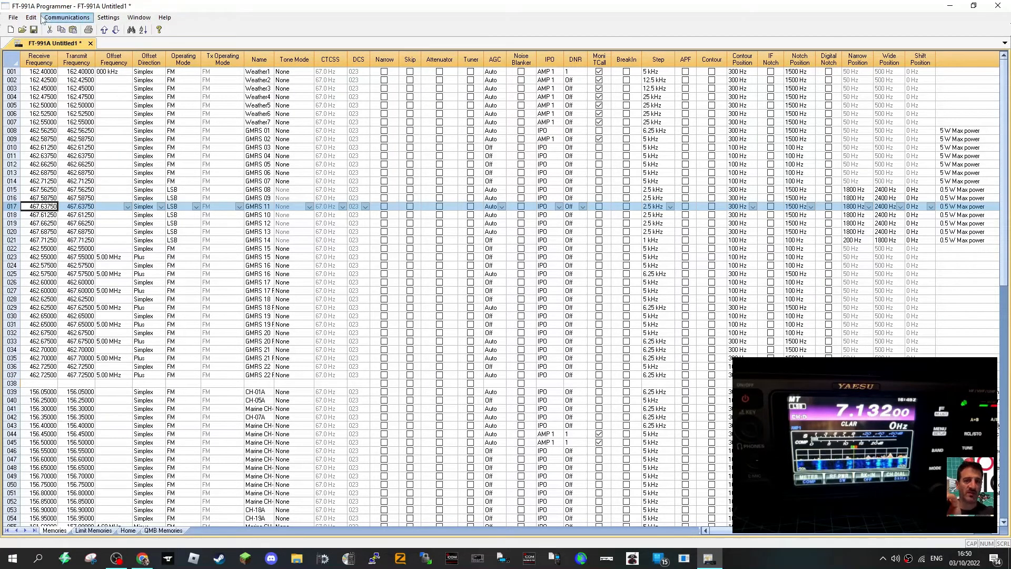
{"action": "left_click", "coordinate": [13, 16]}
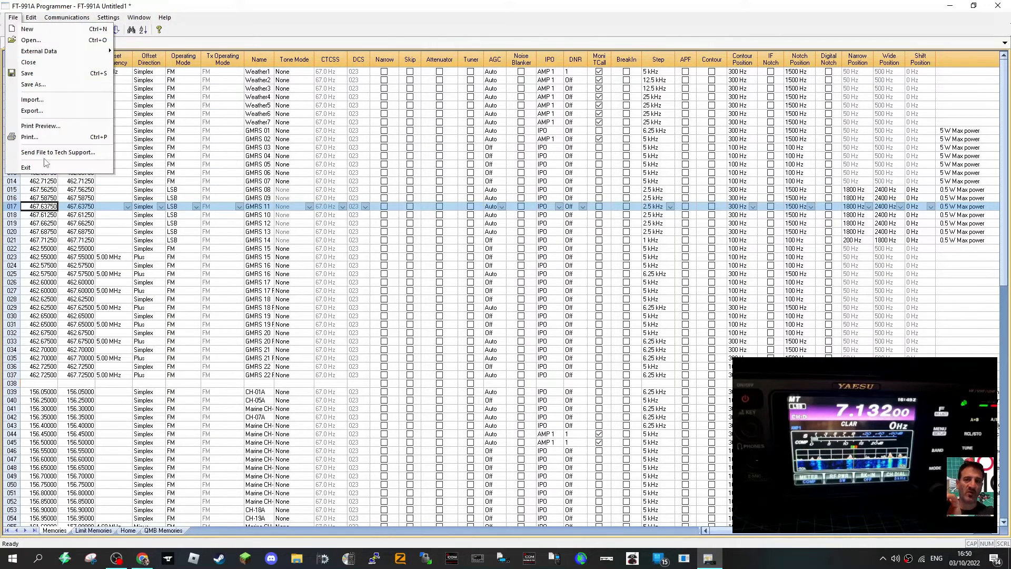
- Browse Settings and Help, viewing and closing the grid-editing help page
{"action": "left_click", "coordinate": [108, 16]}
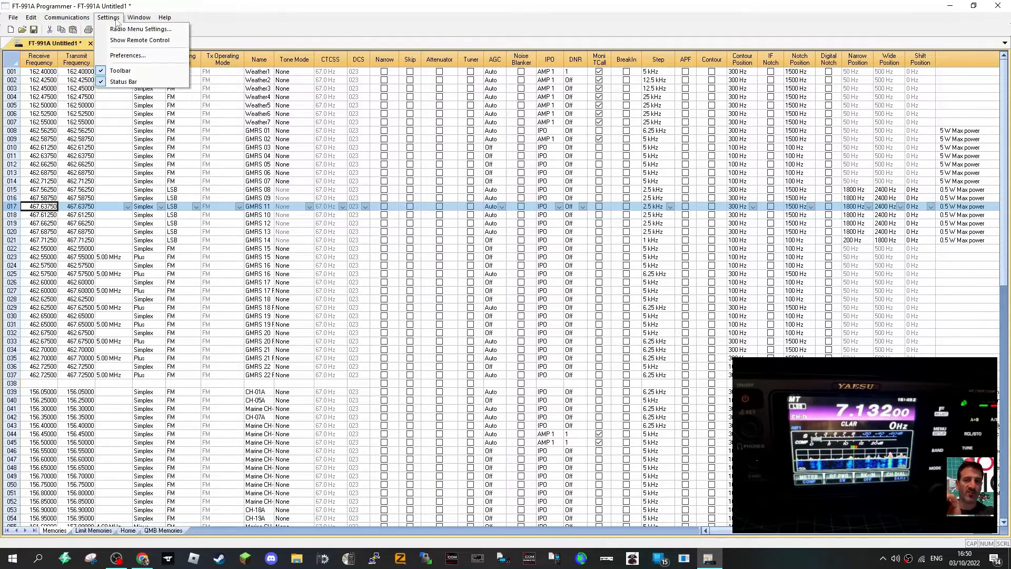
{"action": "left_click", "coordinate": [164, 17]}
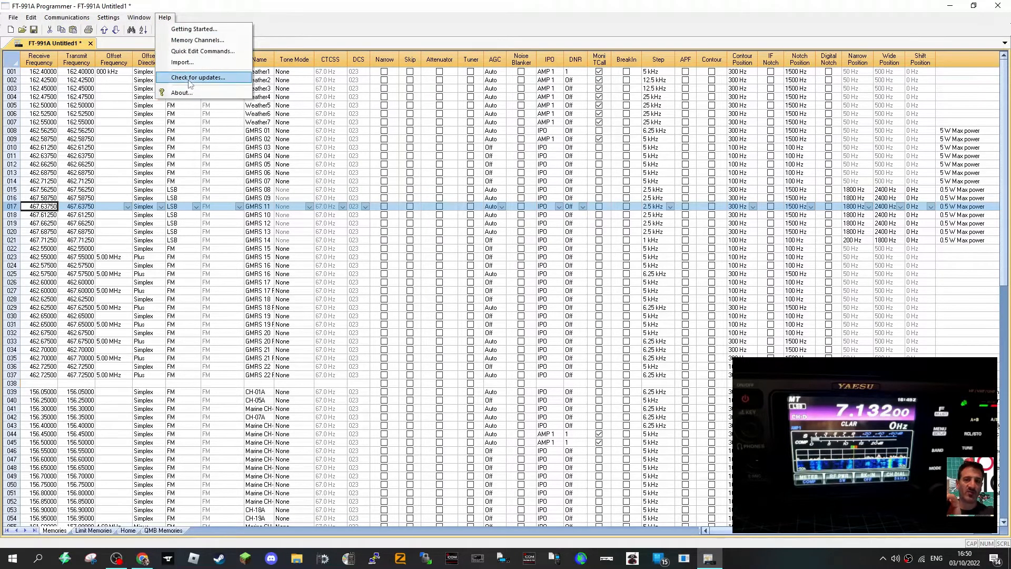
{"action": "mouse_move", "coordinate": [203, 51]}
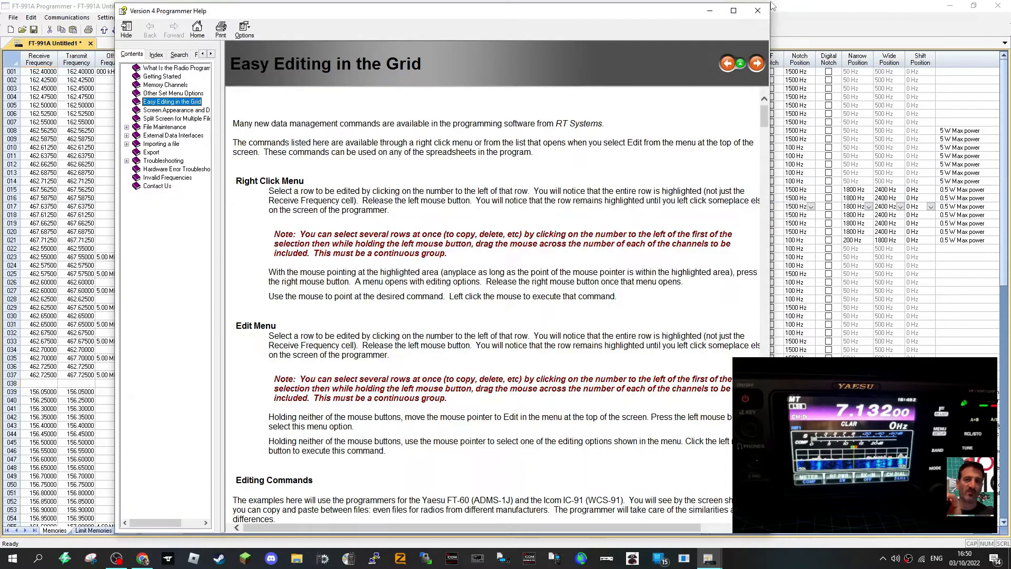
{"action": "left_click", "coordinate": [164, 18]}
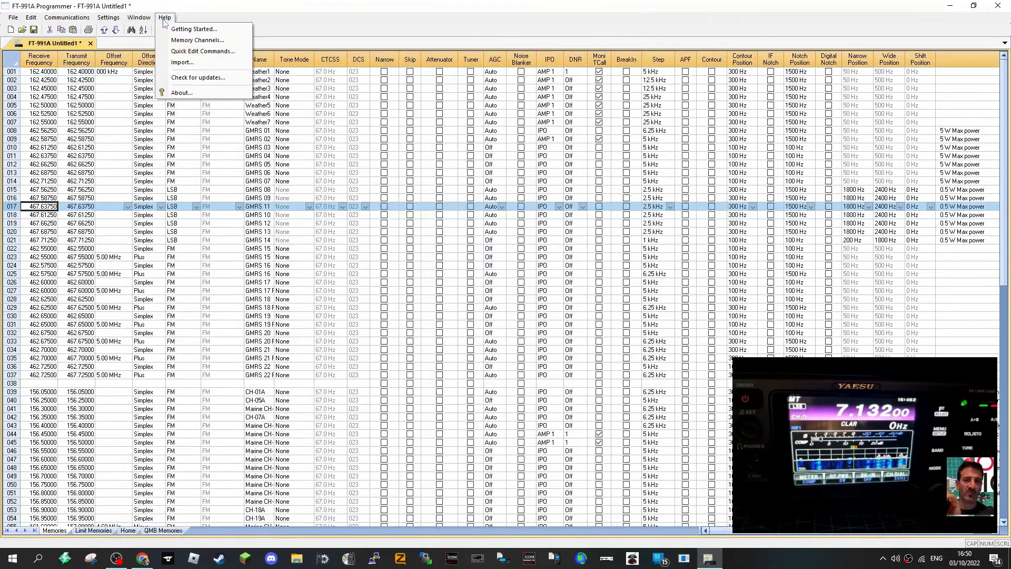
{"action": "left_click", "coordinate": [138, 18]}
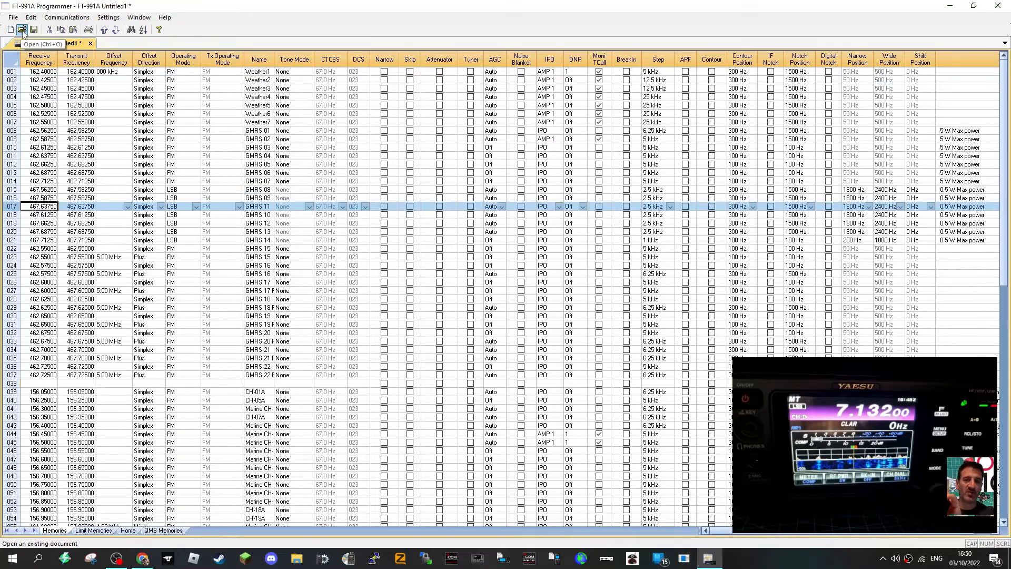
{"action": "mouse_move", "coordinate": [32, 30]}
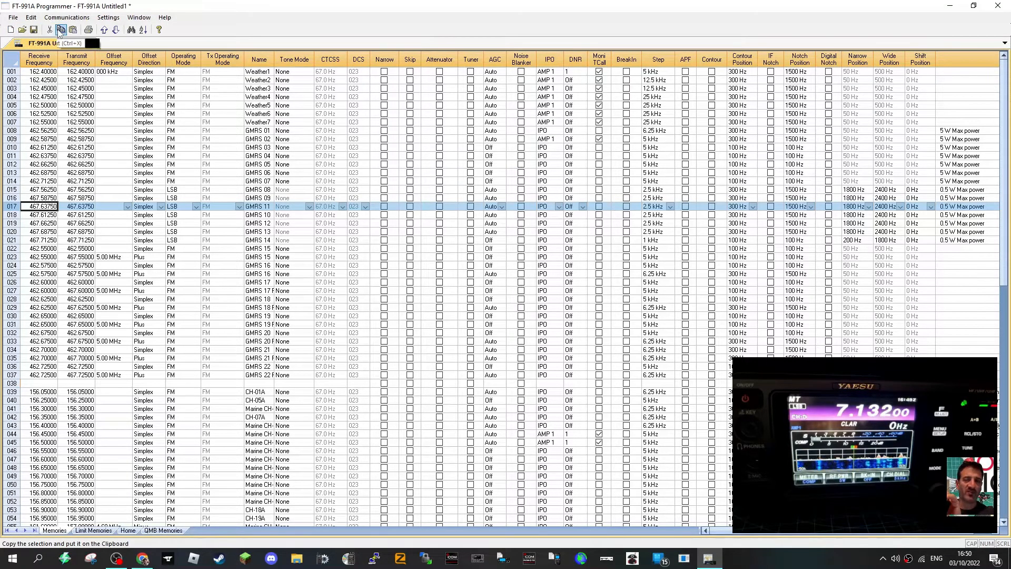
{"action": "mouse_move", "coordinate": [73, 29]}
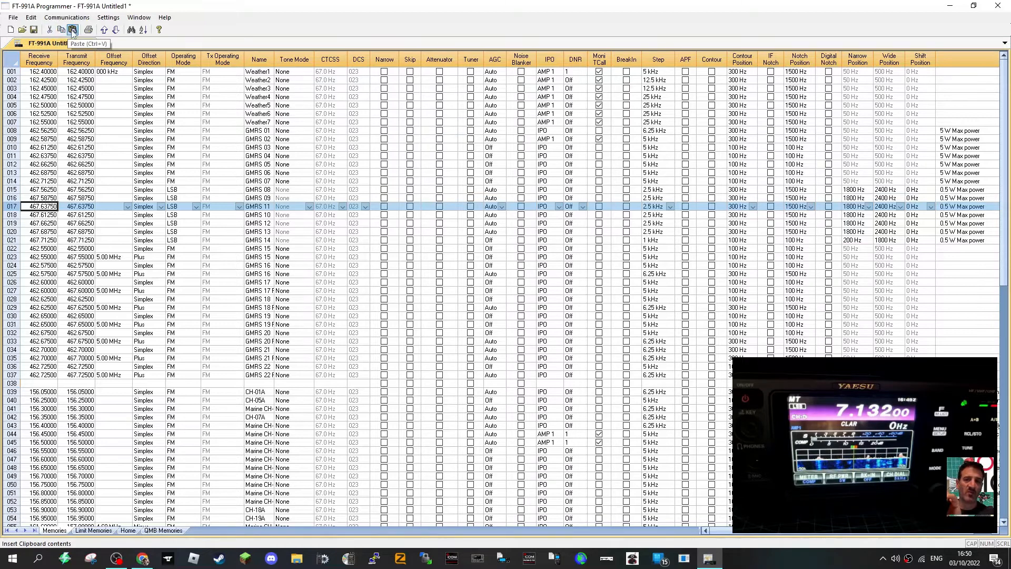
{"action": "mouse_move", "coordinate": [89, 29]}
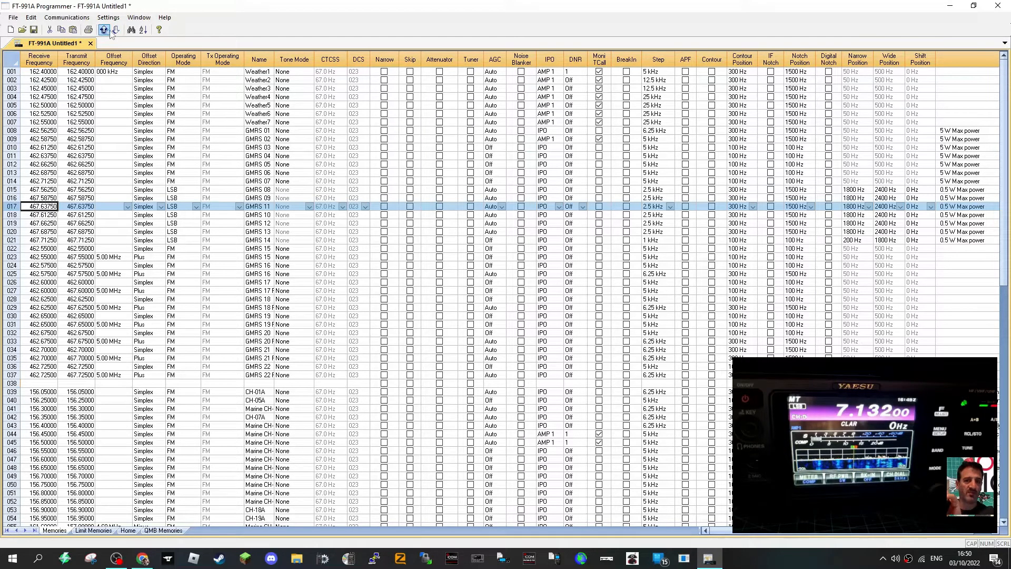
- Shift GMRS 11 down, up and down again so it lands at memory 021 after GMRS 14
{"action": "left_click", "coordinate": [116, 30]}
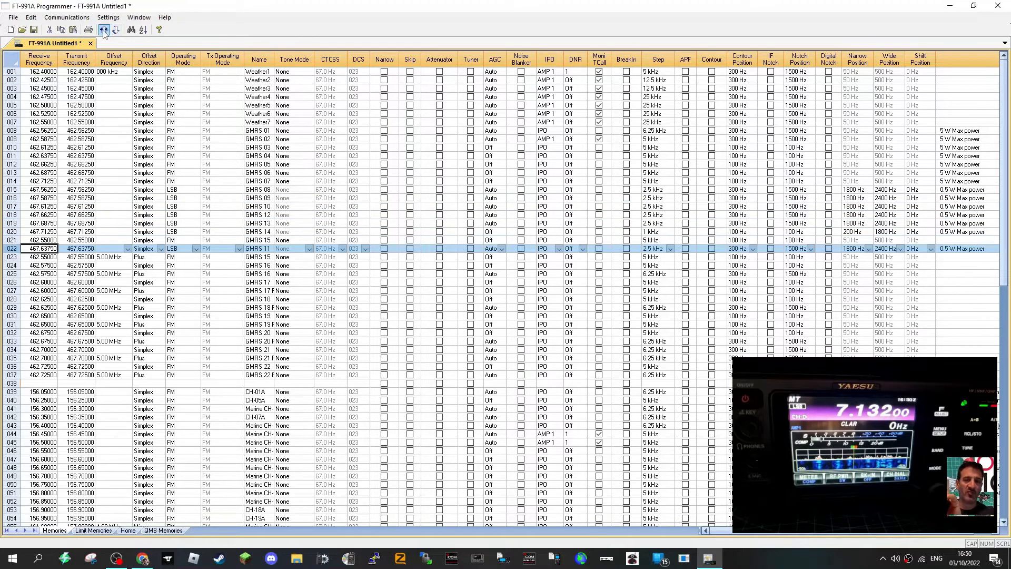
{"action": "left_click", "coordinate": [102, 30]}
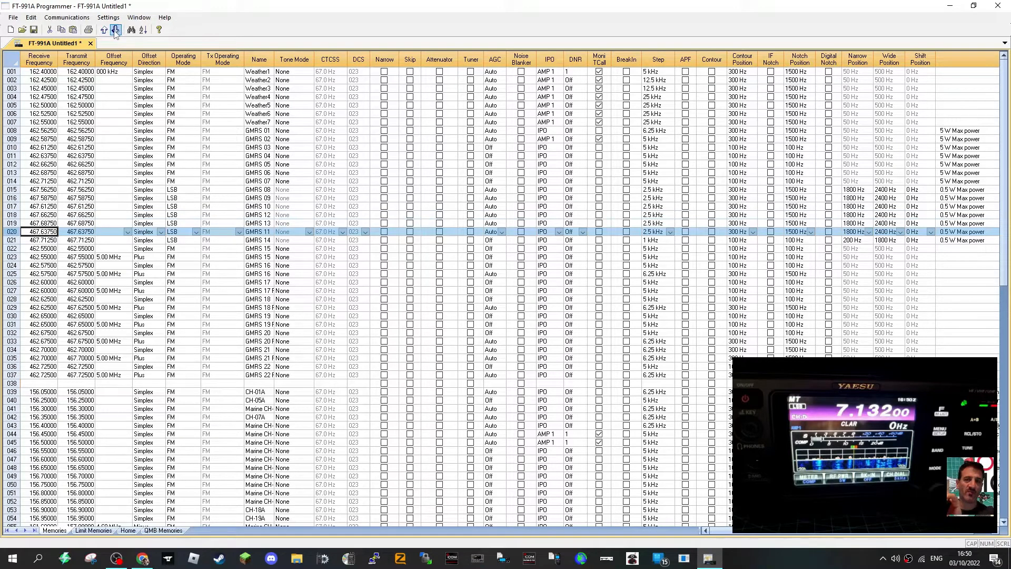
{"action": "left_click", "coordinate": [130, 30]}
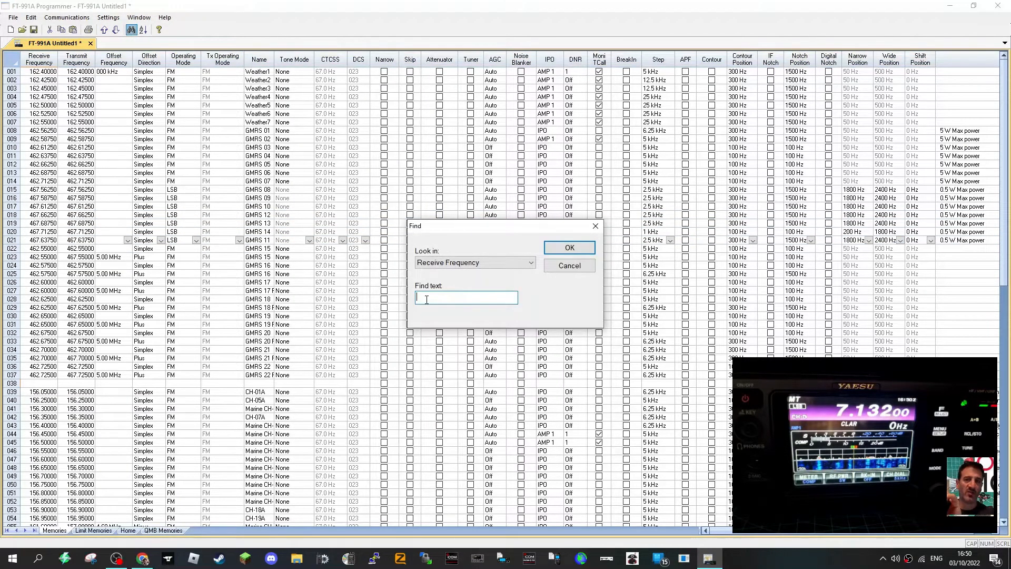
- Search the receive frequencies for 145.6
{"action": "type", "text": "14"}
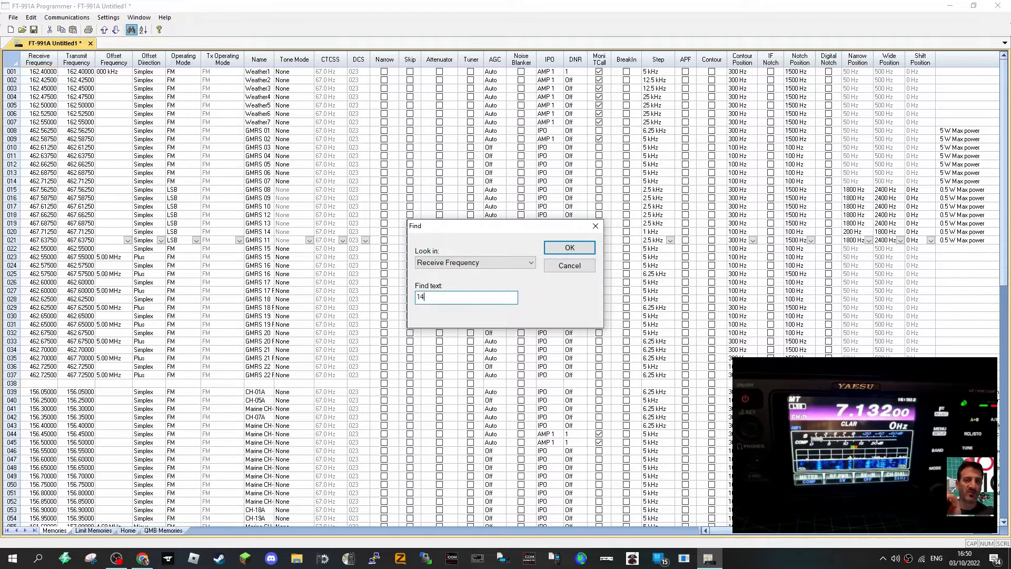
{"action": "type", "text": "45.6"}
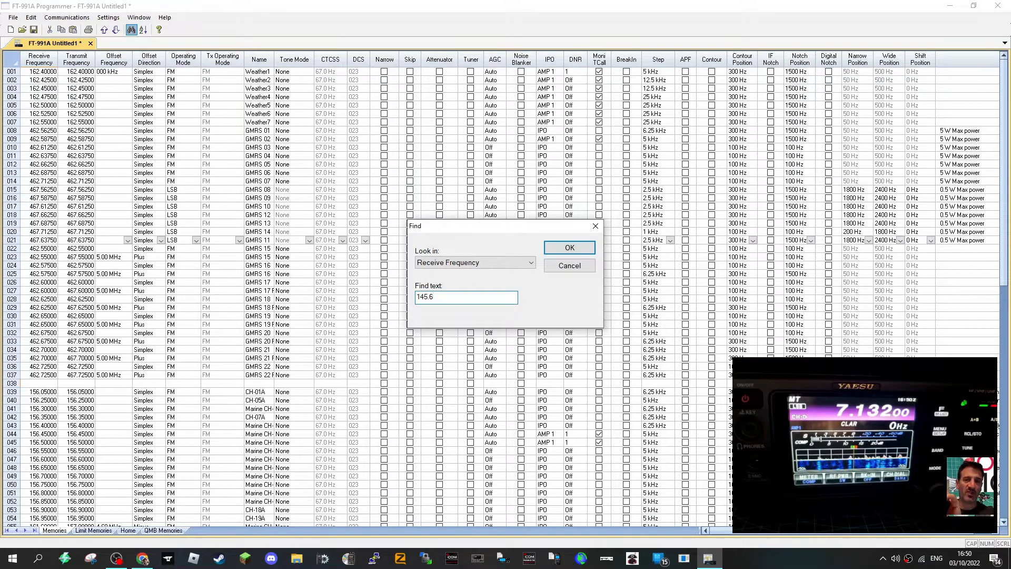
{"action": "left_click", "coordinate": [568, 248]}
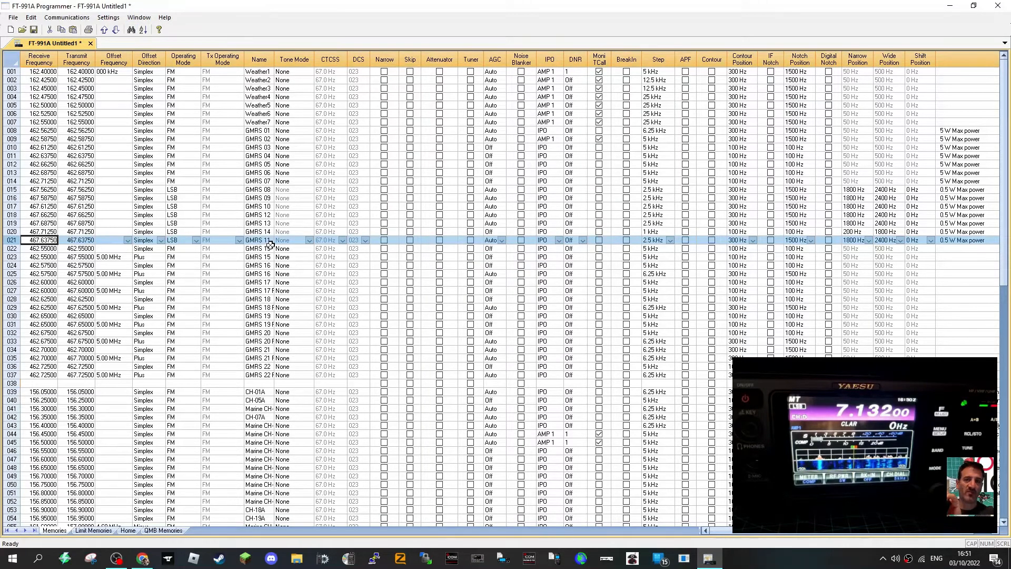
{"action": "mouse_move", "coordinate": [138, 16]}
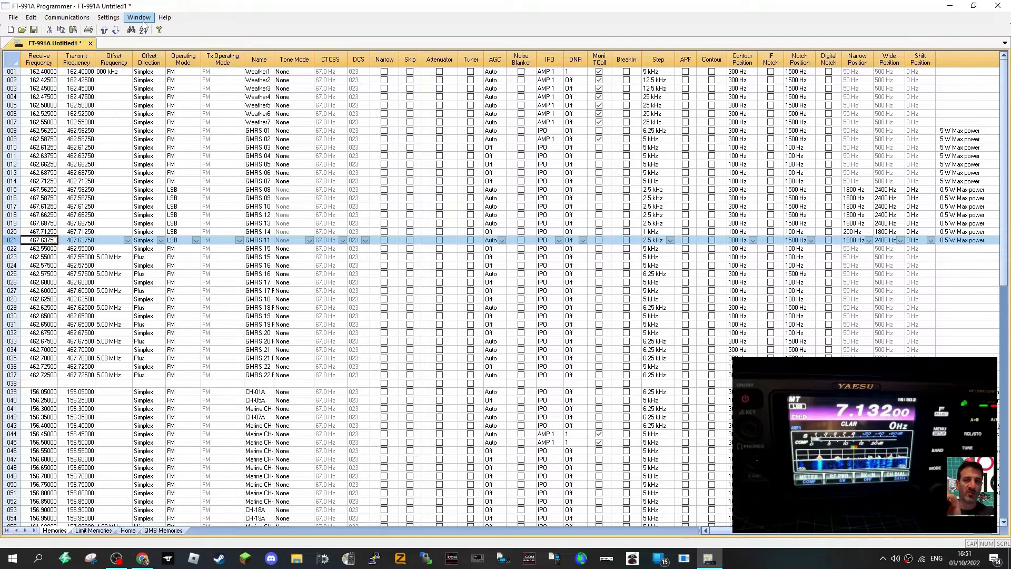
- Show the Communications options for getting or sending radio data
{"action": "left_click", "coordinate": [138, 17]}
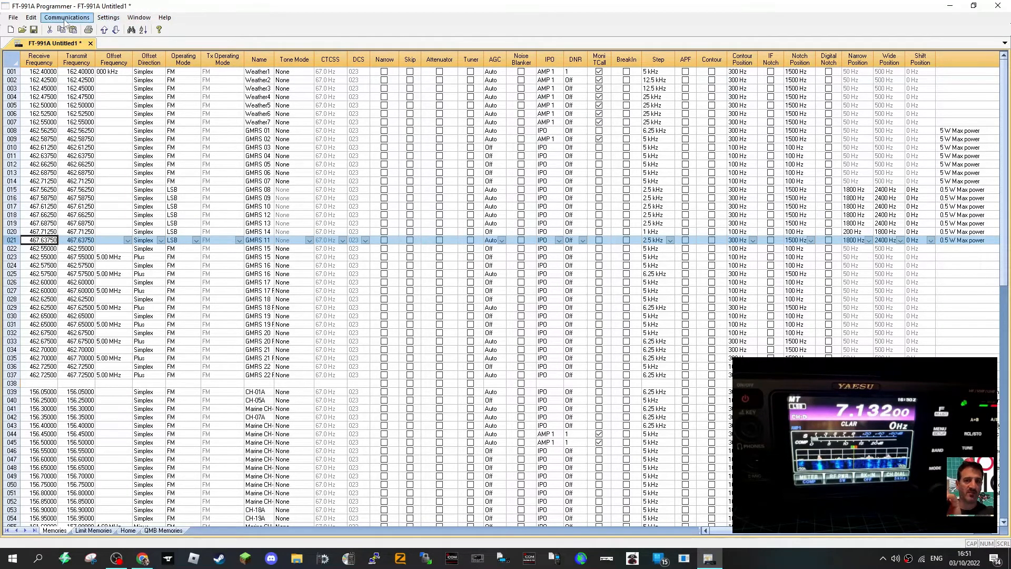
{"action": "left_click", "coordinate": [66, 17]}
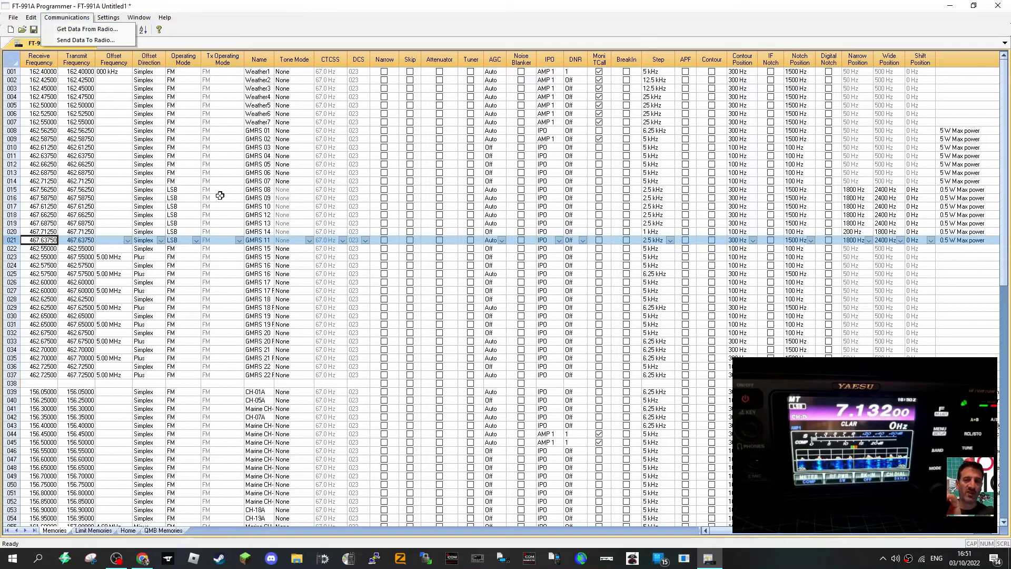